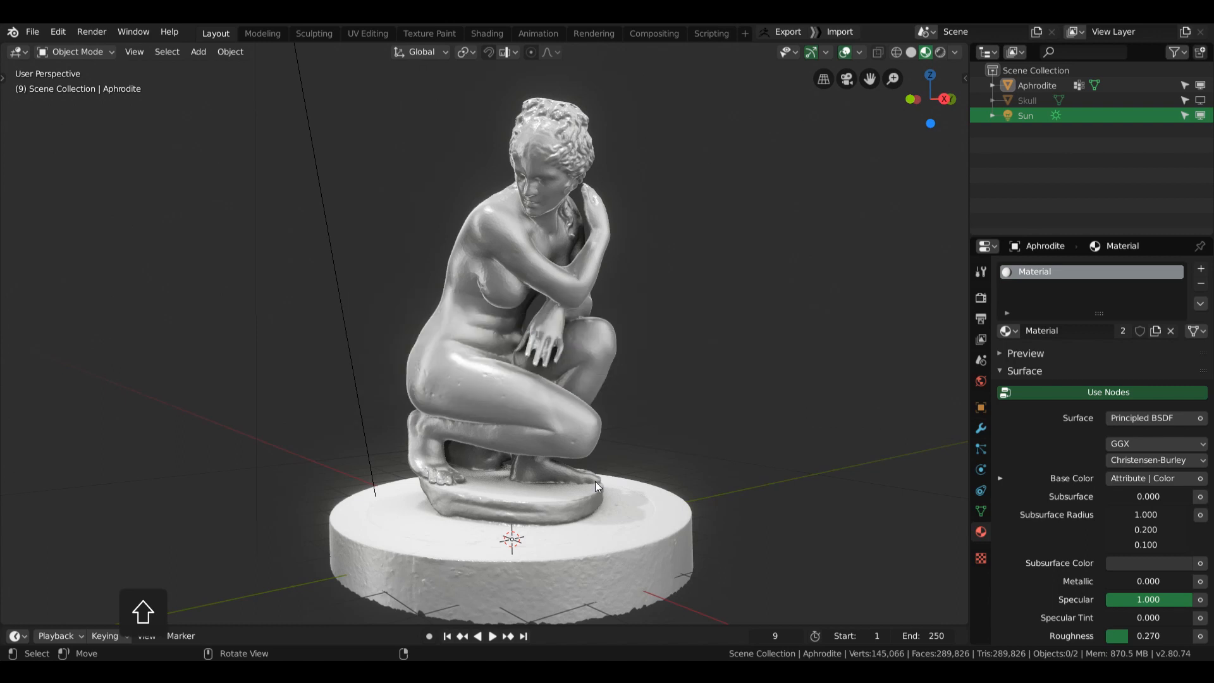
# Step: Inspect the Aphrodite statue, select it, and send it via GoB Export
pyautogui.moveTo(596, 486); pyautogui.dragTo(570, 497)
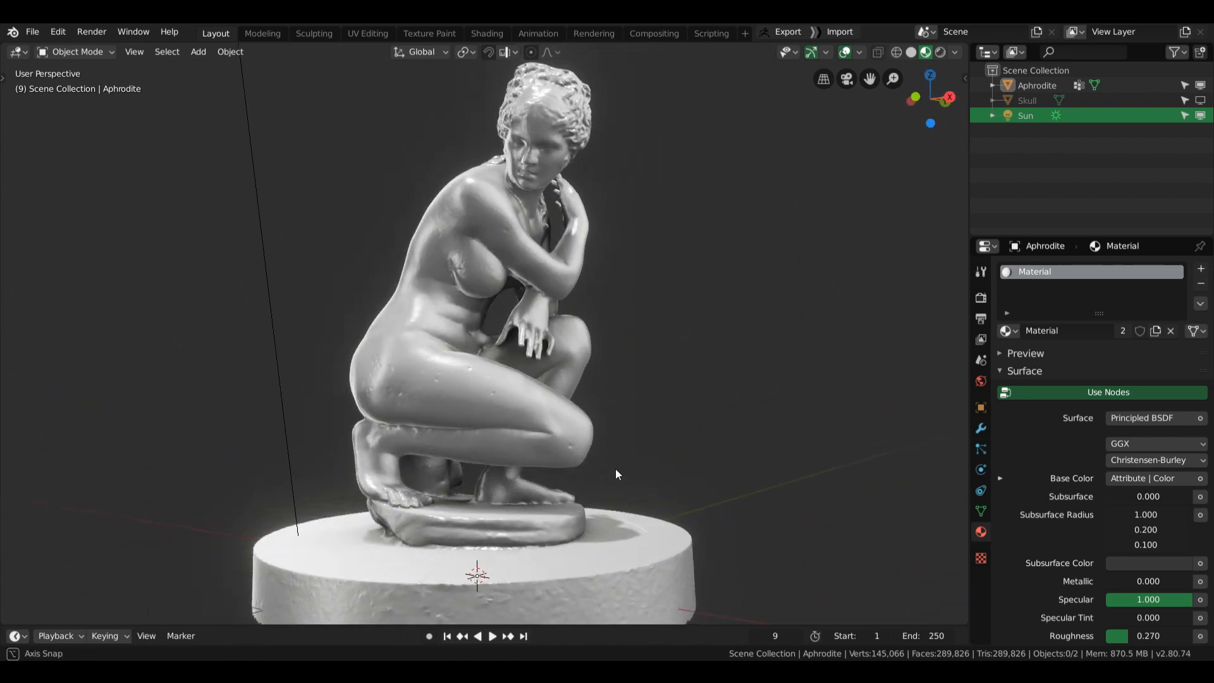
pyautogui.moveTo(615, 475); pyautogui.dragTo(638, 483)
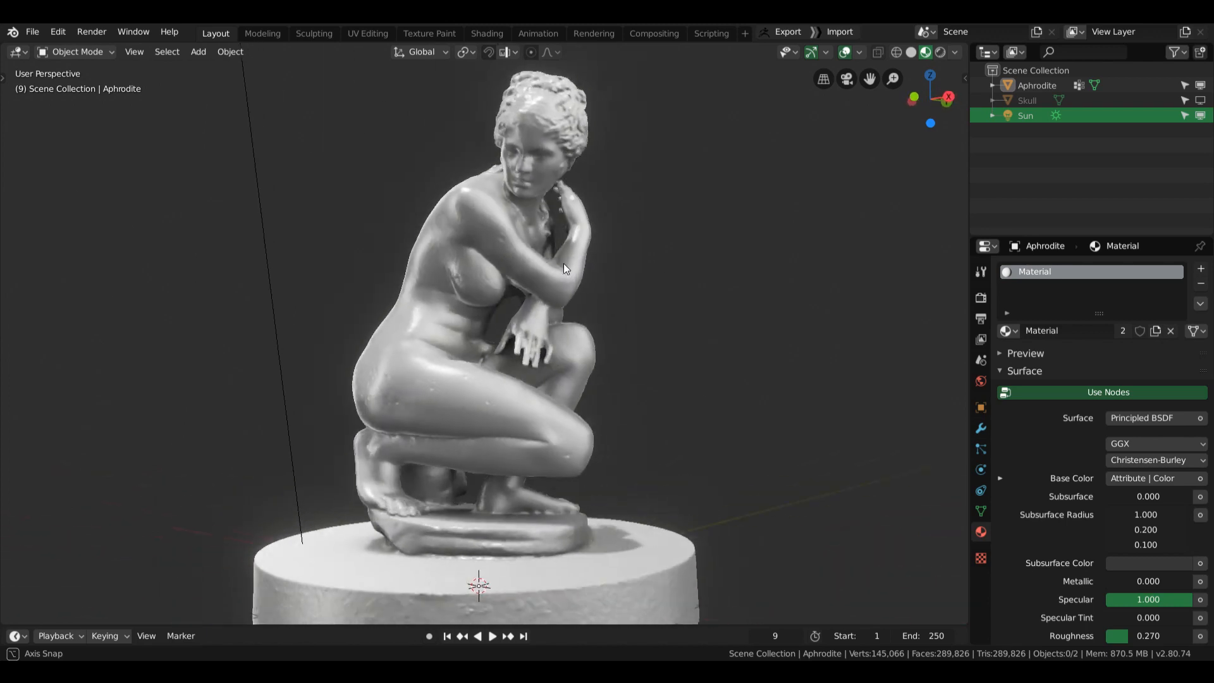
pyautogui.moveTo(563, 269); pyautogui.dragTo(456, 355)
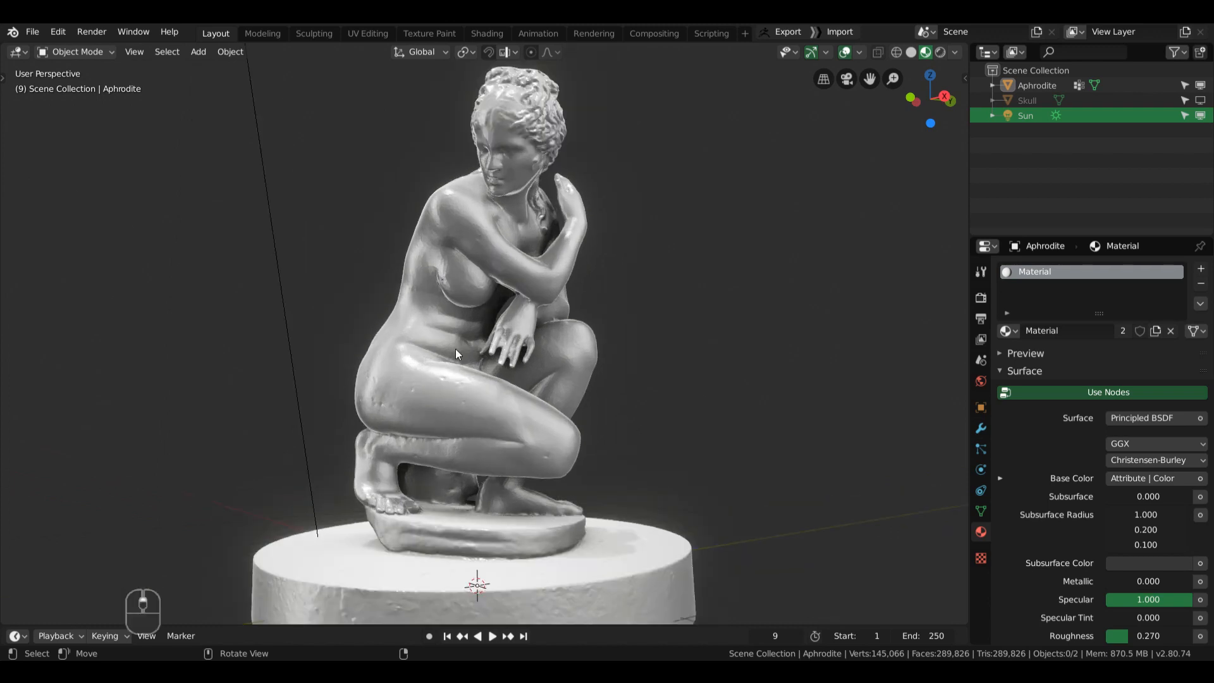
pyautogui.moveTo(873, 218)
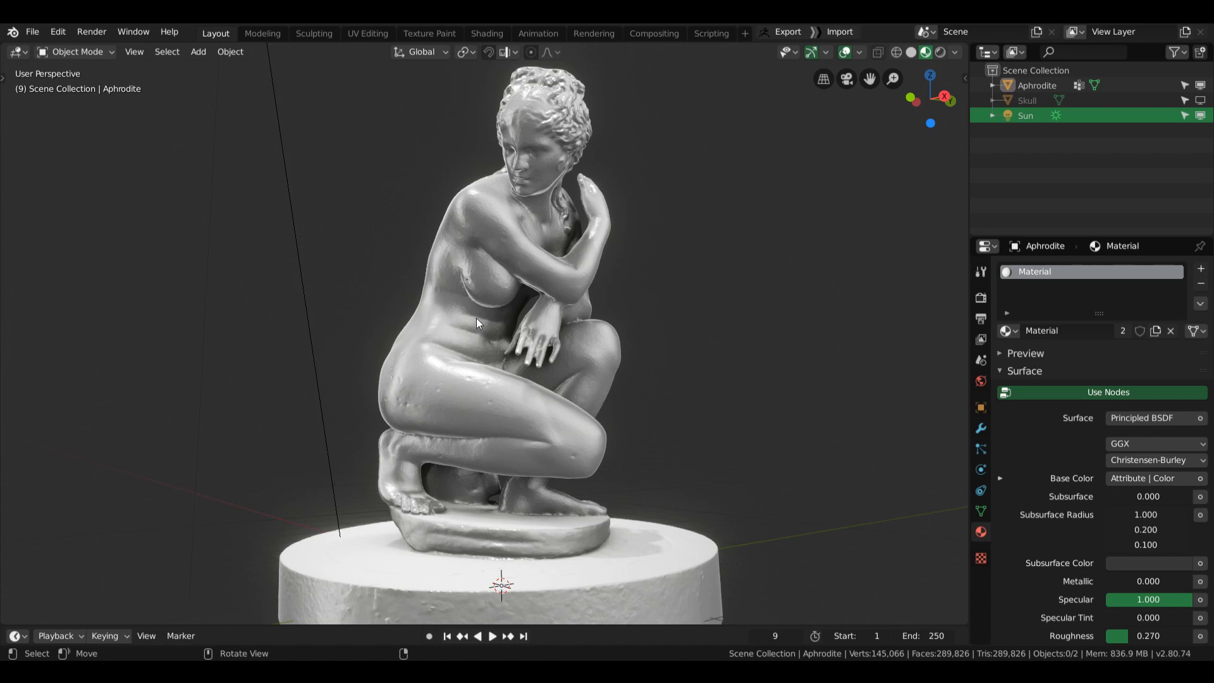
pyautogui.click(503, 309)
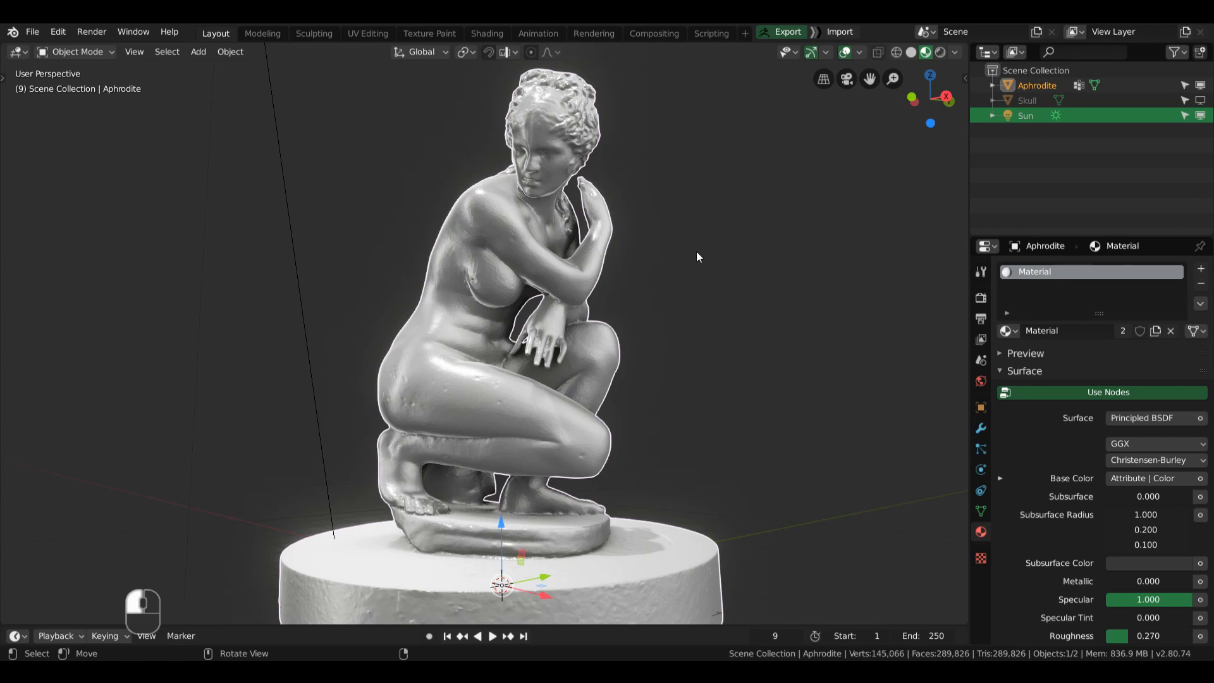
pyautogui.moveTo(807, 247)
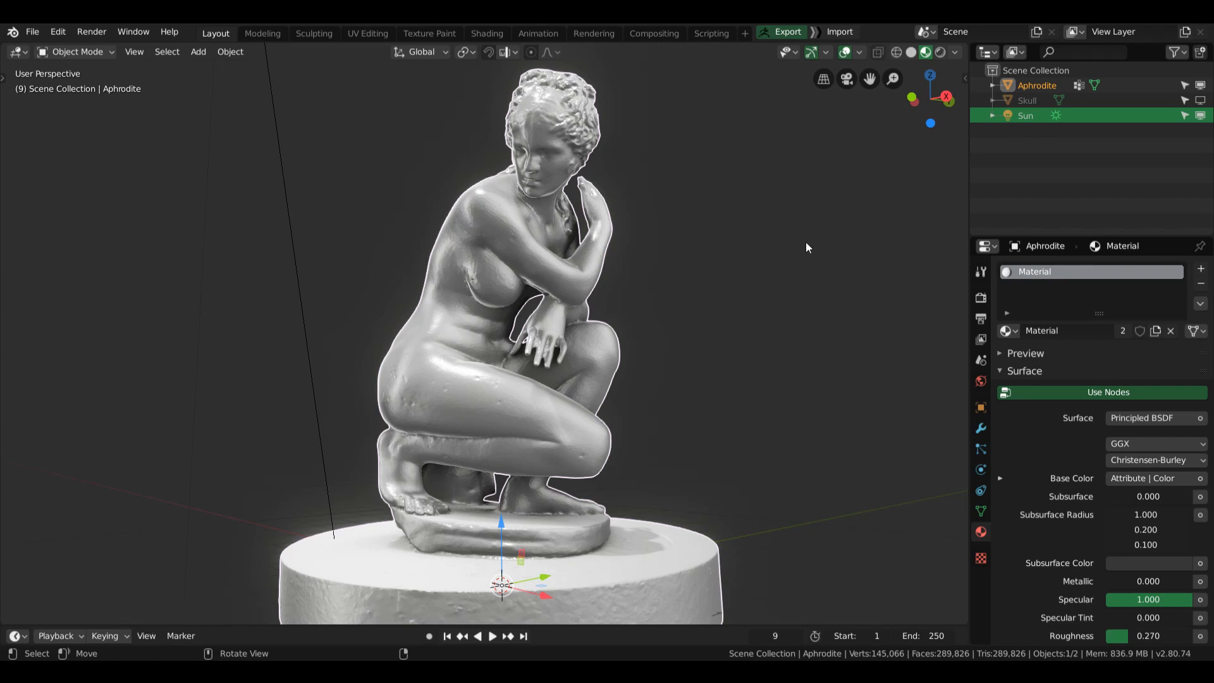
pyautogui.moveTo(728, 217)
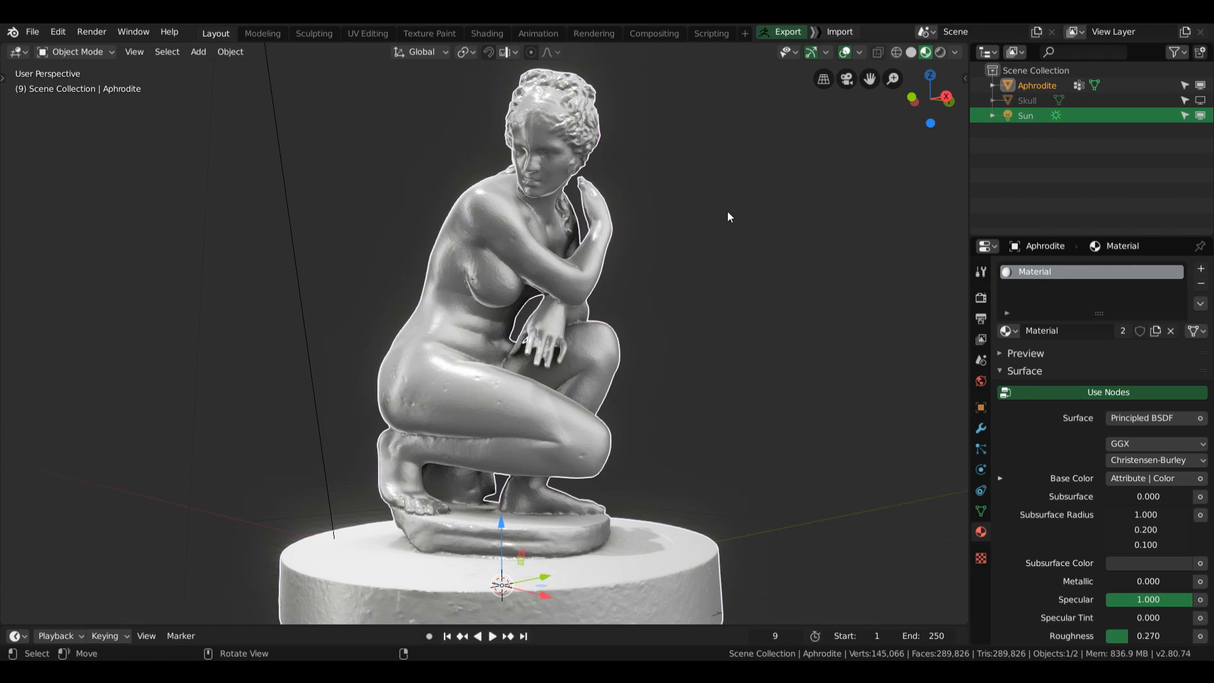
pyautogui.click(571, 227)
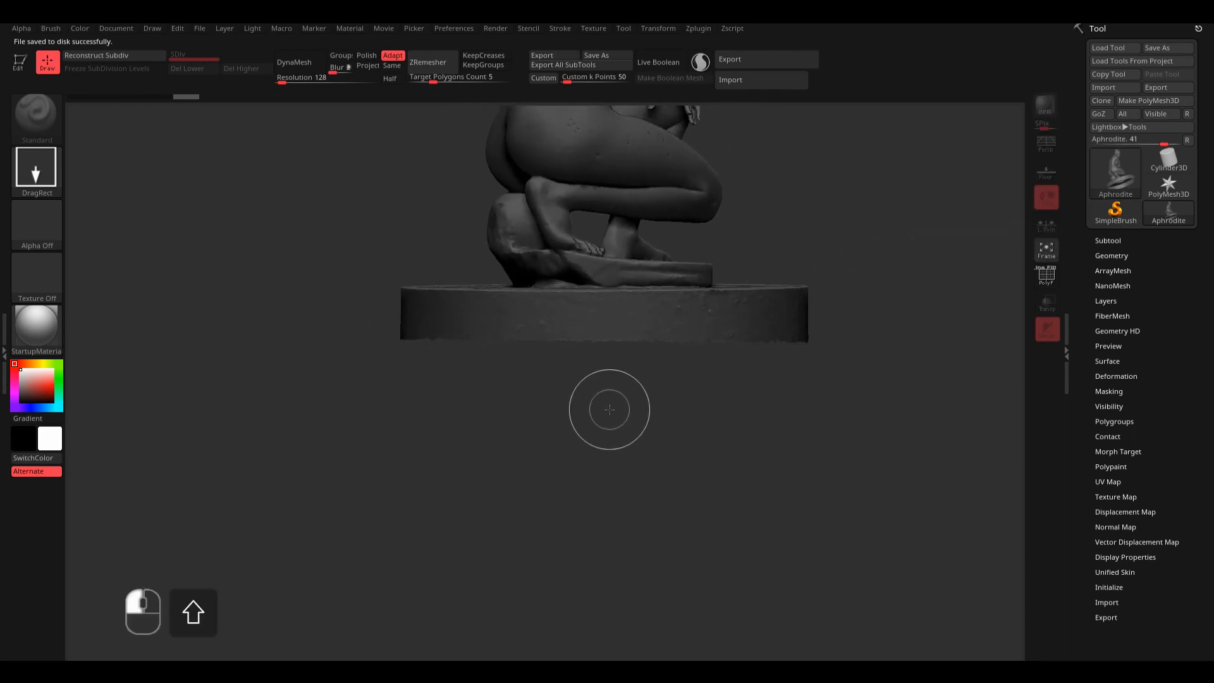
# Step: Reframe the imported statue from above and the side, and enable perspective view
pyautogui.moveTo(610, 408); pyautogui.dragTo(537, 489)
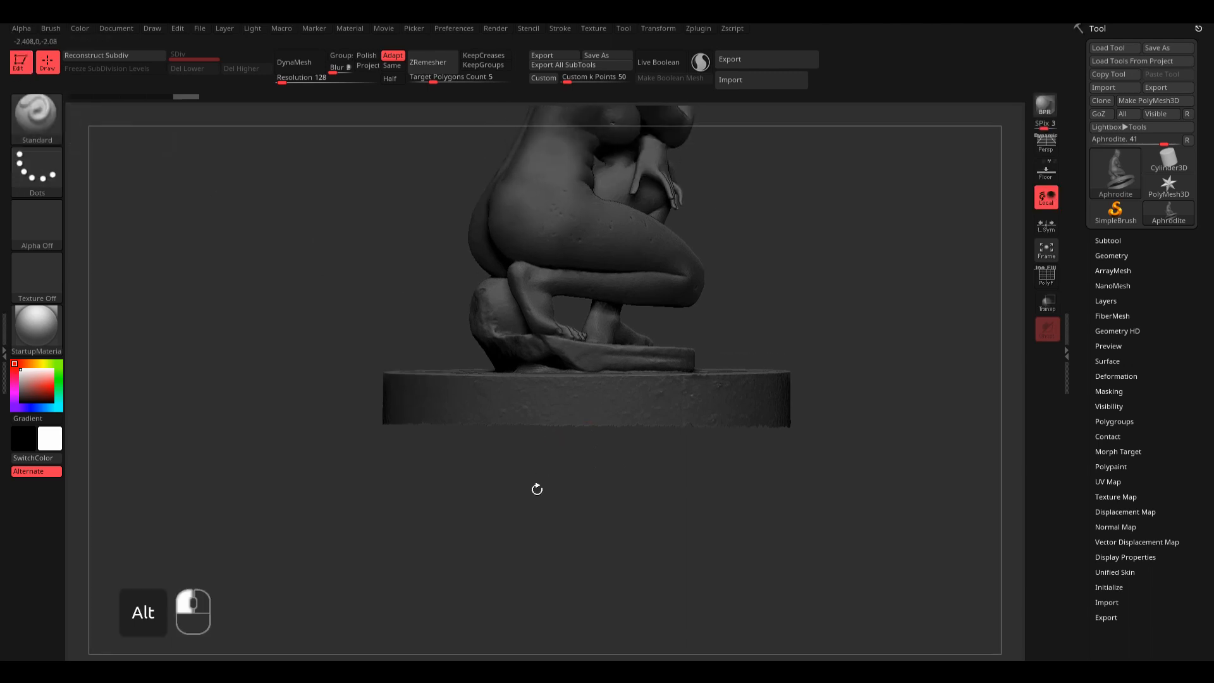
pyautogui.moveTo(537, 489); pyautogui.dragTo(753, 360)
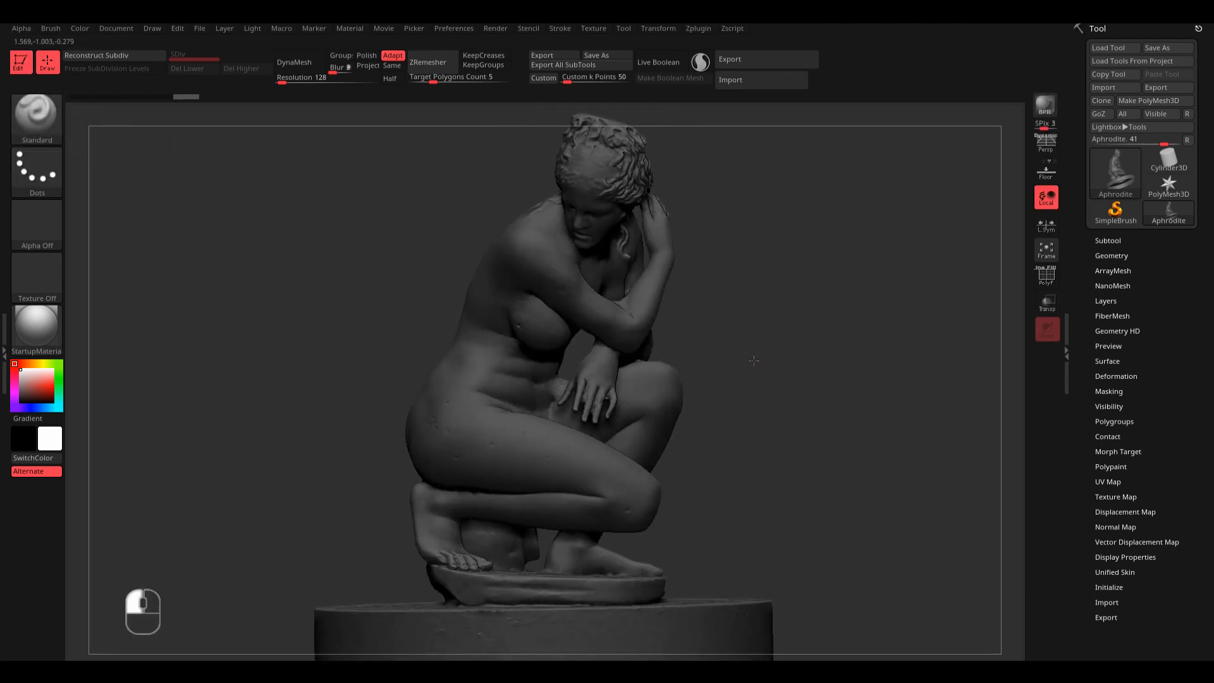
pyautogui.moveTo(751, 360); pyautogui.dragTo(760, 379)
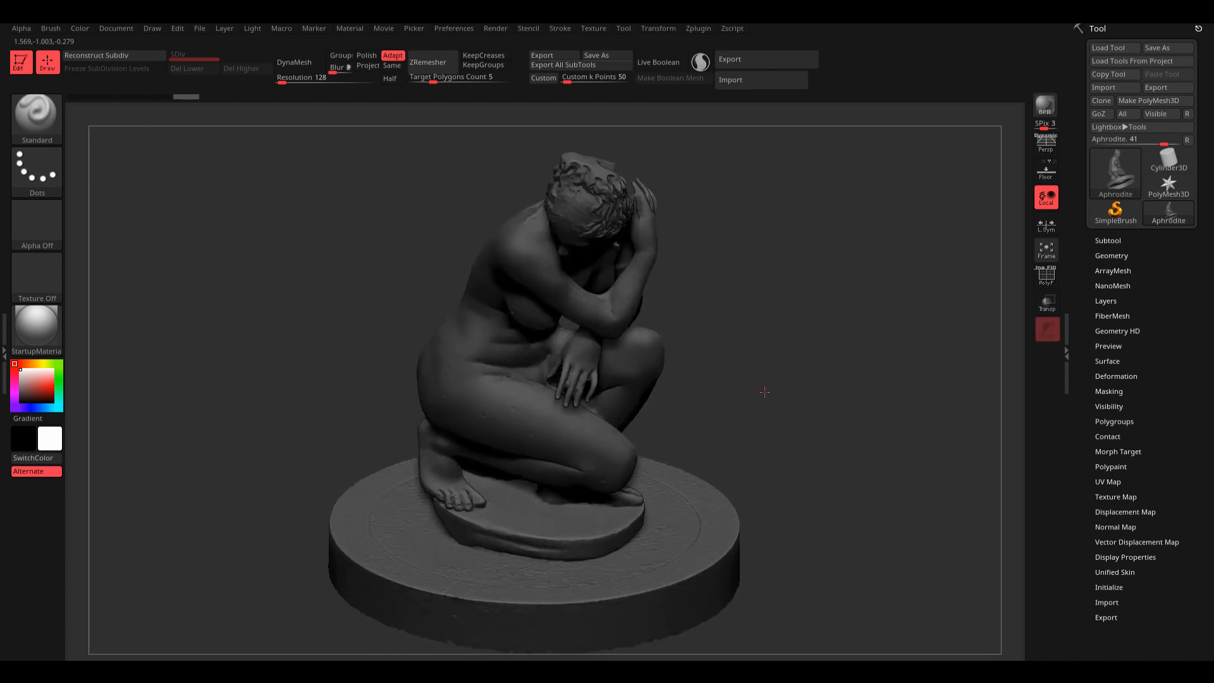
pyautogui.moveTo(764, 393); pyautogui.dragTo(776, 366)
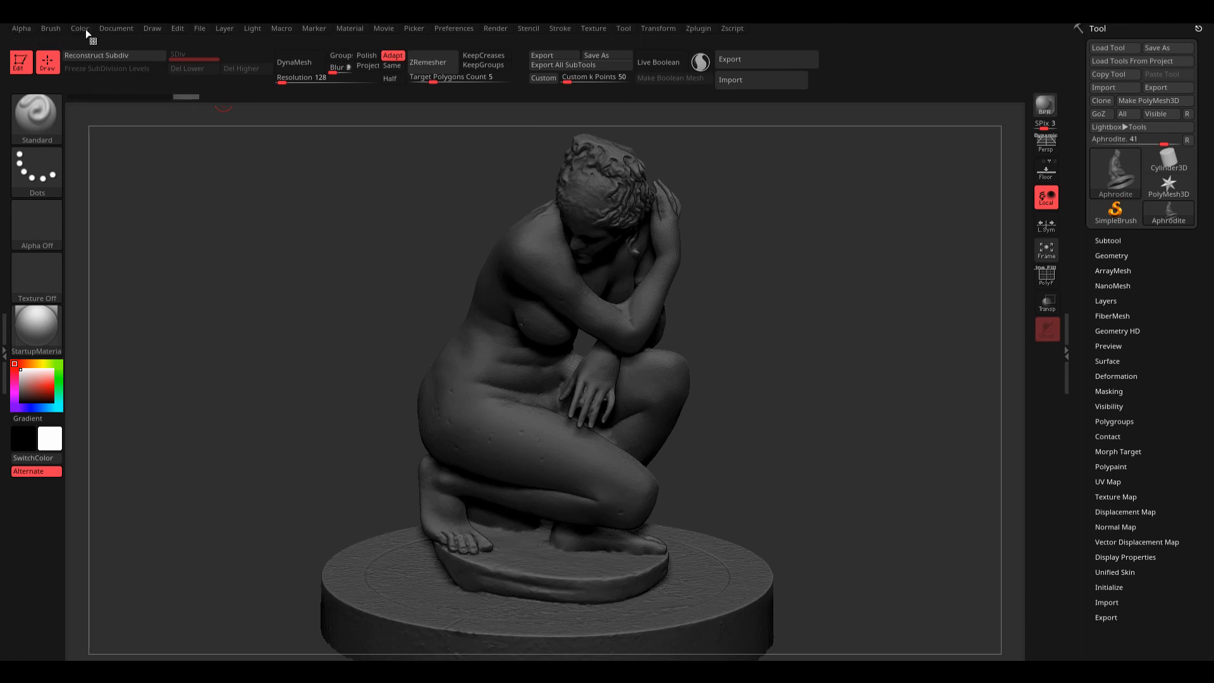
pyautogui.click(152, 28)
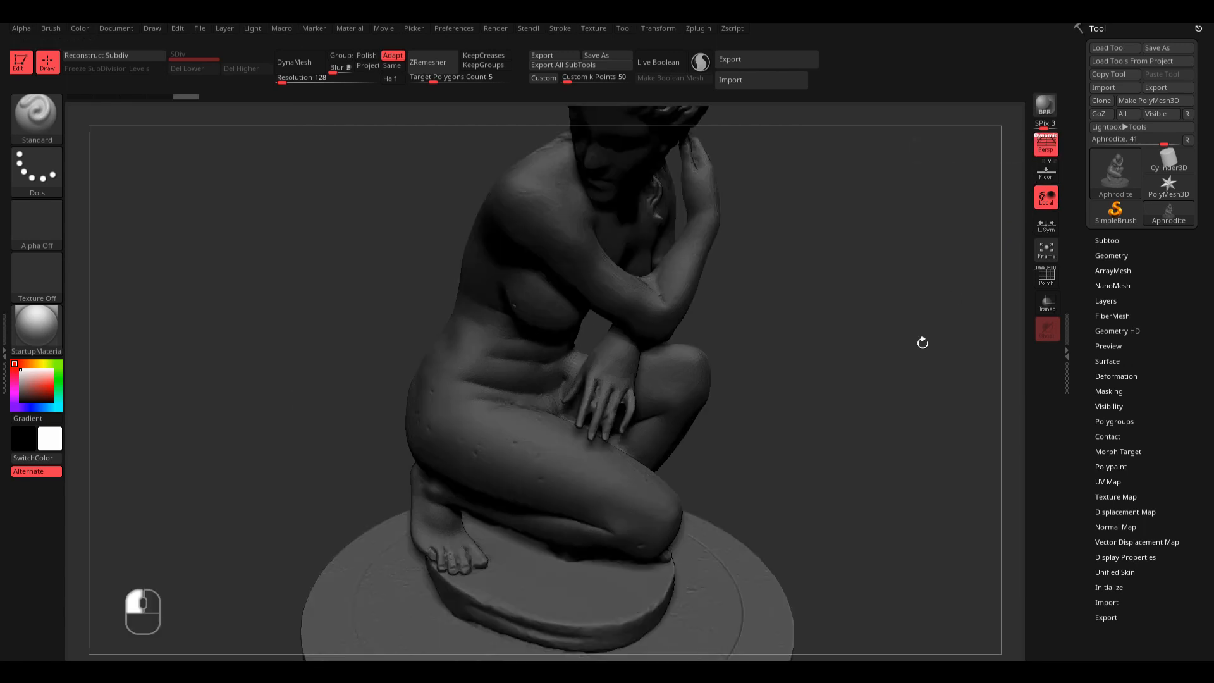
# Step: Orbit the statue back to a front view and pick the Paint brush
pyautogui.moveTo(922, 343); pyautogui.dragTo(833, 371)
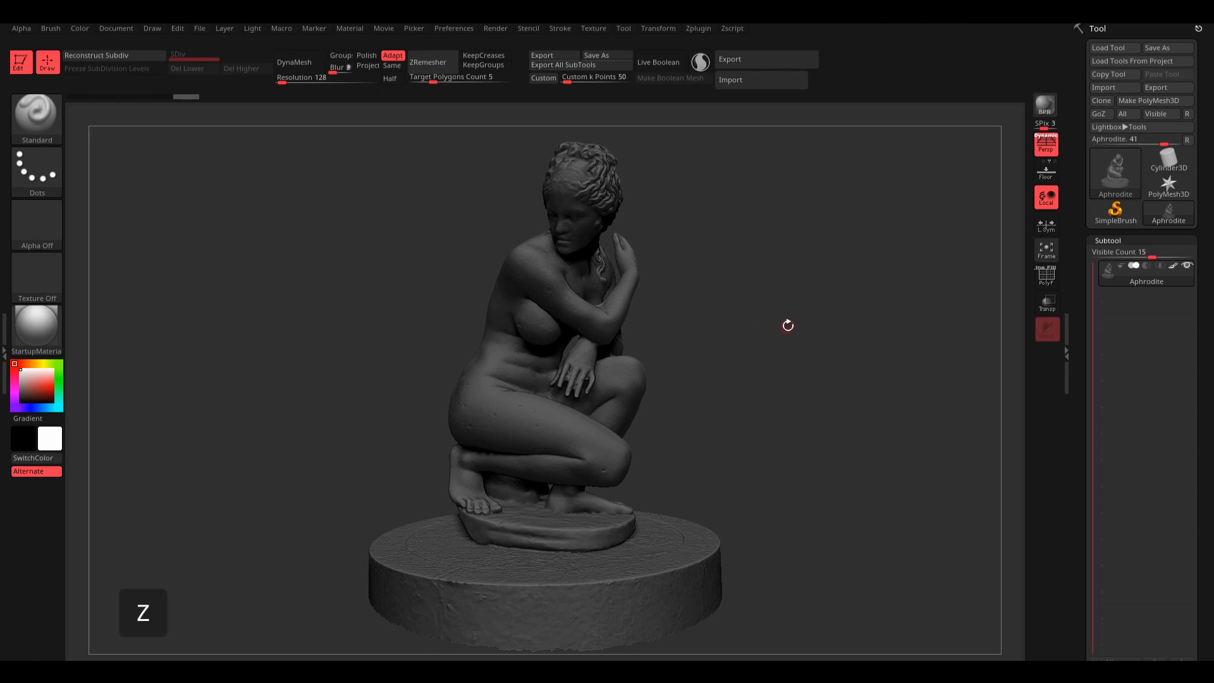
pyautogui.moveTo(787, 324); pyautogui.dragTo(912, 289)
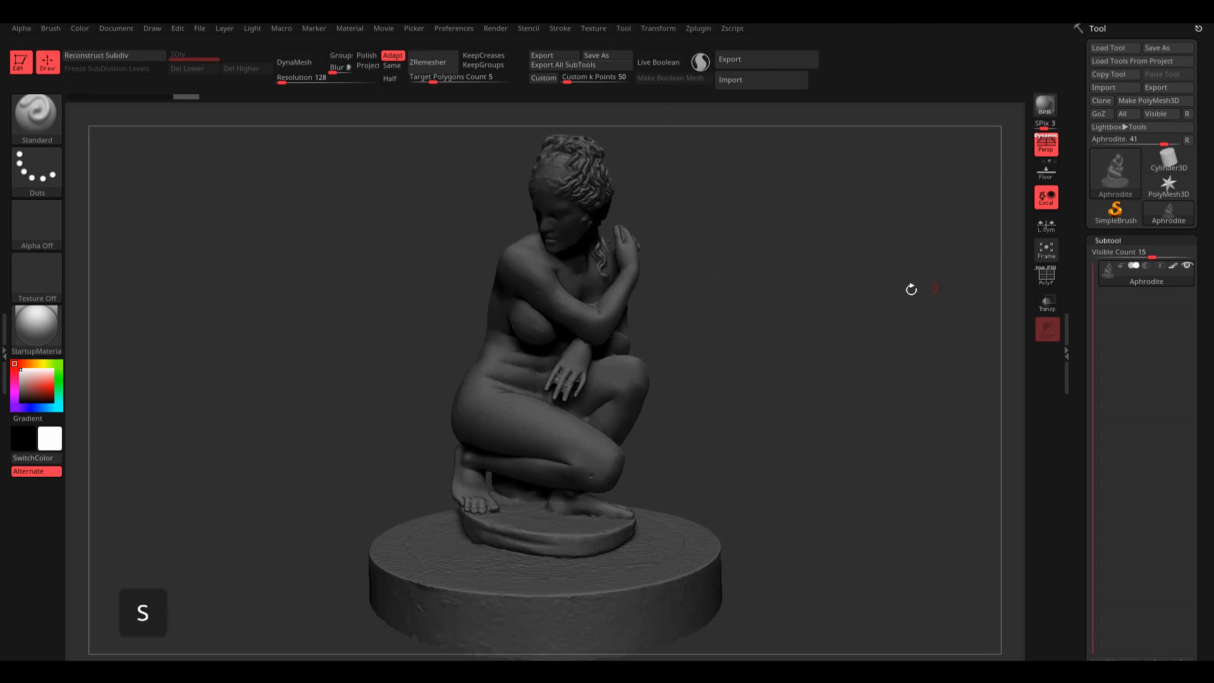
pyautogui.click(454, 28)
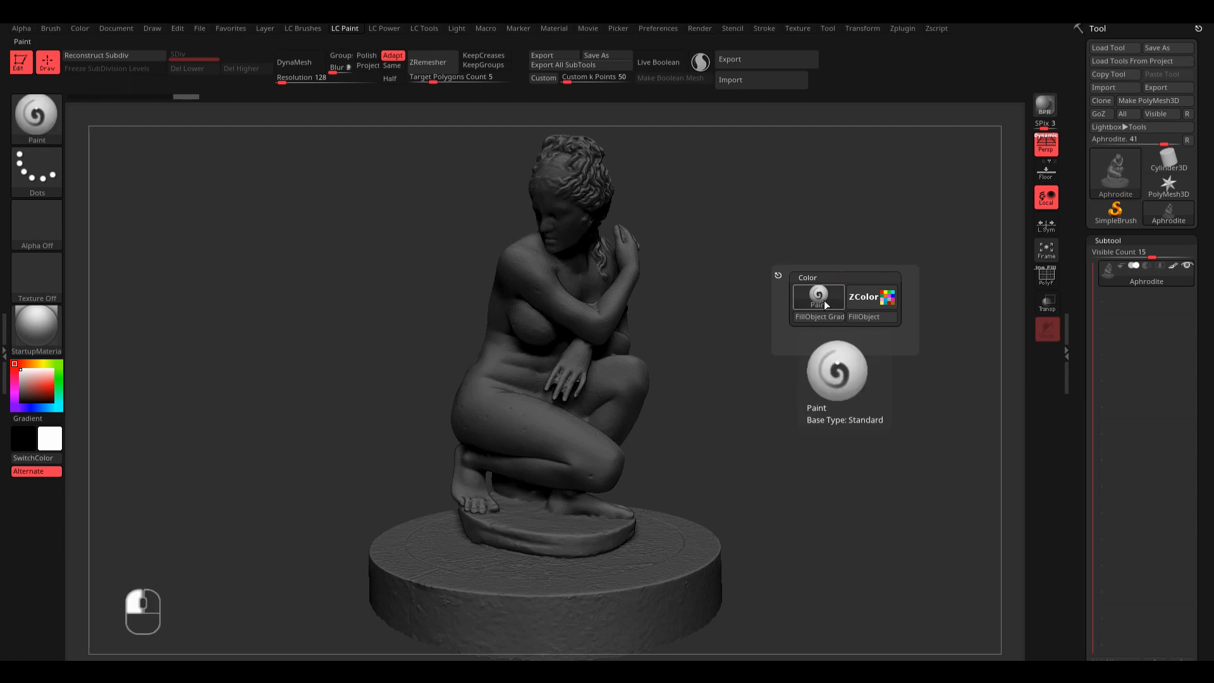
# Step: Choose the painting brush and colours from the spacebar popup
pyautogui.press('space')
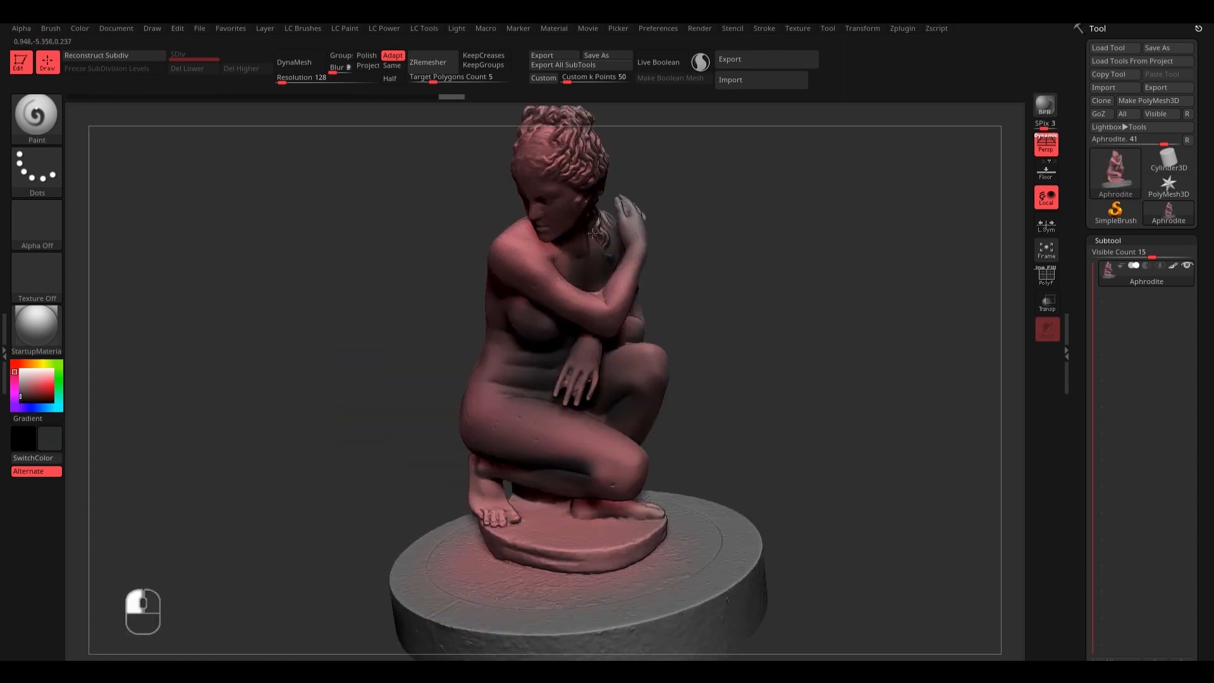
pyautogui.press('space')
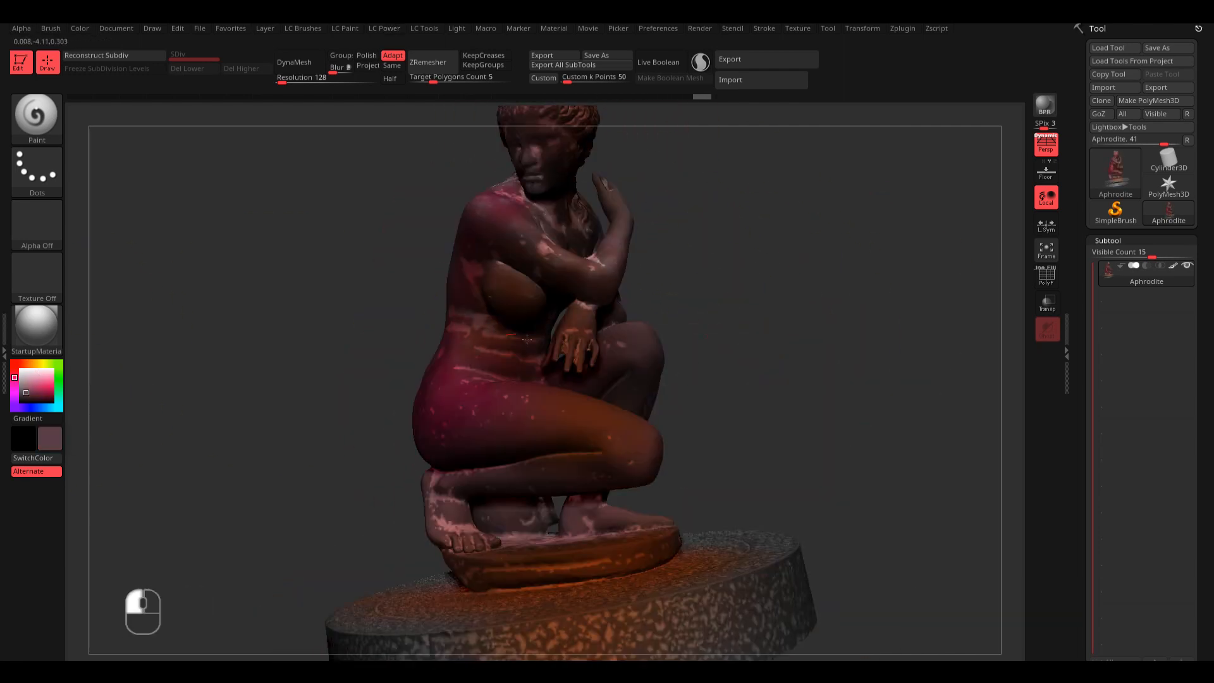
pyautogui.press('space')
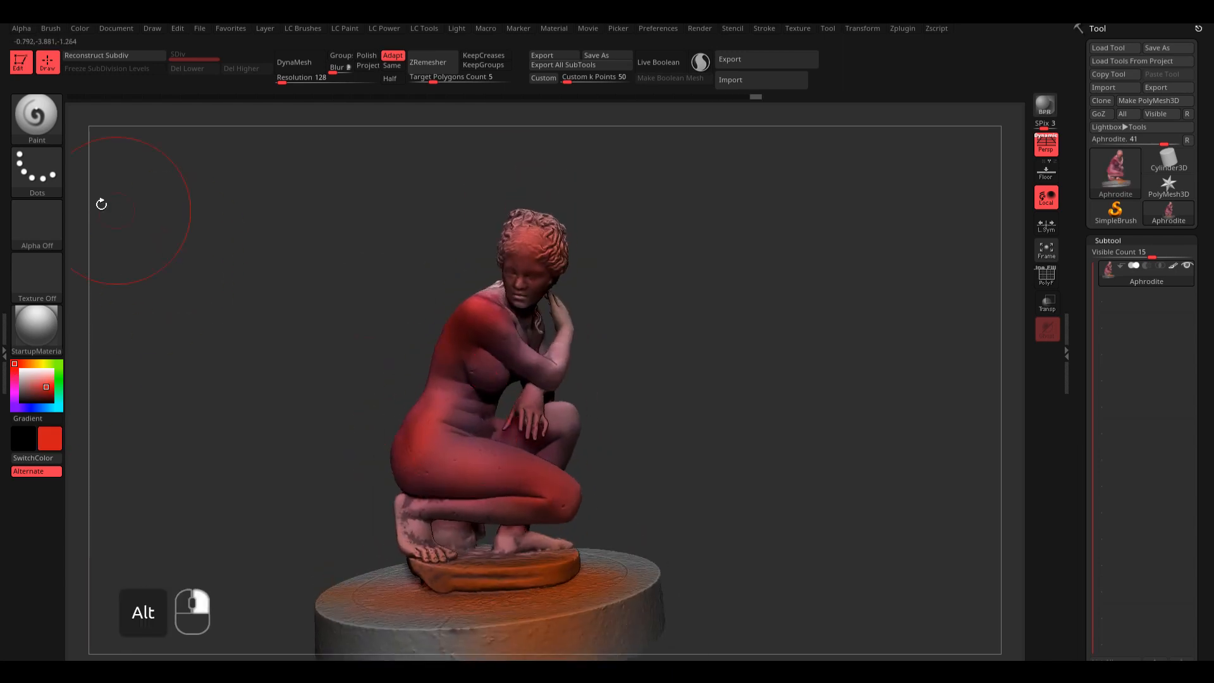
pyautogui.press('space')
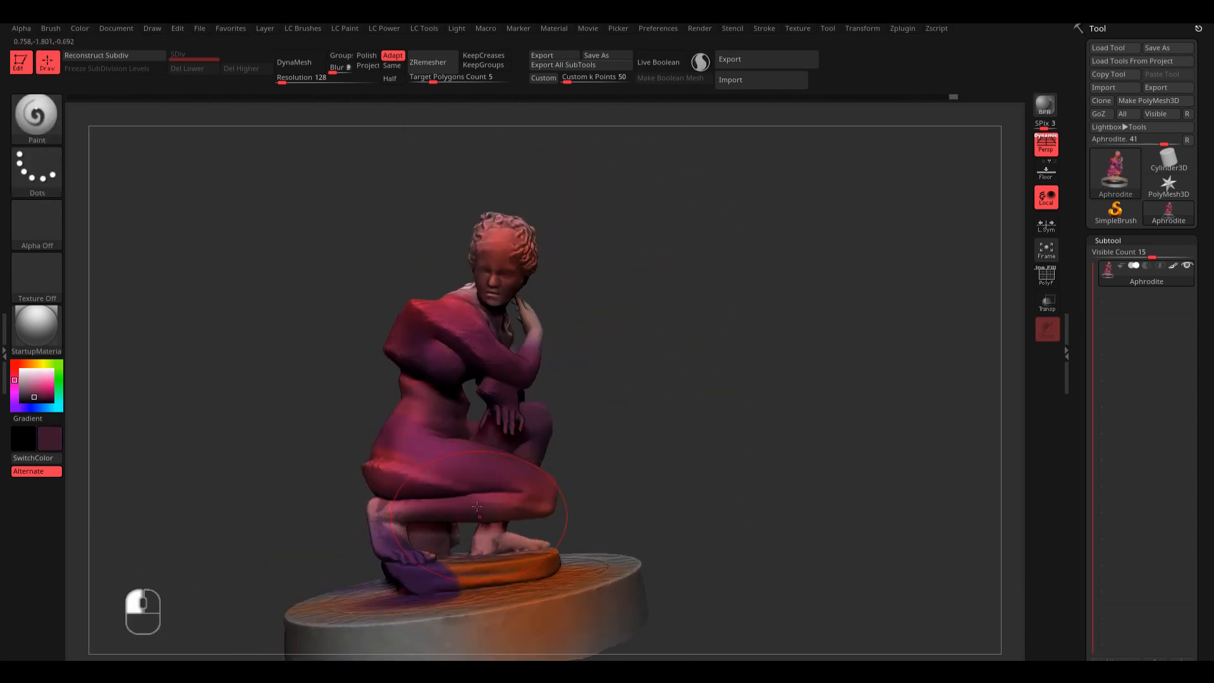
# Step: Paint purple over the statue's legs, then undo the last change
pyautogui.moveTo(476, 507); pyautogui.dragTo(547, 402)
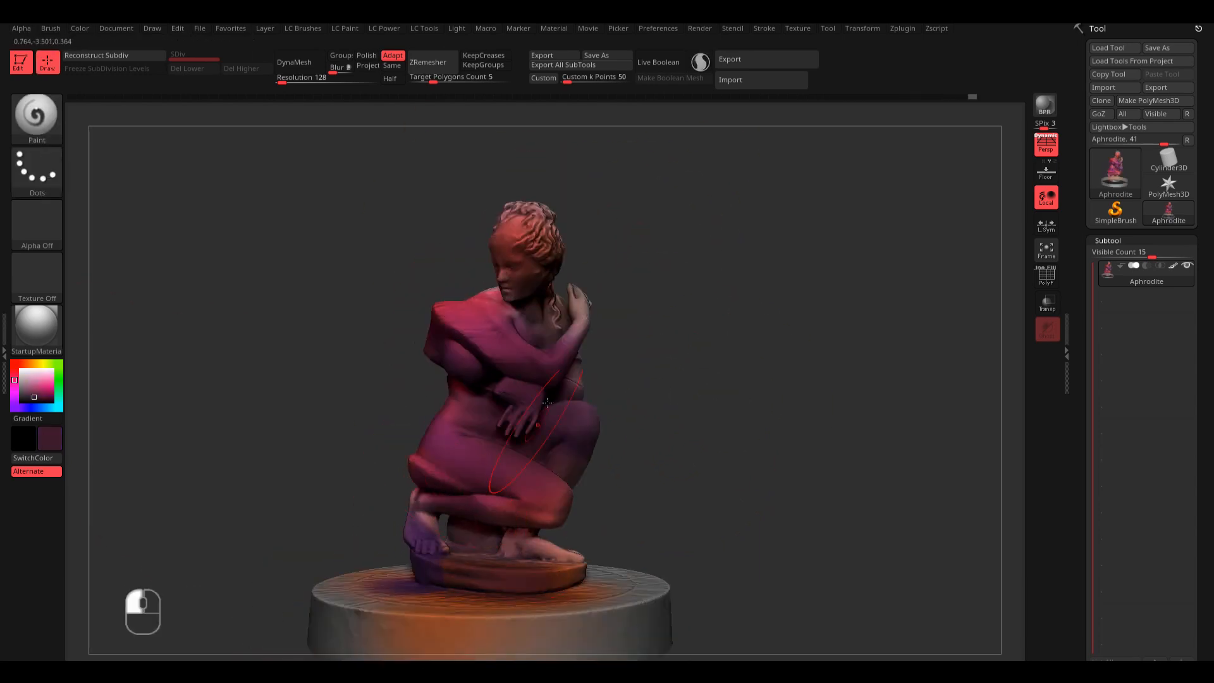
pyautogui.press('space')
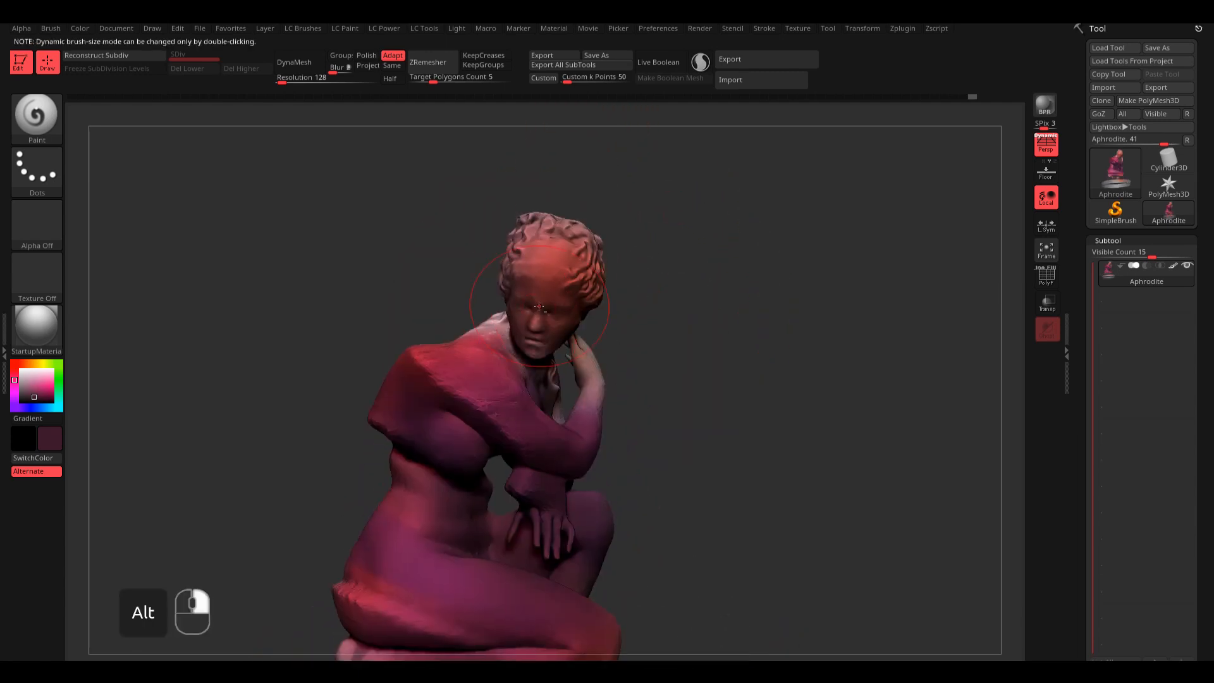
pyautogui.press('ctrl+z')
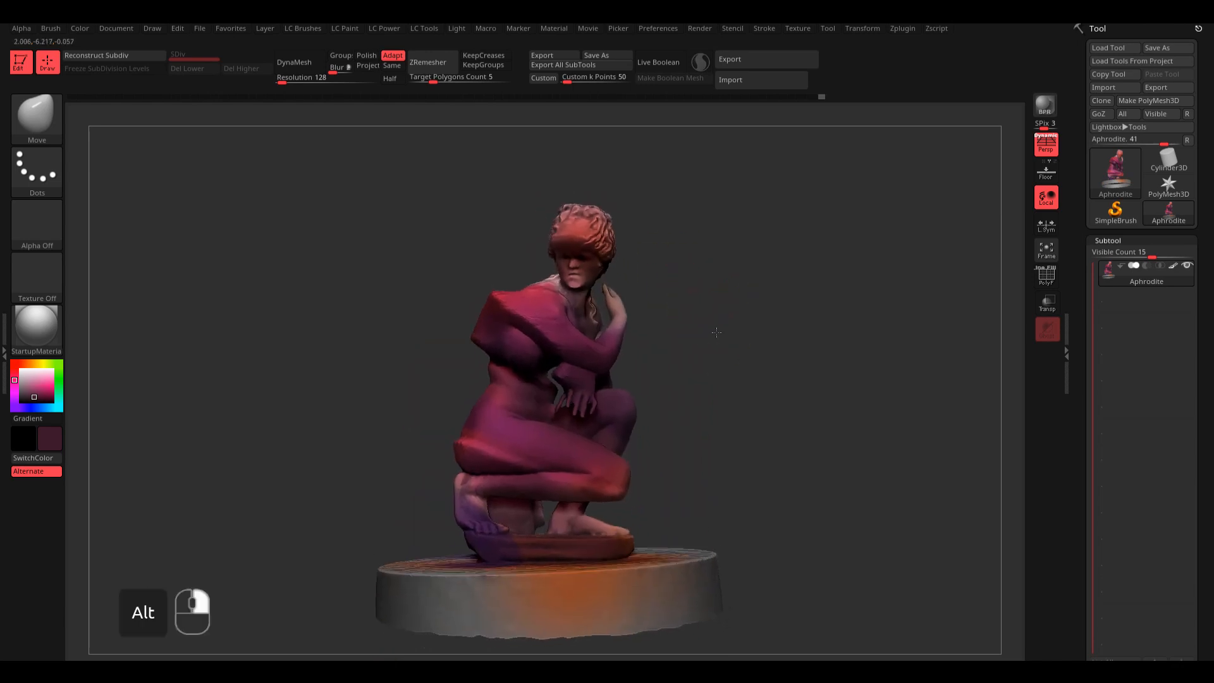
pyautogui.press('alt+tab')
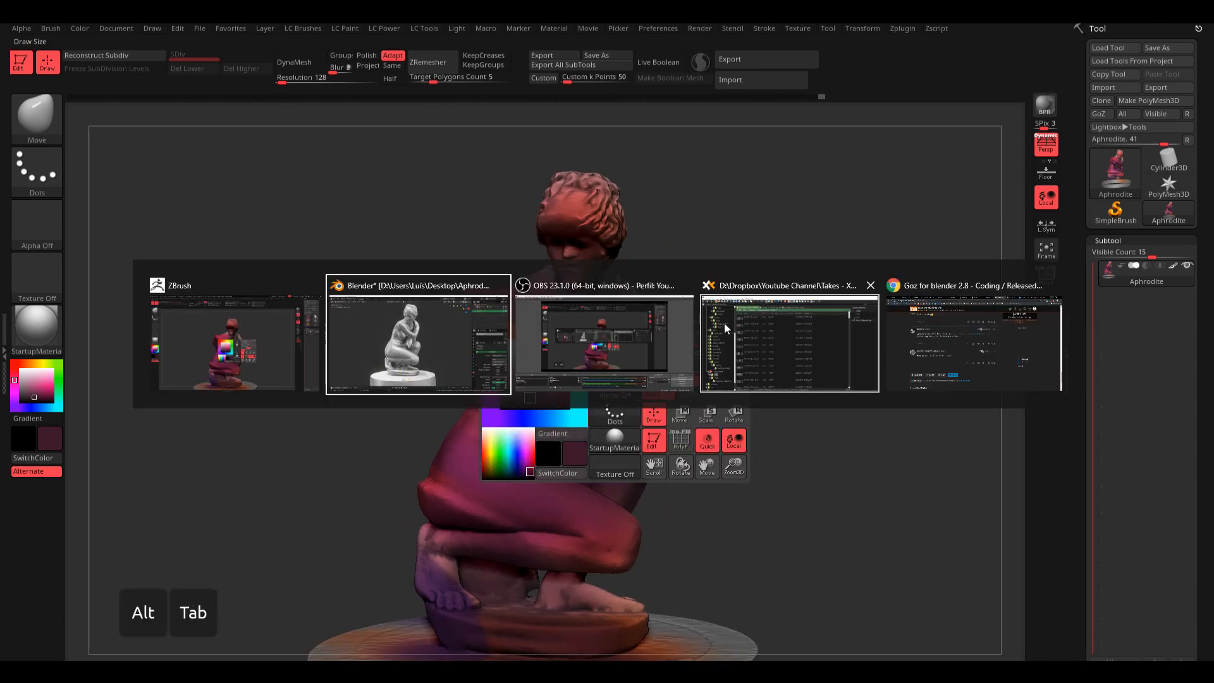
# Step: Back in Blender, deselect everything and select the skull
pyautogui.press('alt+tab')
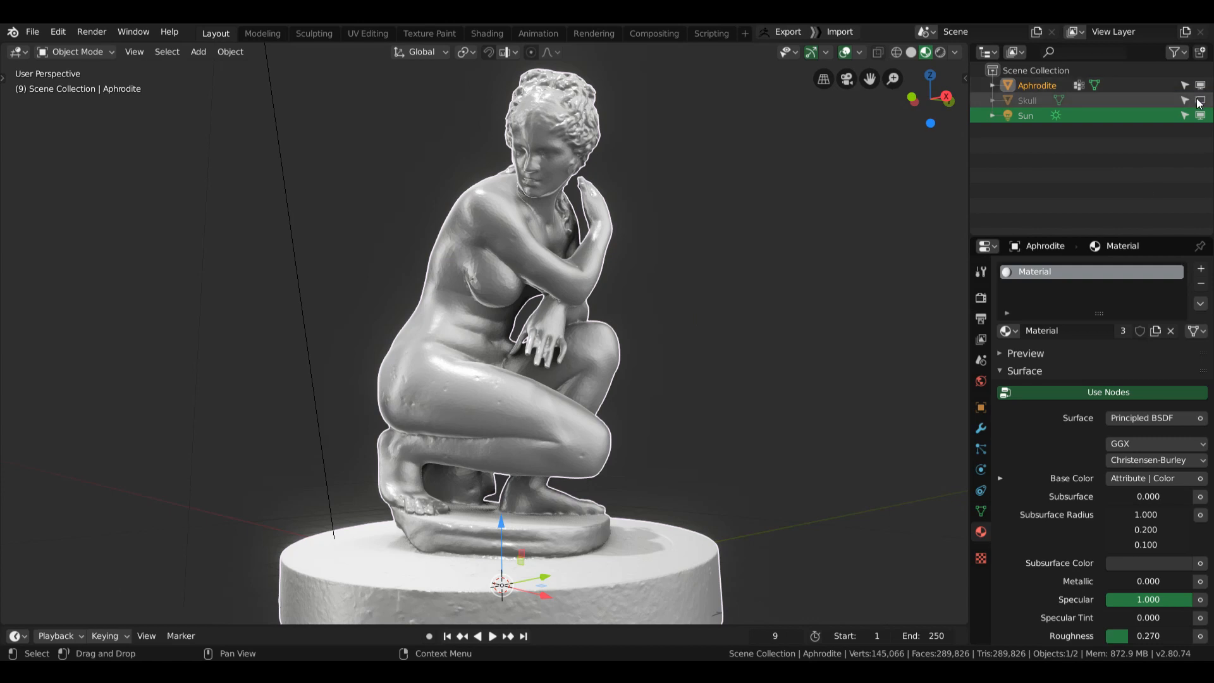
pyautogui.press('a')
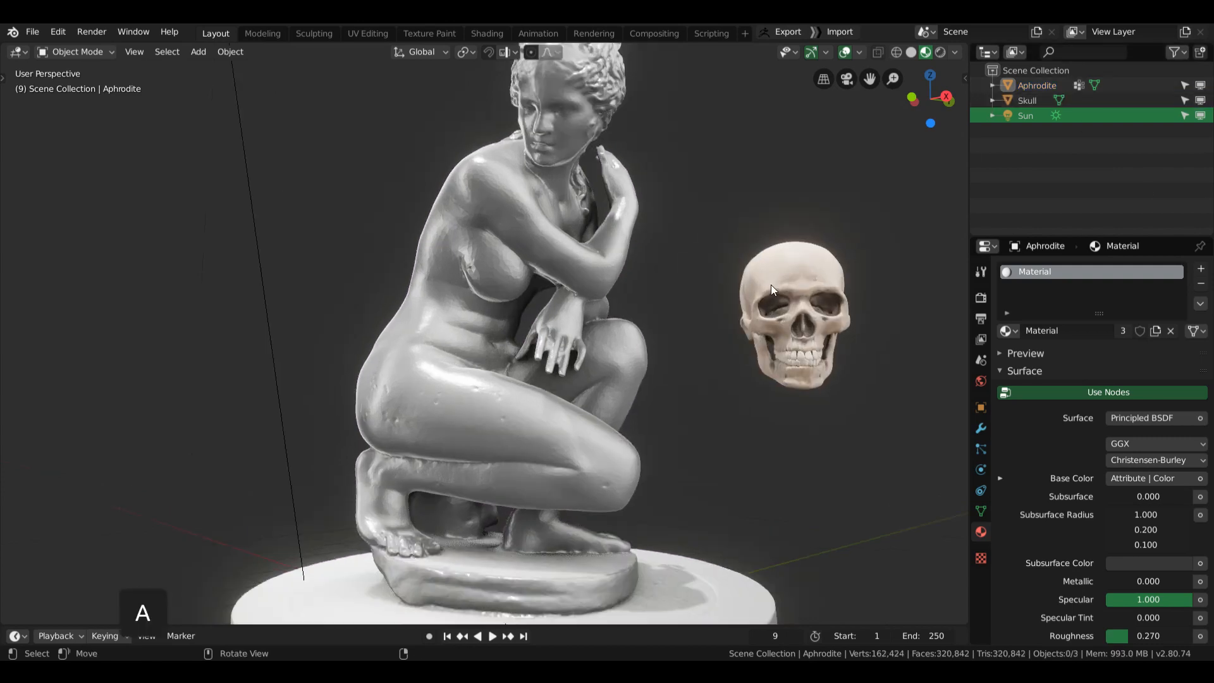
pyautogui.click(790, 318)
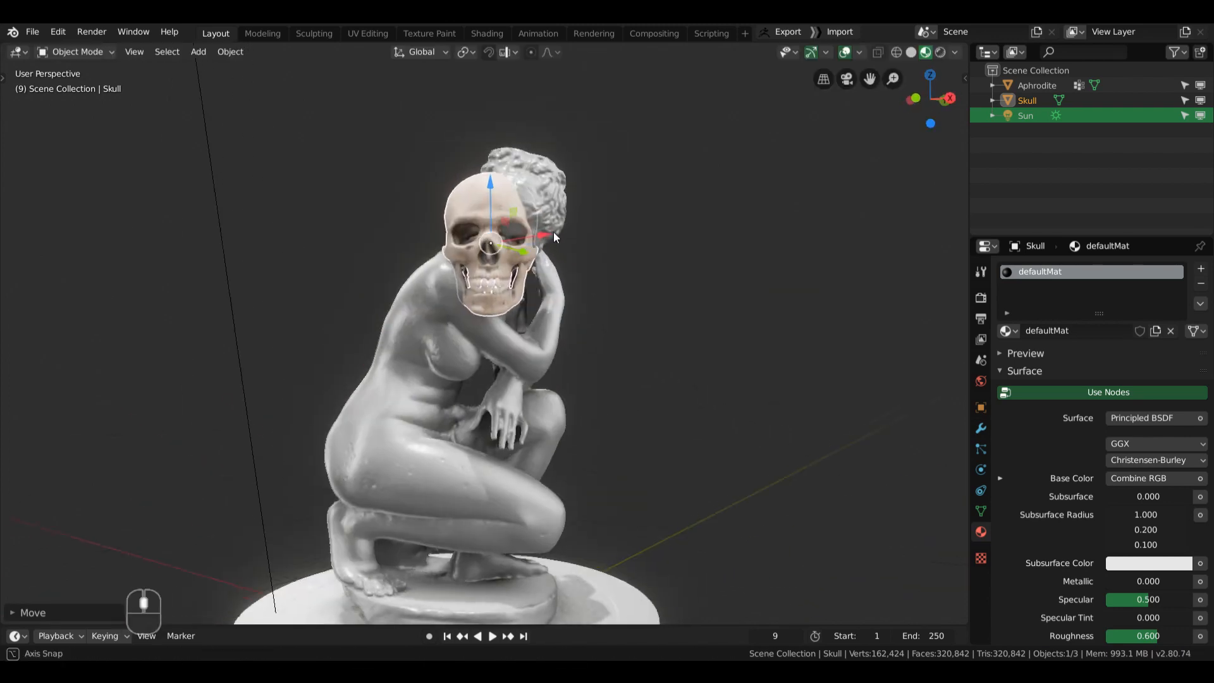
# Step: Scale, rotate and move the skull onto the statue's face, checking from another angle
pyautogui.press('s')
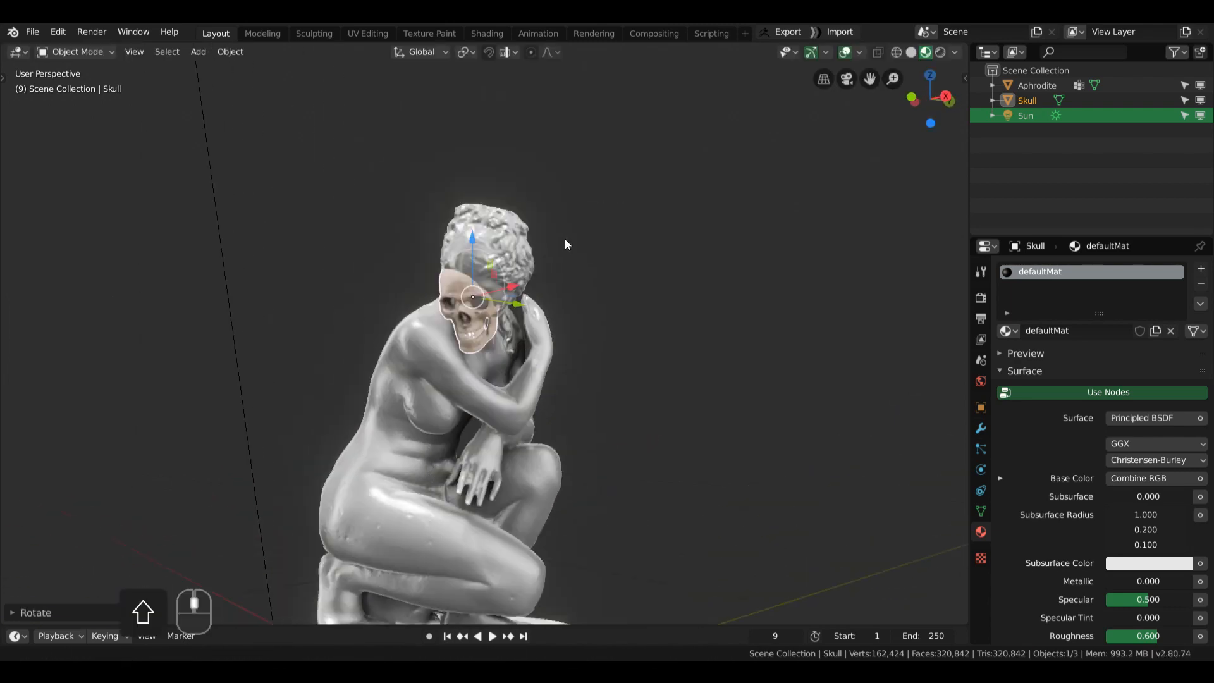
pyautogui.press('g')
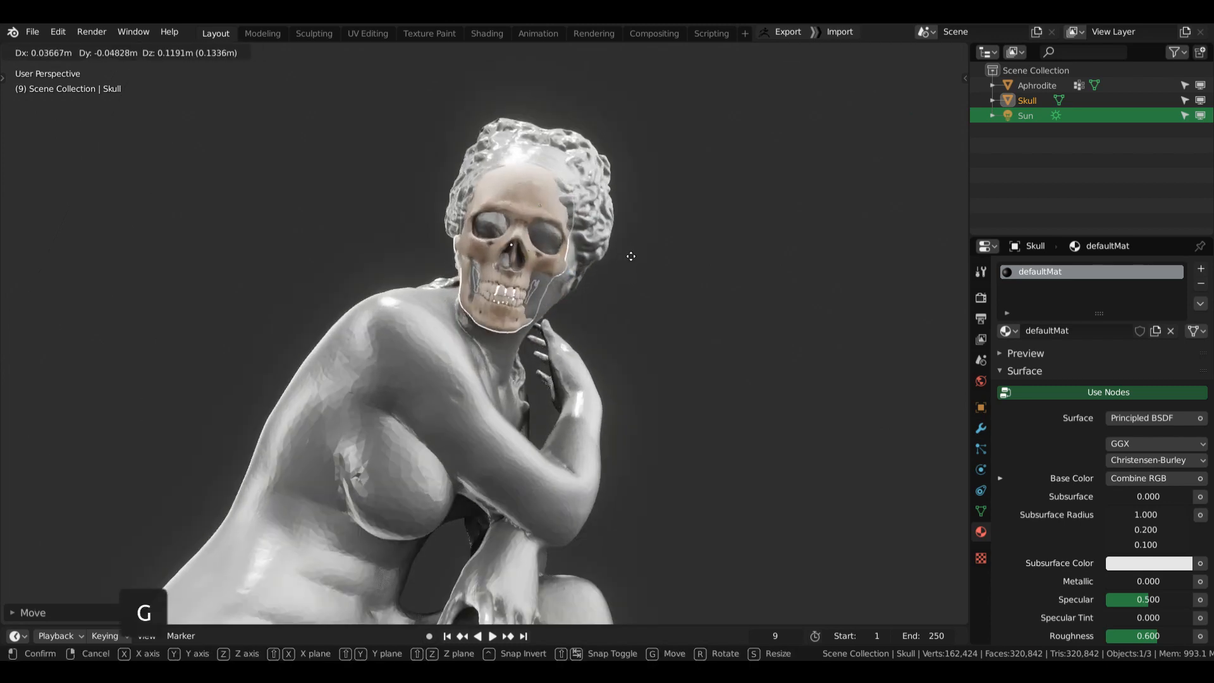
pyautogui.press('r')
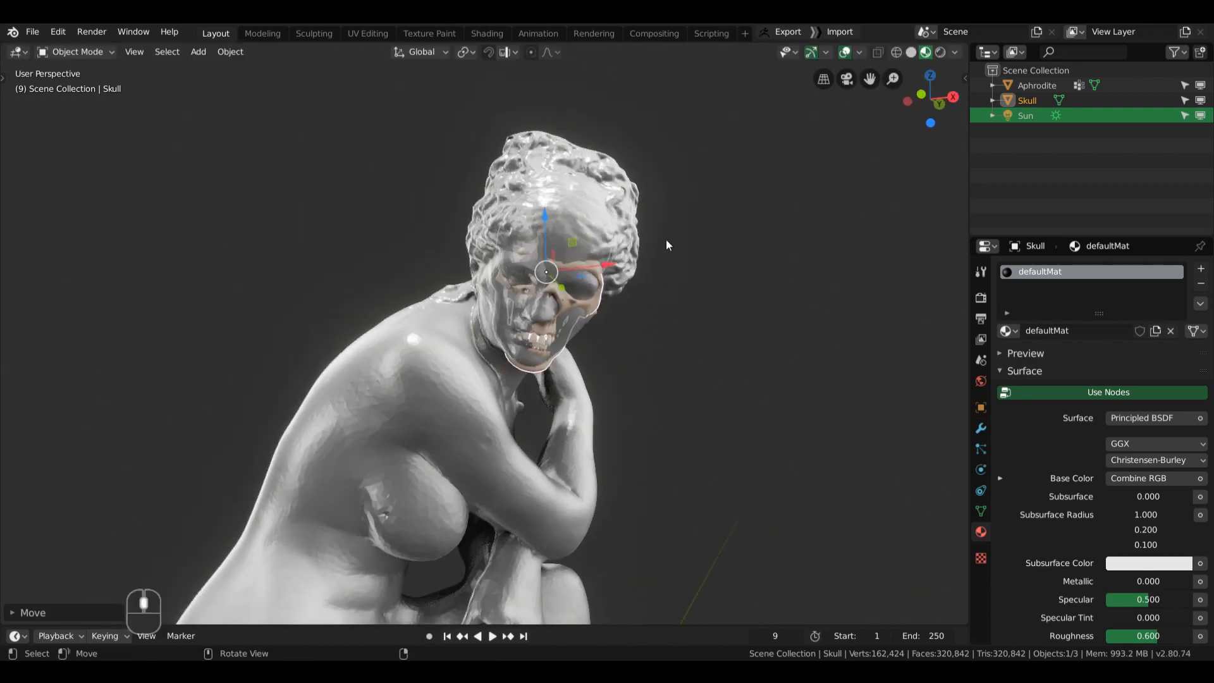
pyautogui.press('g')
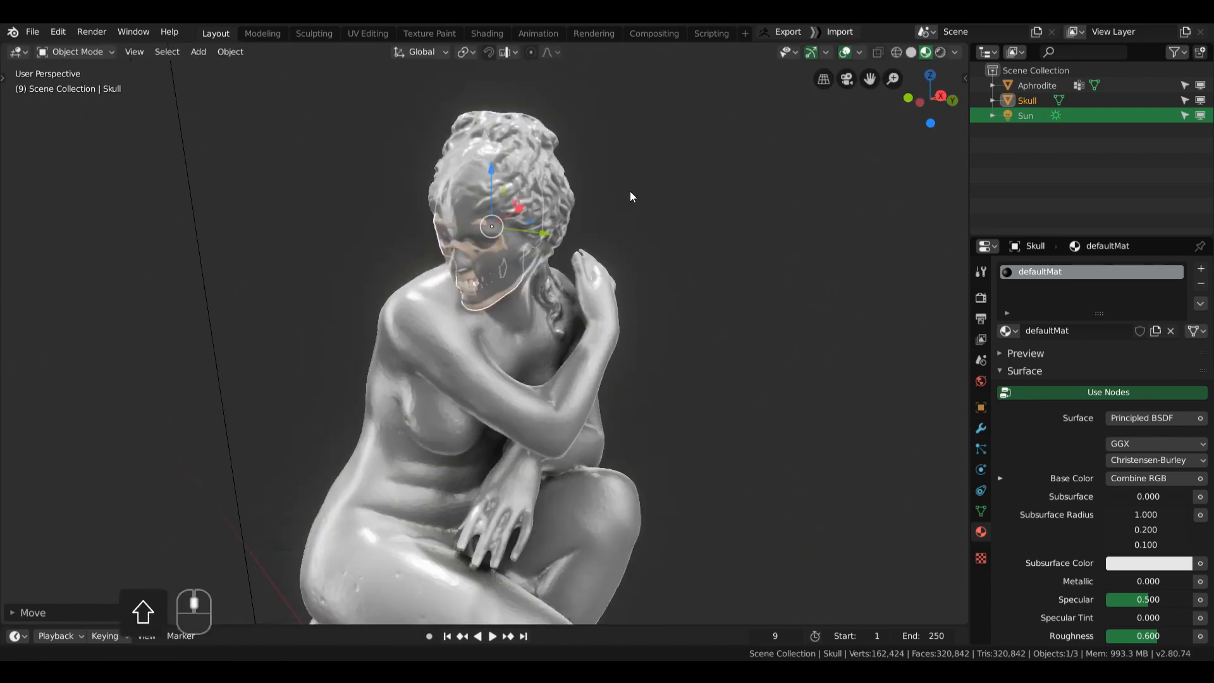
pyautogui.moveTo(631, 197); pyautogui.dragTo(569, 232)
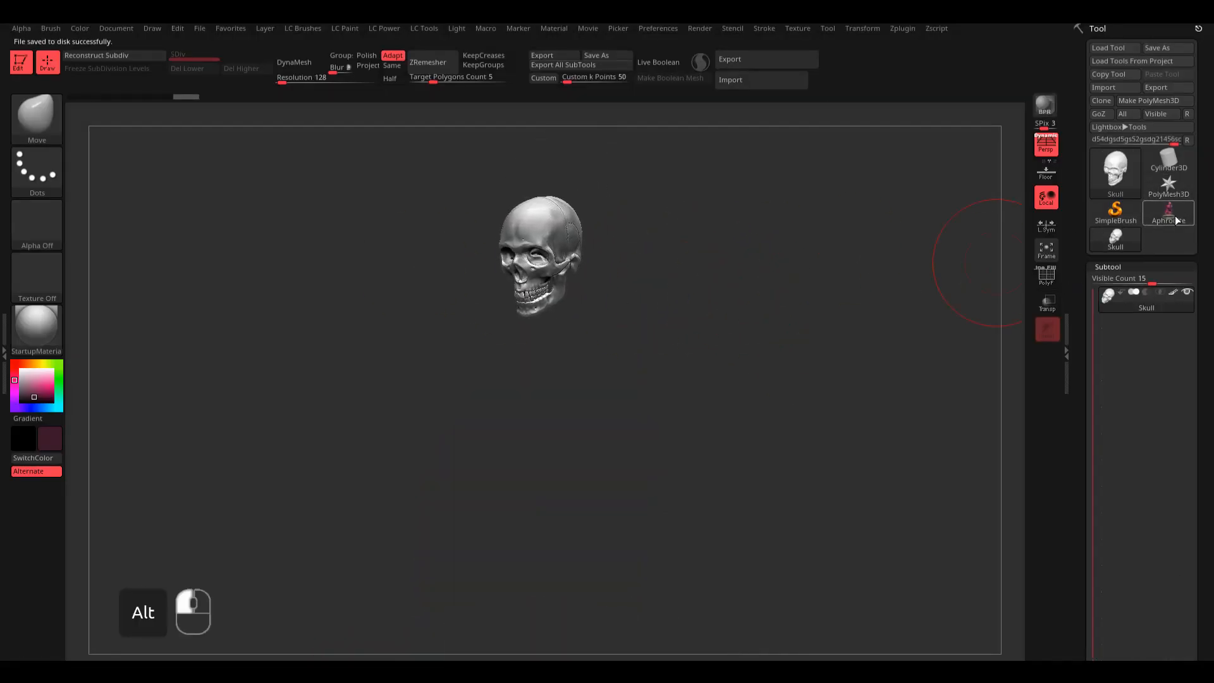
# Step: Load the Aphrodite tool with its skull subtool and choose Merge Down on the skull
pyautogui.click(1168, 209)
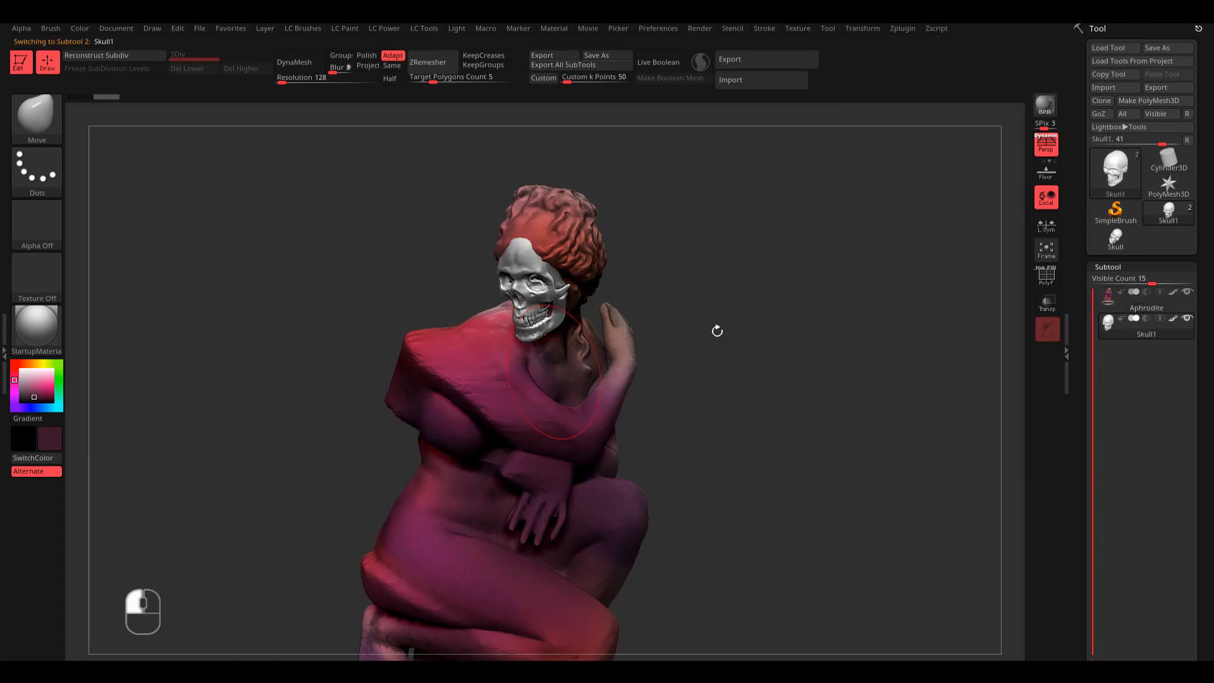
pyautogui.moveTo(716, 332); pyautogui.dragTo(768, 287)
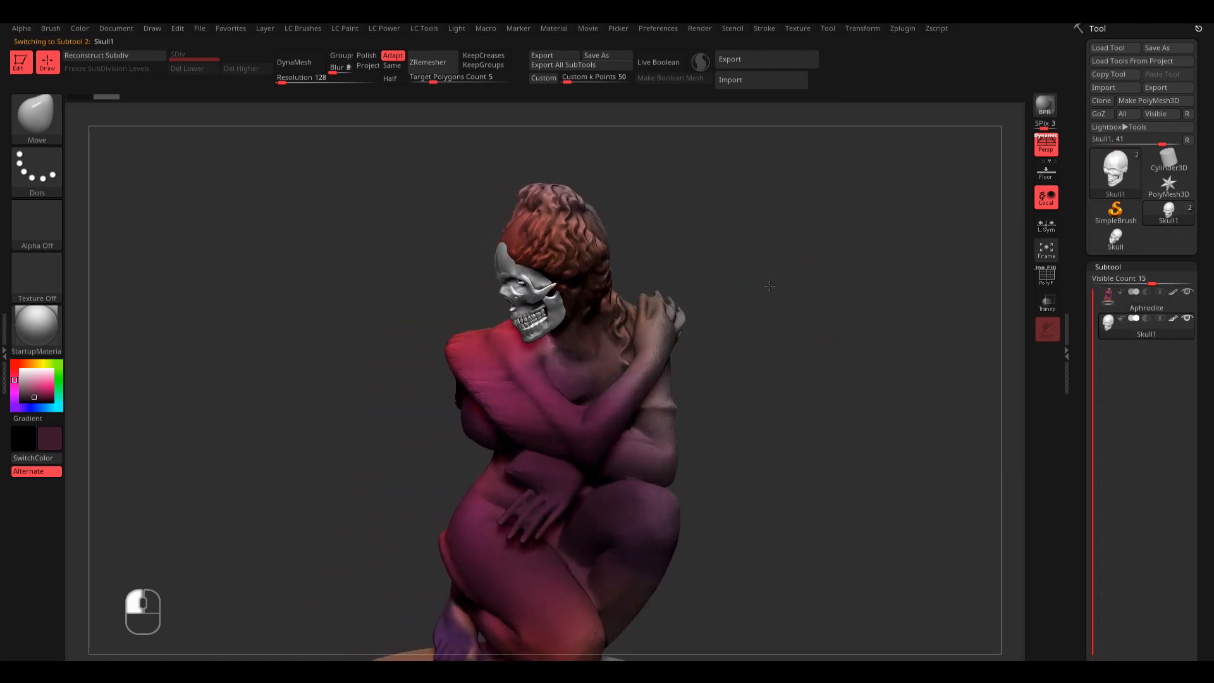
pyautogui.moveTo(769, 287); pyautogui.dragTo(767, 250)
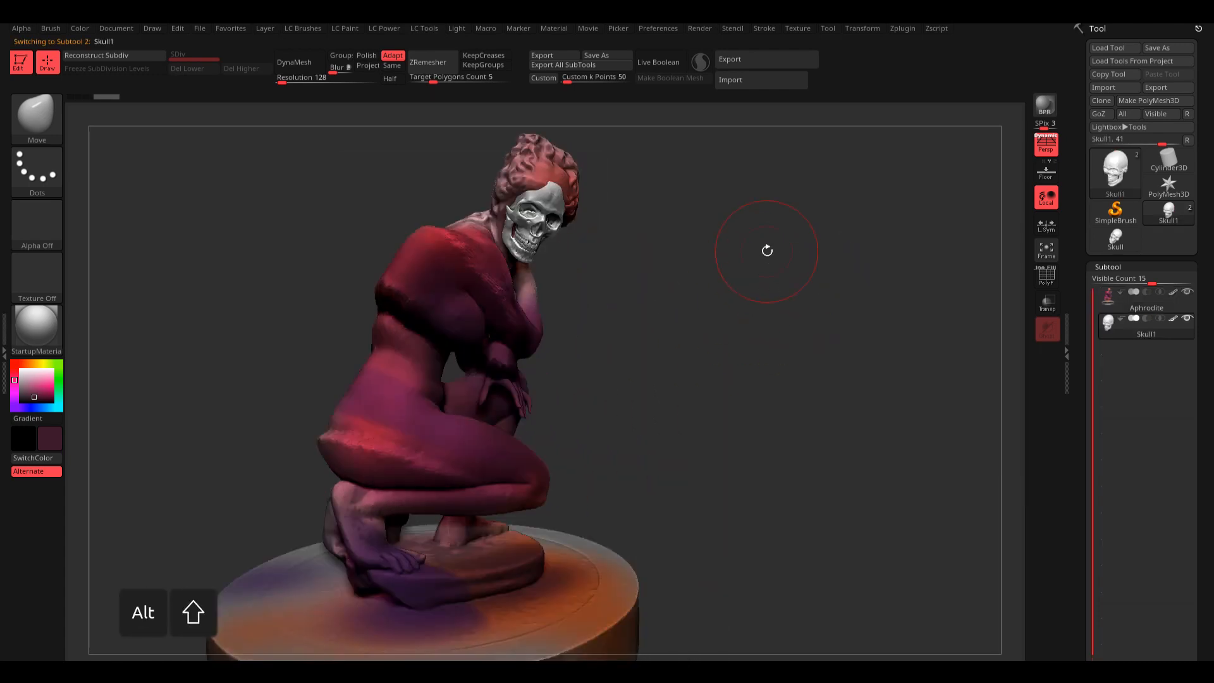
pyautogui.moveTo(766, 251); pyautogui.dragTo(759, 302)
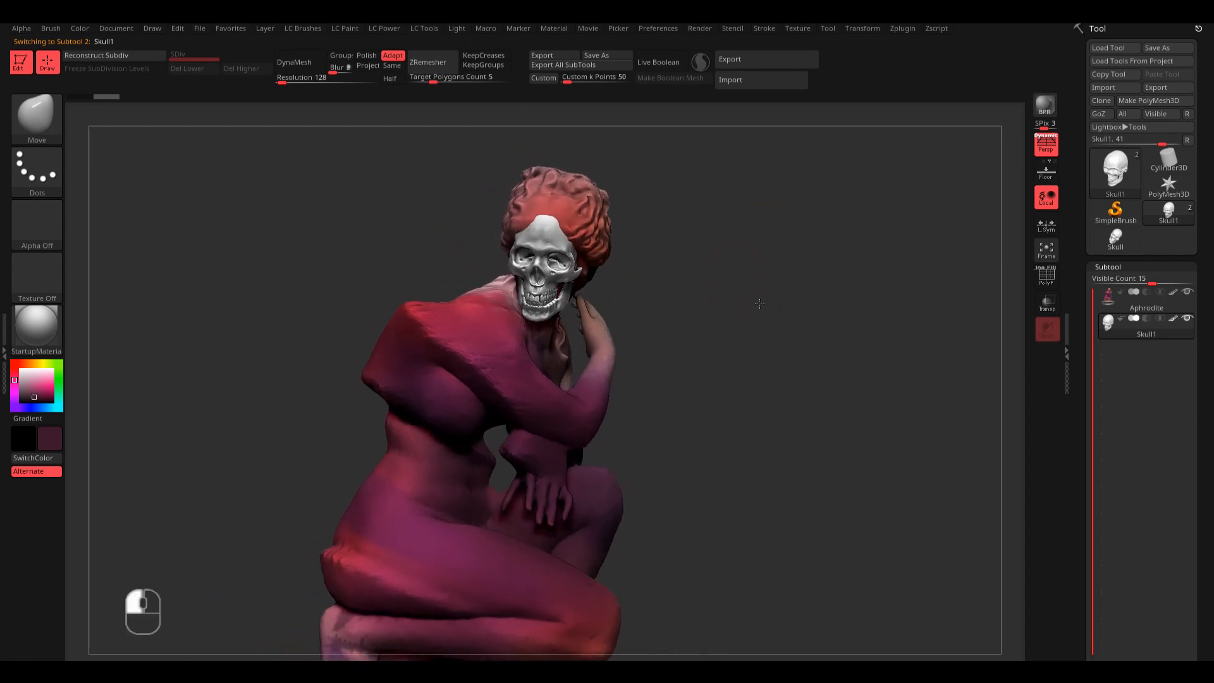
pyautogui.click(424, 28)
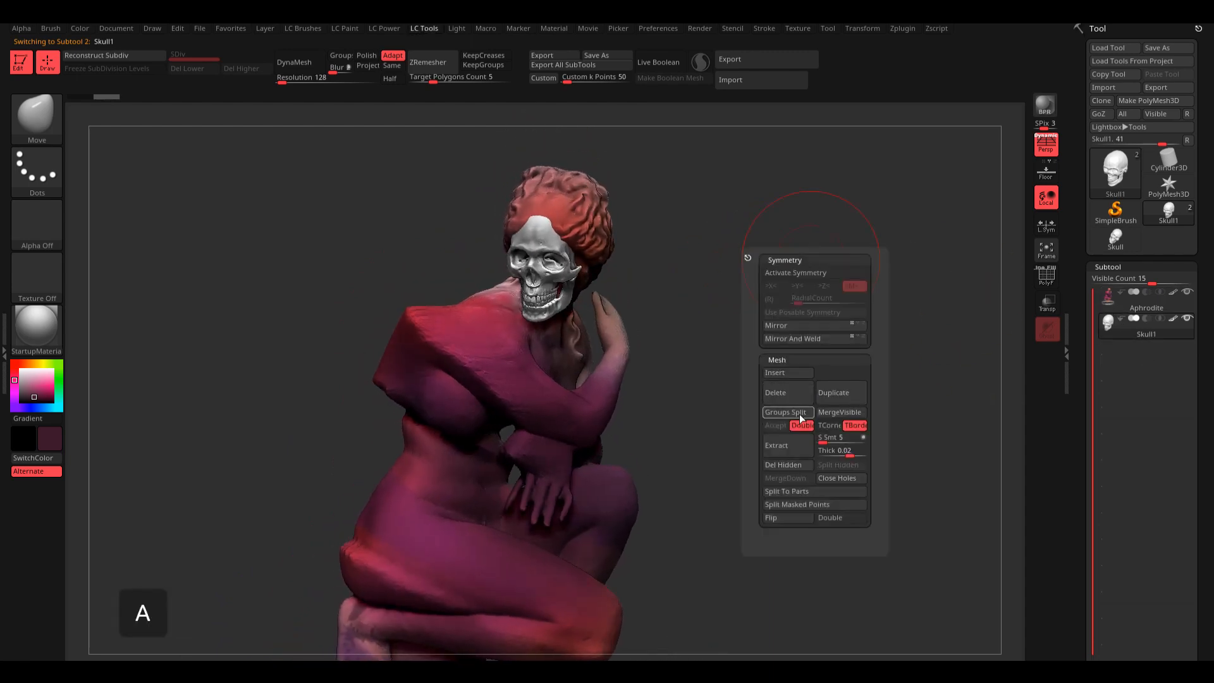
pyautogui.moveTo(781, 445)
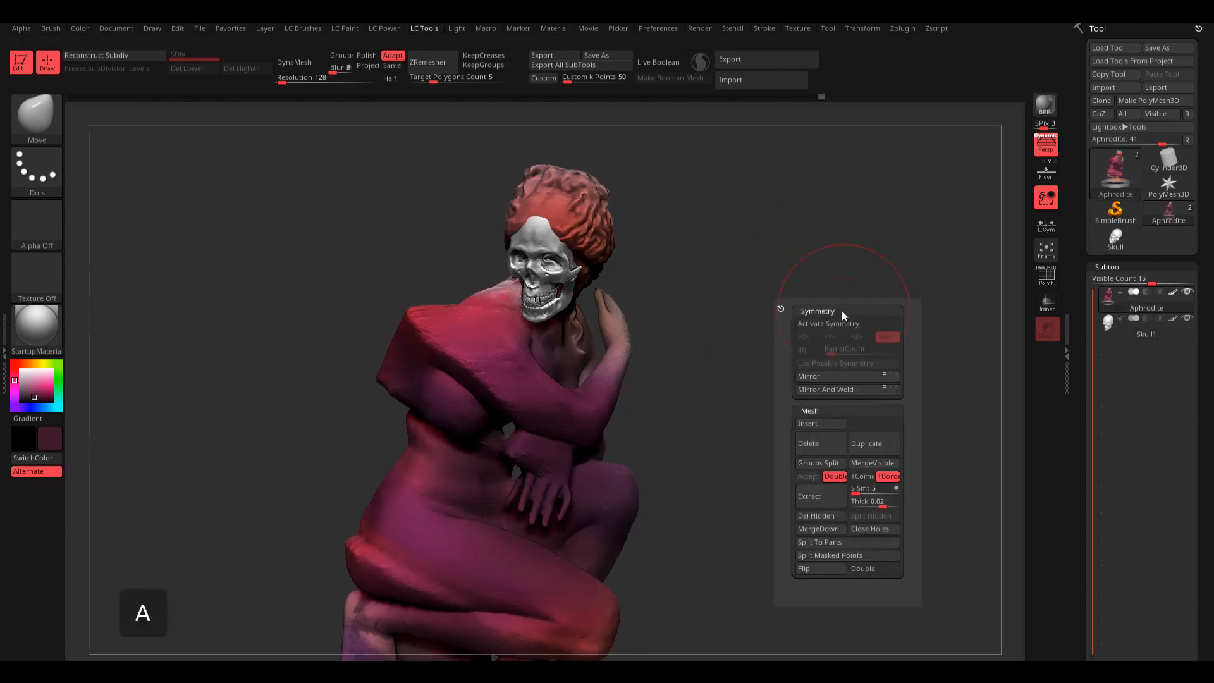
pyautogui.click(818, 529)
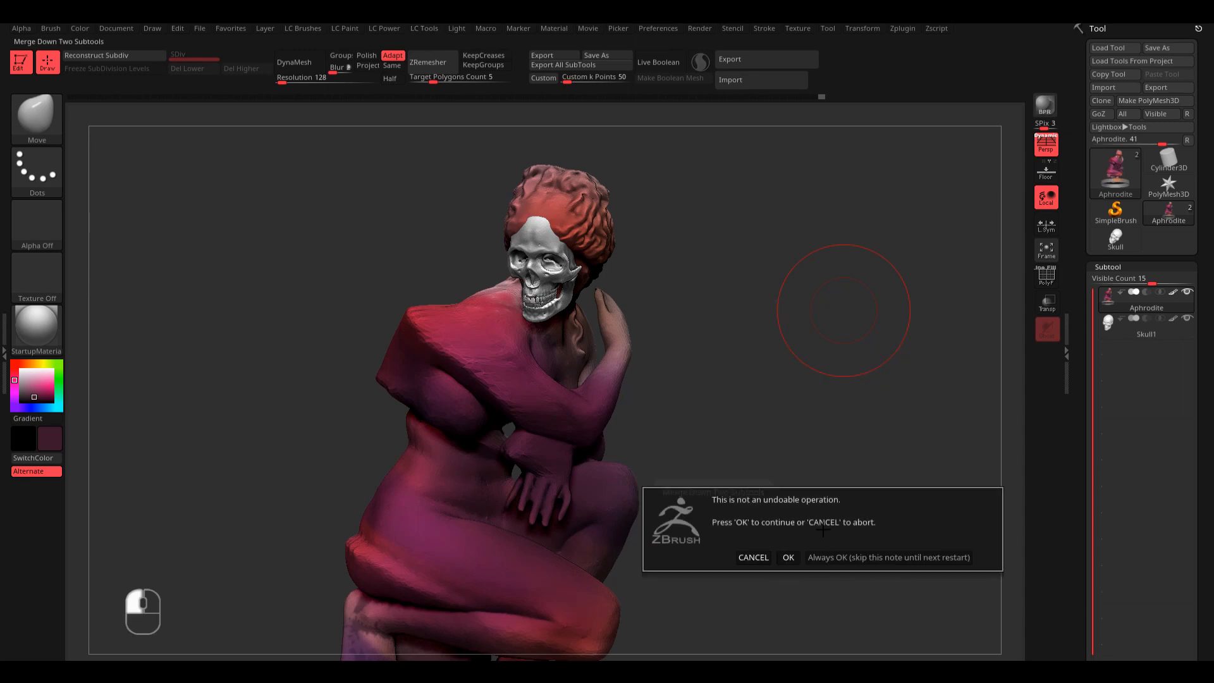
# Step: Confirm the merge warning and paint the skull in pink-red tones
pyautogui.click(788, 557)
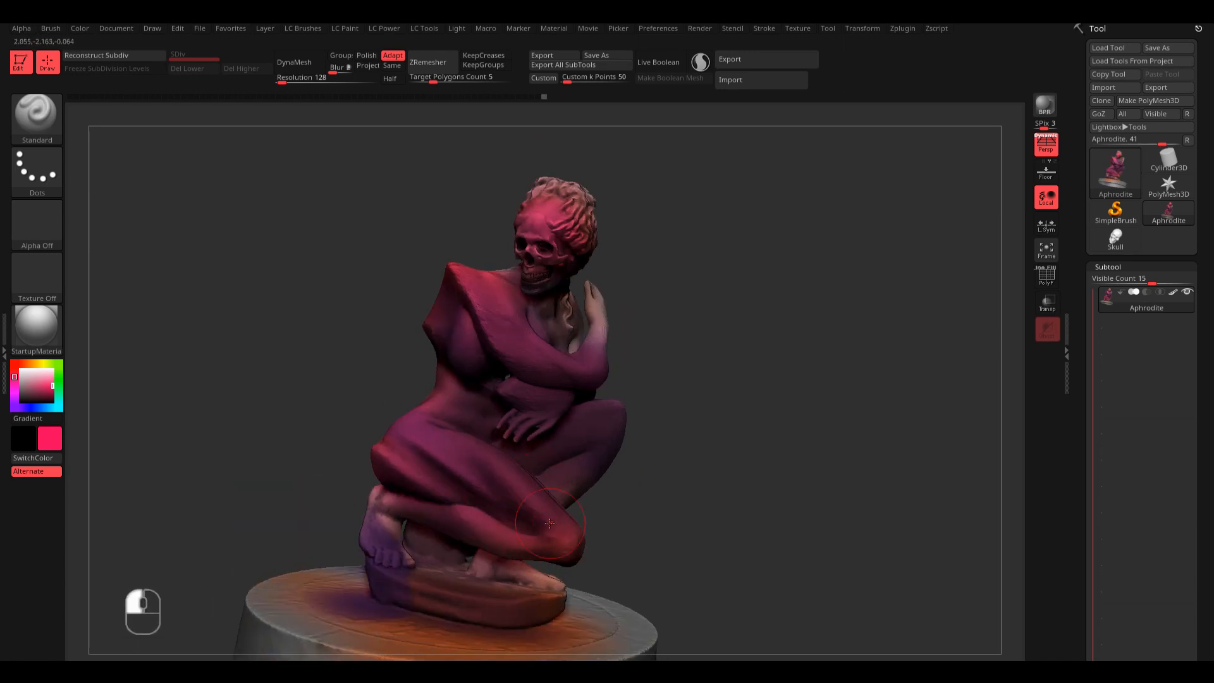
pyautogui.moveTo(550, 523); pyautogui.dragTo(391, 329)
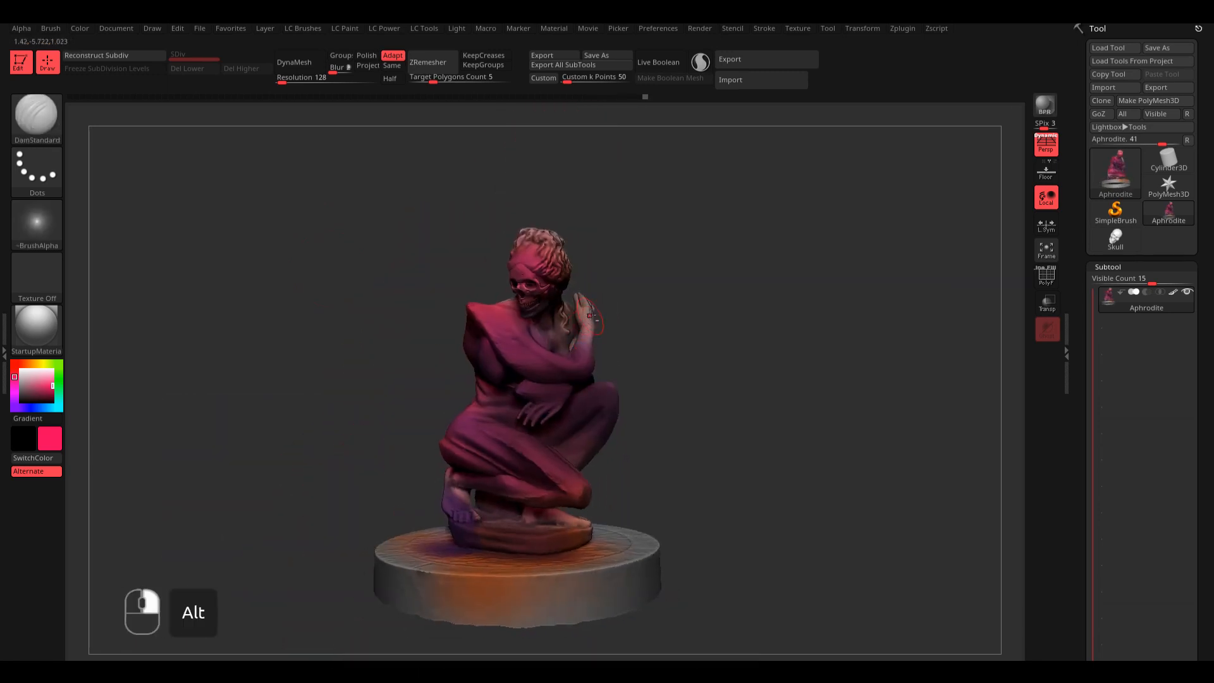
pyautogui.moveTo(589, 310); pyautogui.dragTo(689, 301)
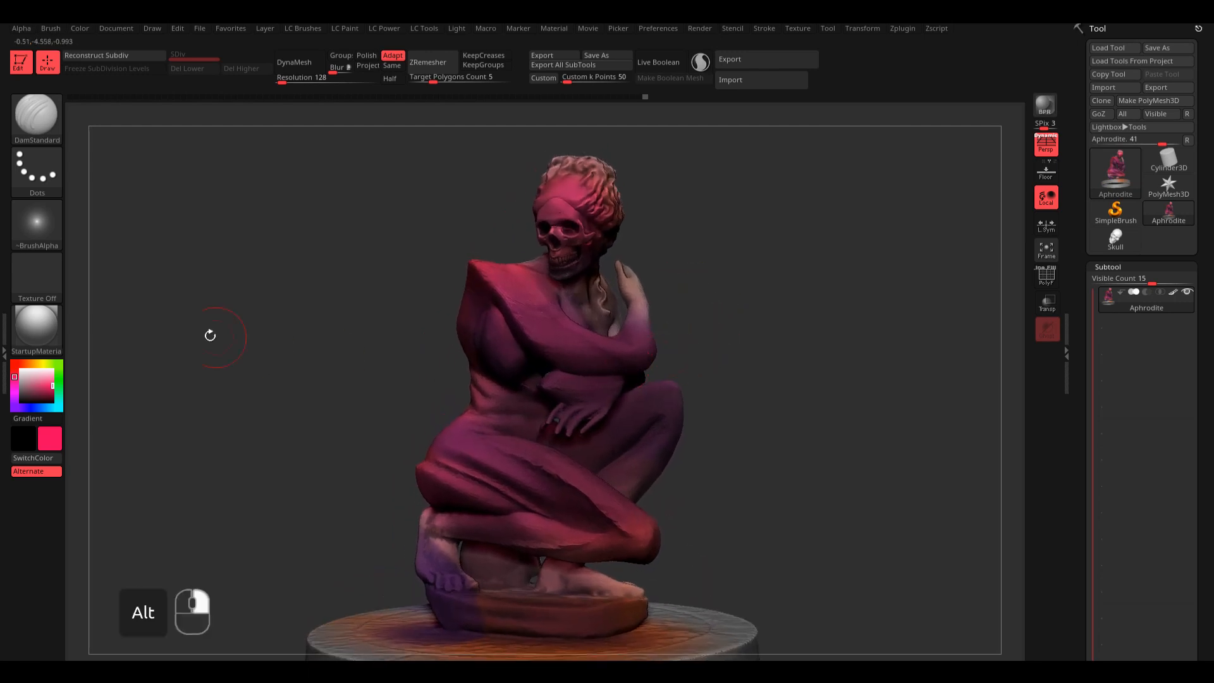
pyautogui.press('space')
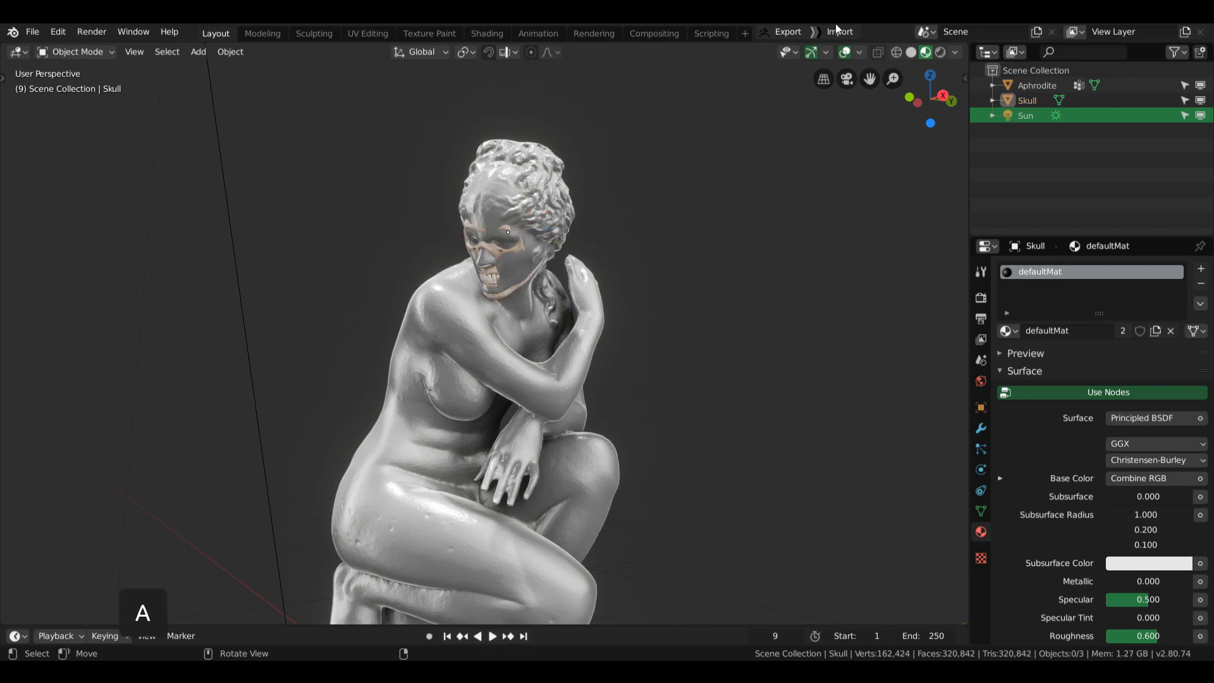
pyautogui.moveTo(839, 32)
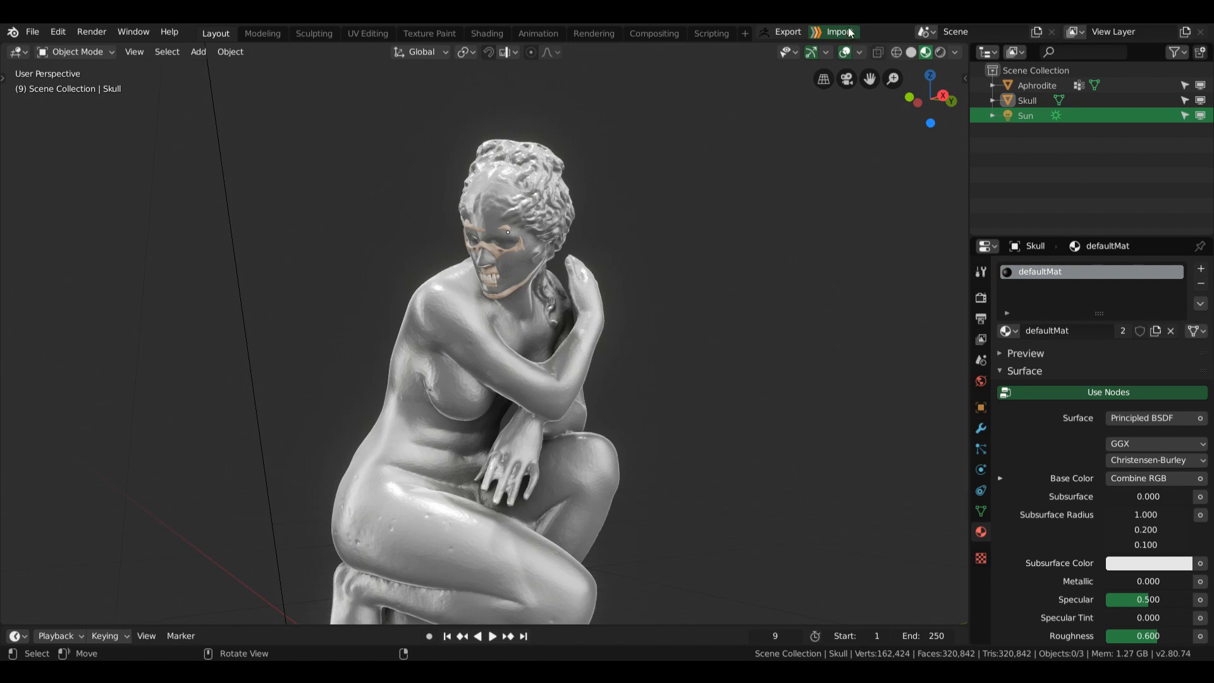
pyautogui.moveTo(612, 300)
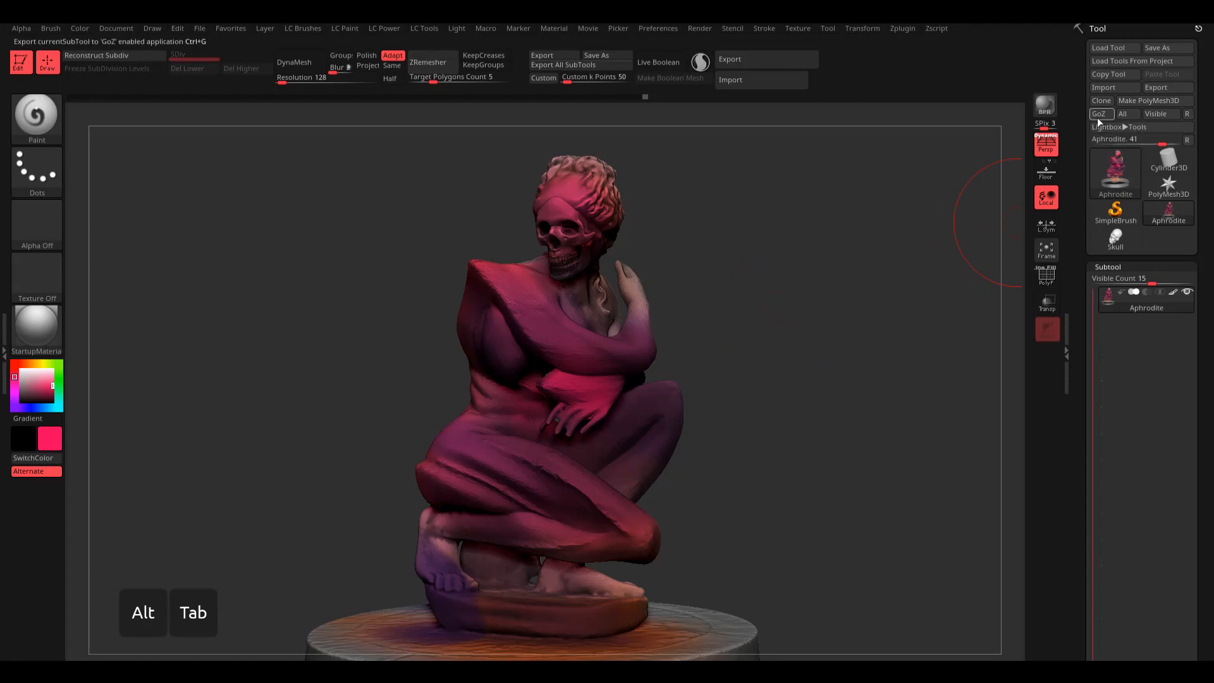
pyautogui.moveTo(1099, 113)
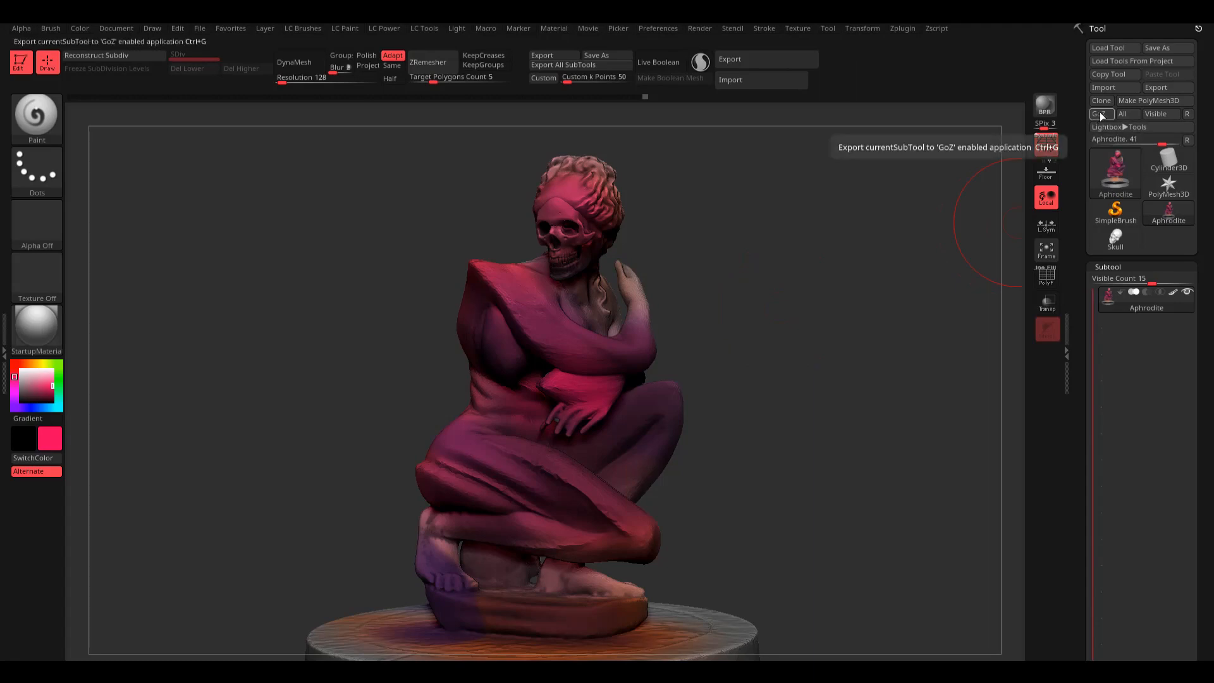
# Step: Export the skull-faced statue with GoZ and switch to Blender
pyautogui.click(1100, 114)
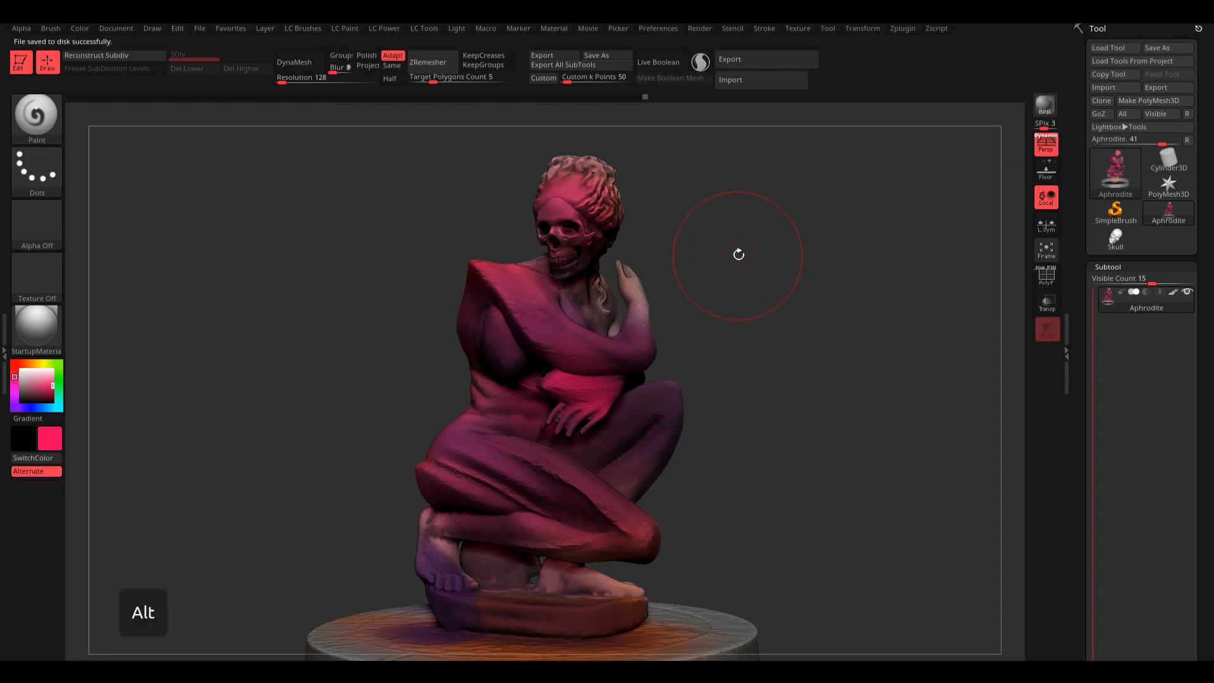
pyautogui.press('Tab')
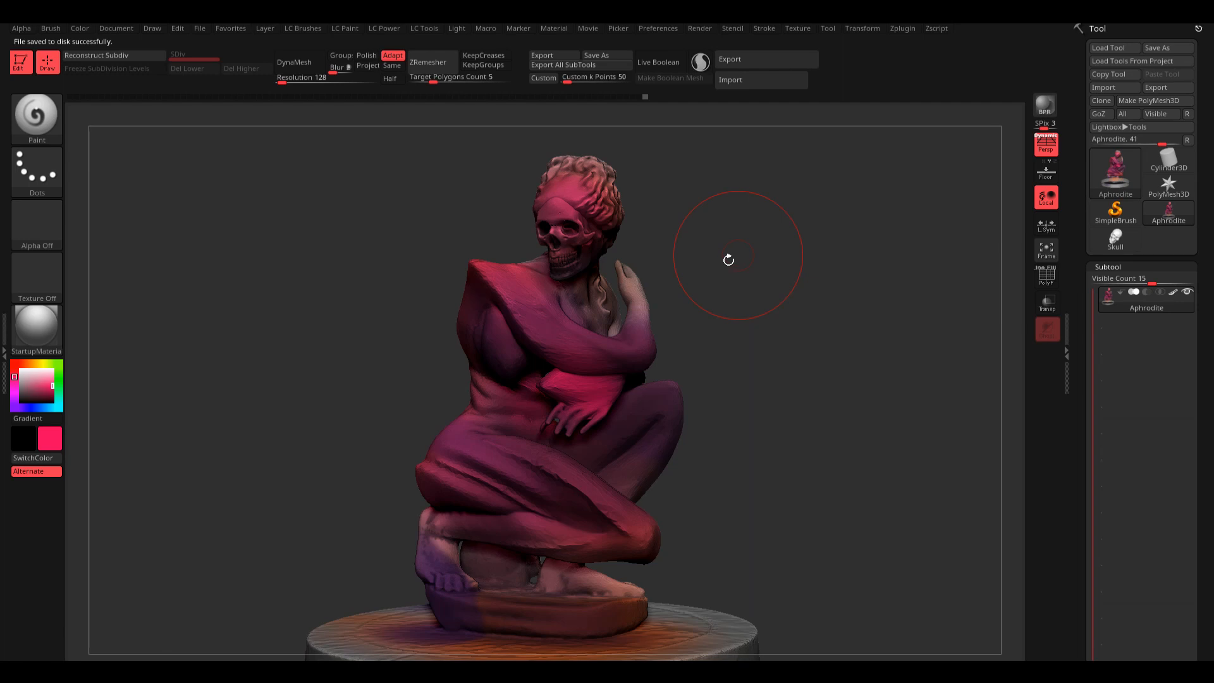
pyautogui.moveTo(735, 225)
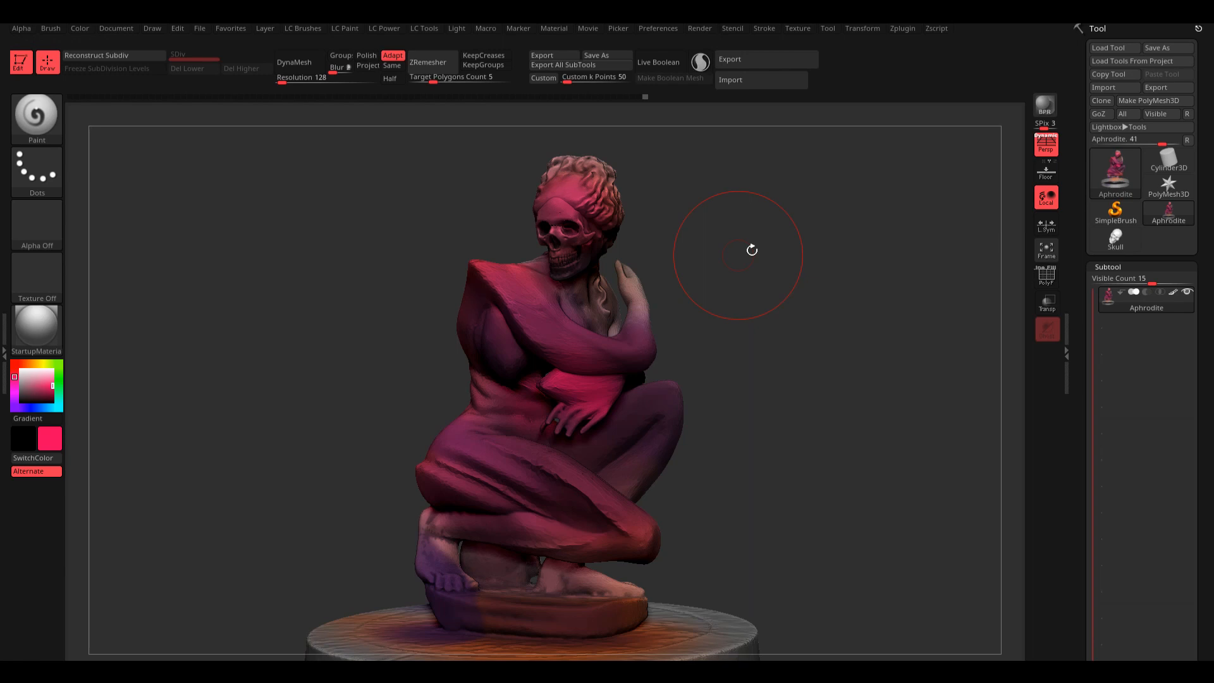
pyautogui.moveTo(698, 266)
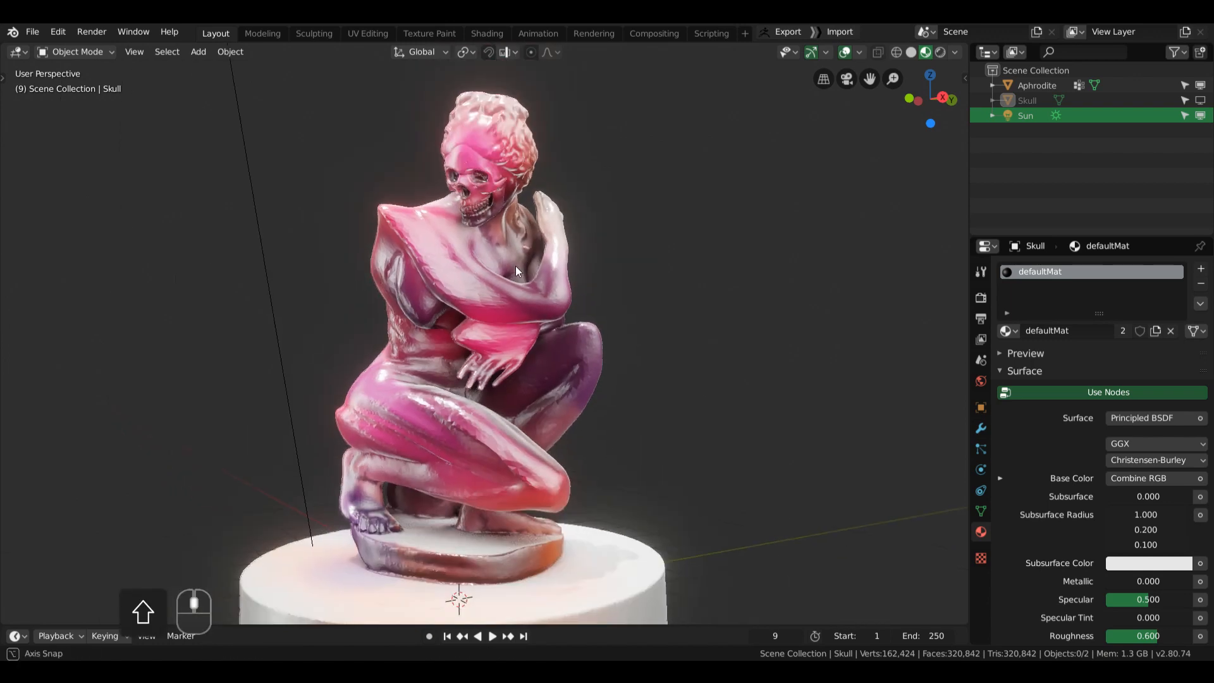
# Step: Soften the imported statue's material by reducing its Principled BSDF shine
pyautogui.moveTo(517, 271); pyautogui.dragTo(578, 306)
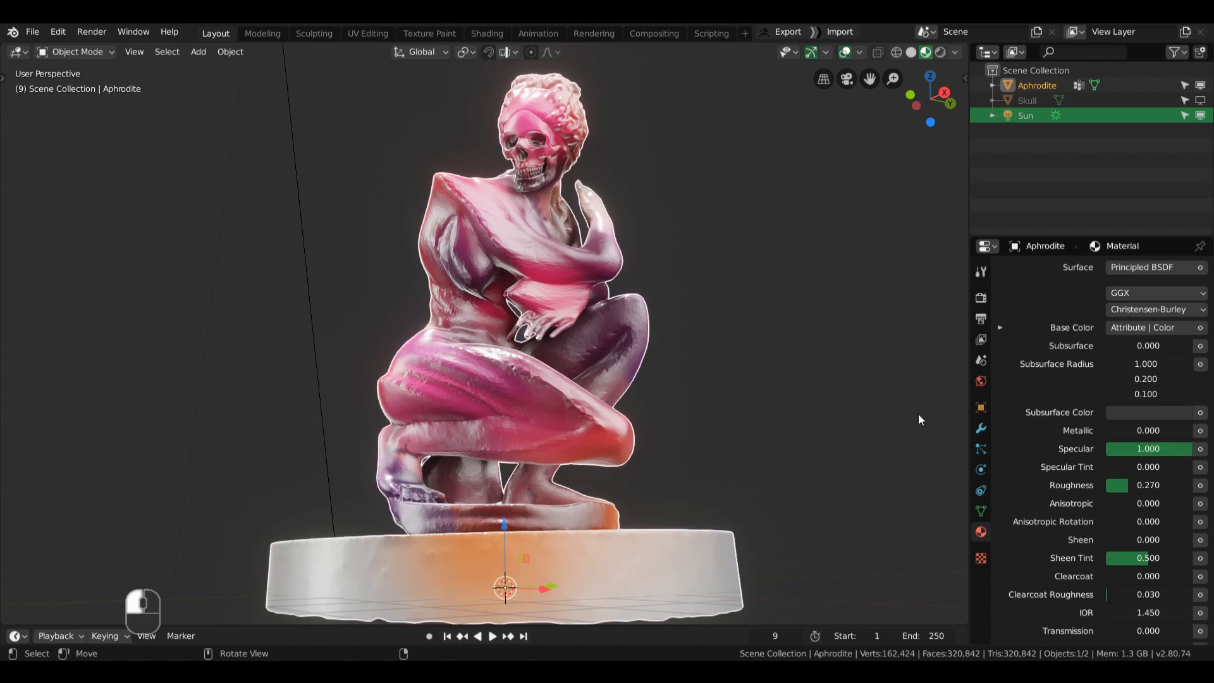
pyautogui.moveTo(1148, 449); pyautogui.dragTo(1114, 448)
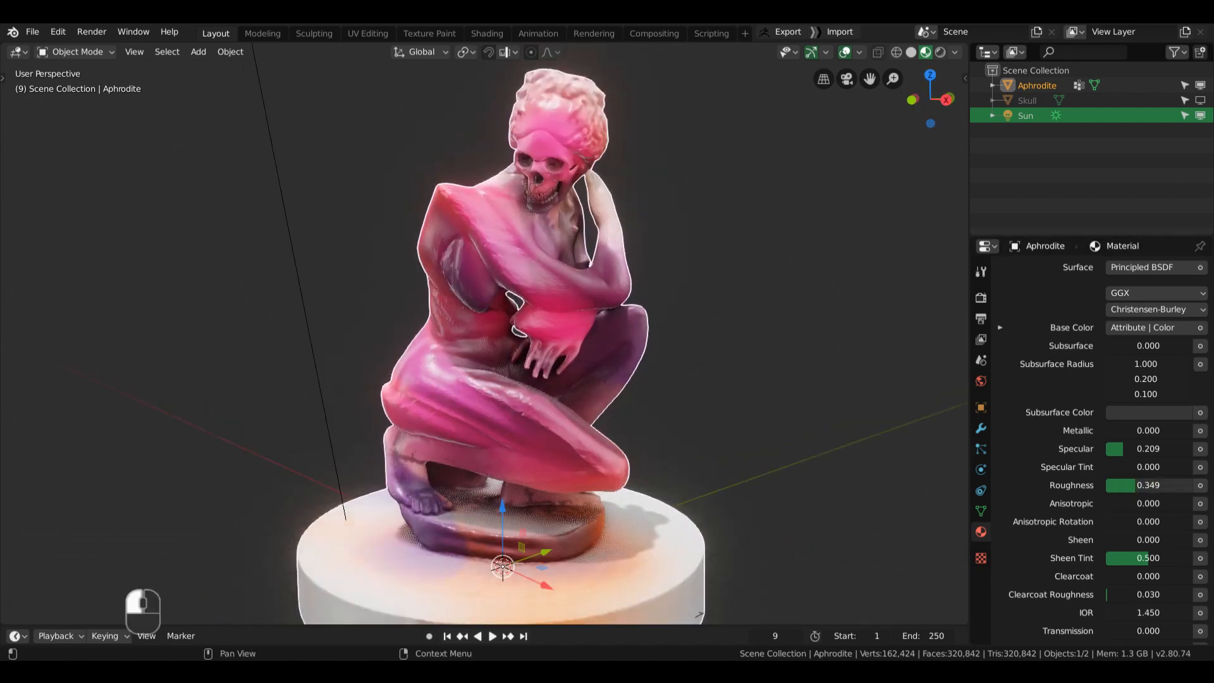
pyautogui.click(956, 52)
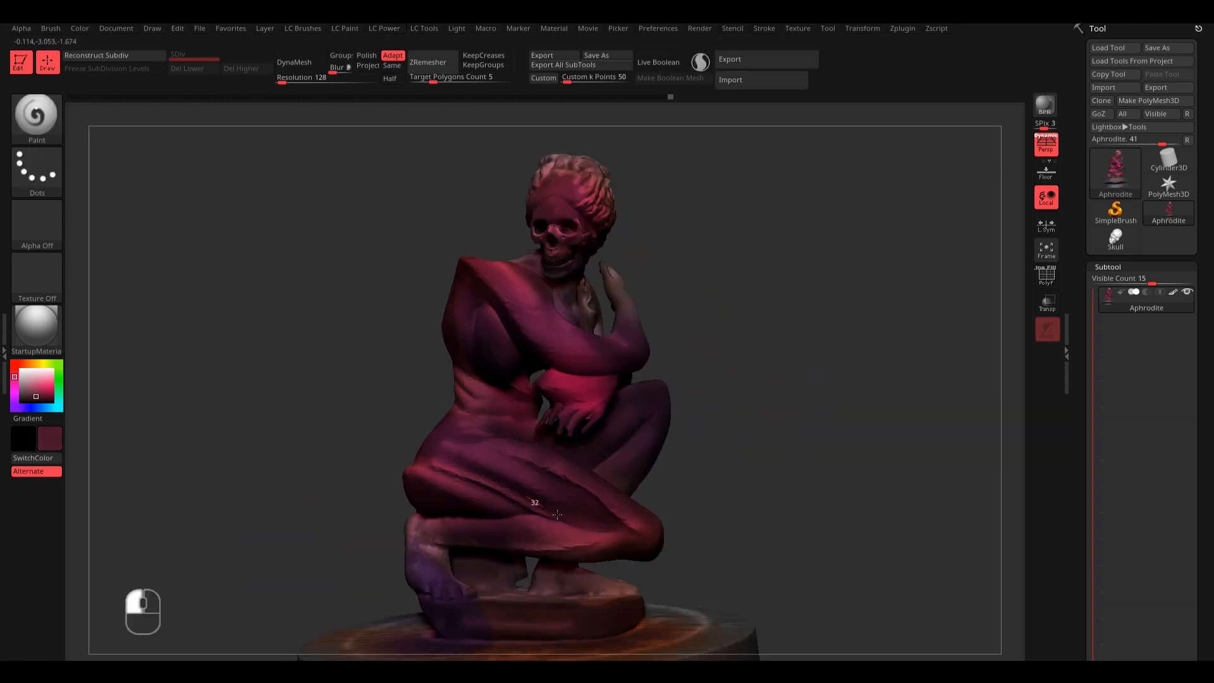
# Step: Paint green tones across the statue's arm and body
pyautogui.click(52, 378)
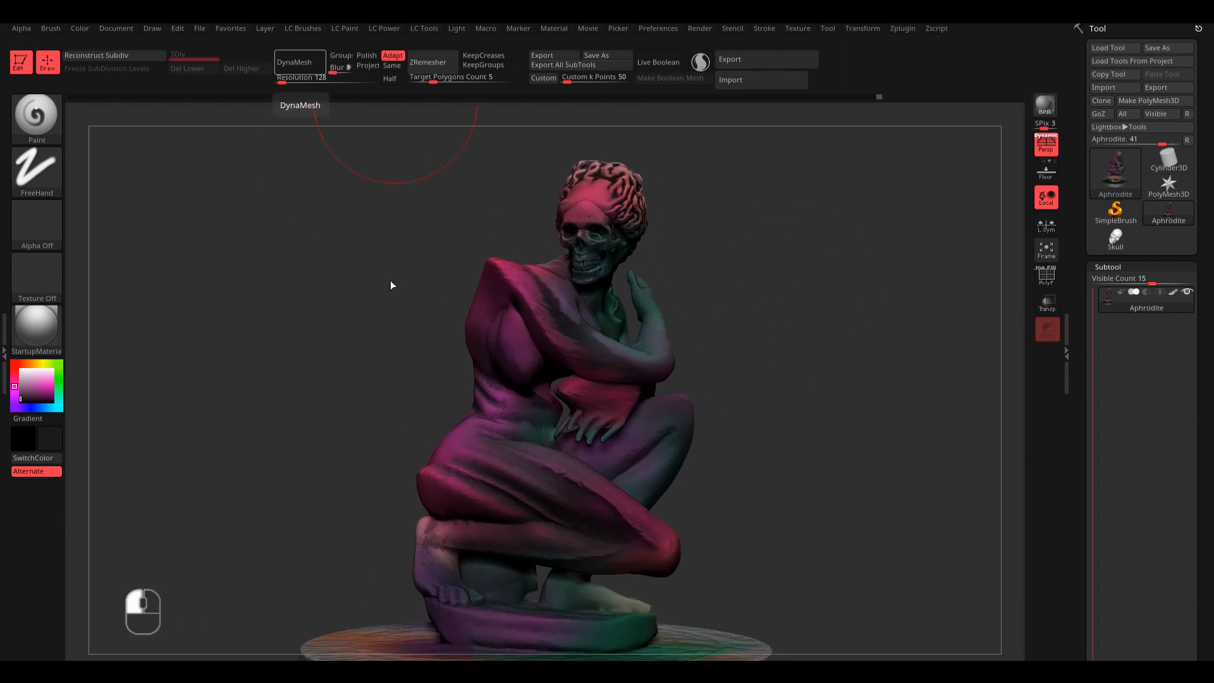
pyautogui.moveTo(391, 285); pyautogui.dragTo(754, 339)
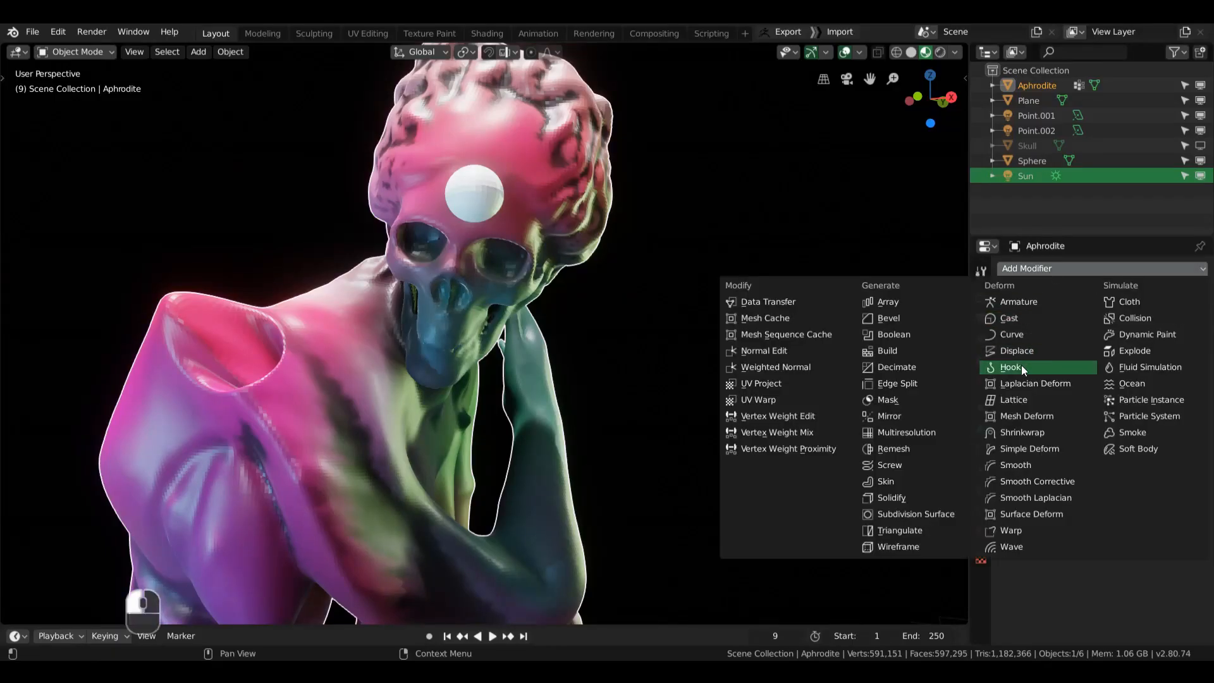
# Step: Add a Boolean Difference modifier using the Sphere and apply it
pyautogui.click(890, 334)
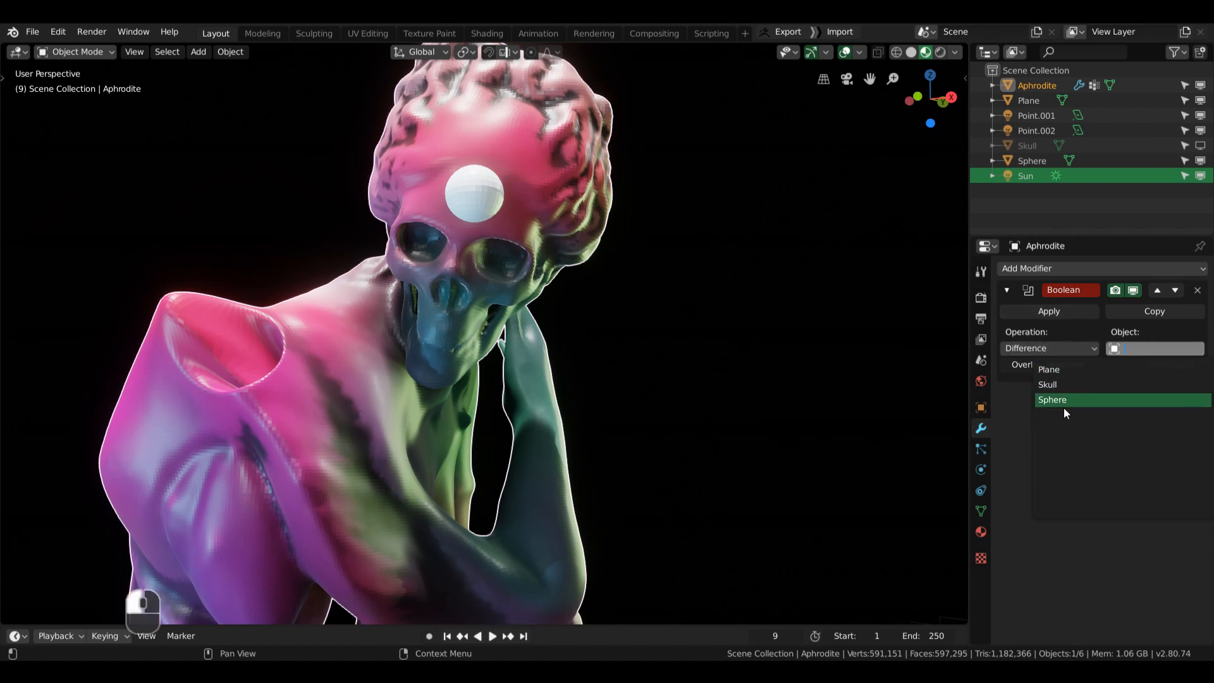
pyautogui.click(1051, 400)
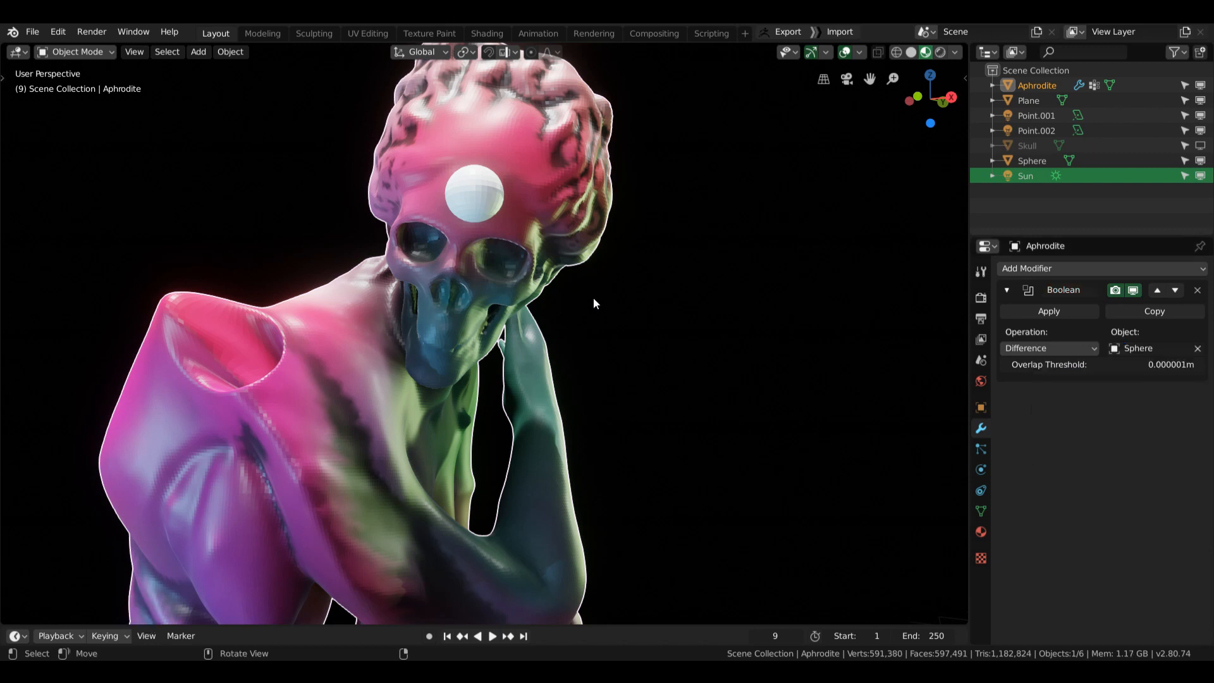
pyautogui.click(1048, 310)
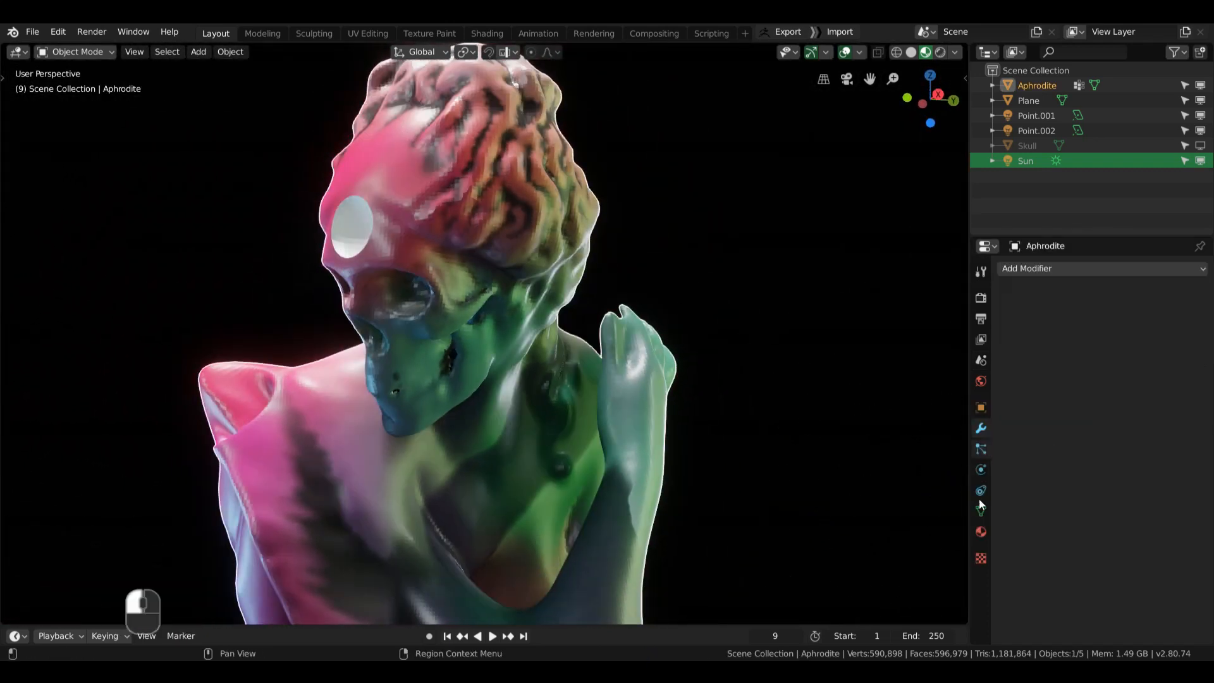
# Step: Show the holed statue's material settings in the Properties panel
pyautogui.click(979, 532)
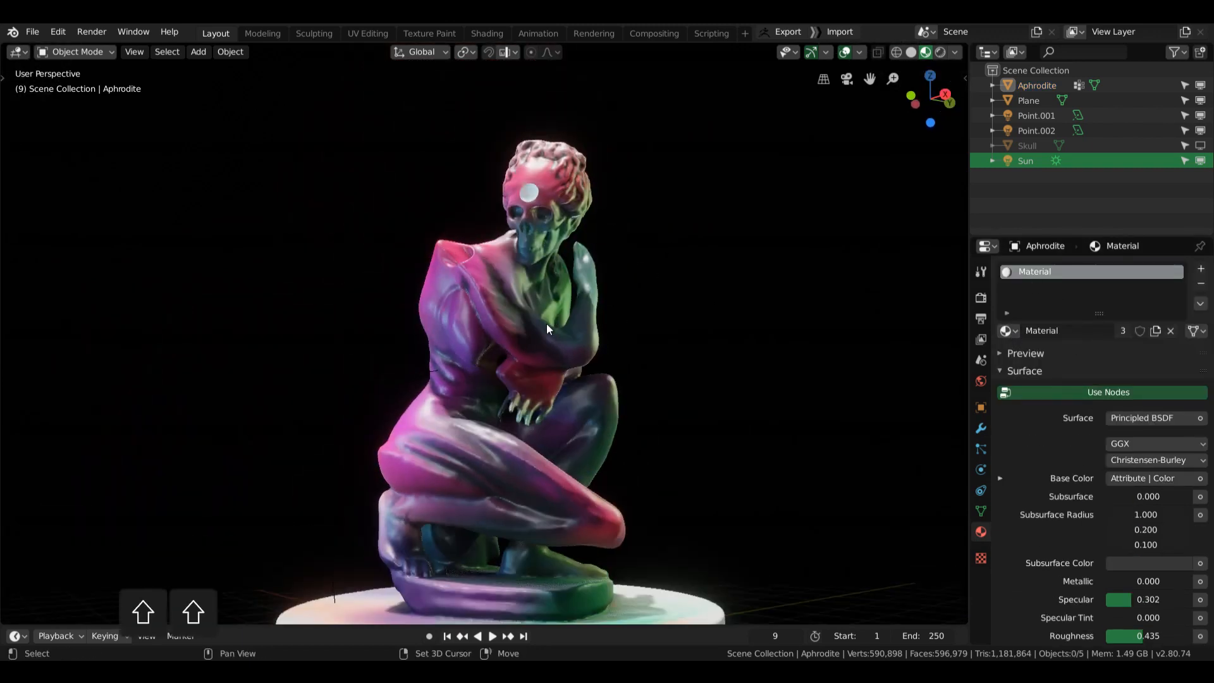
pyautogui.moveTo(787, 31)
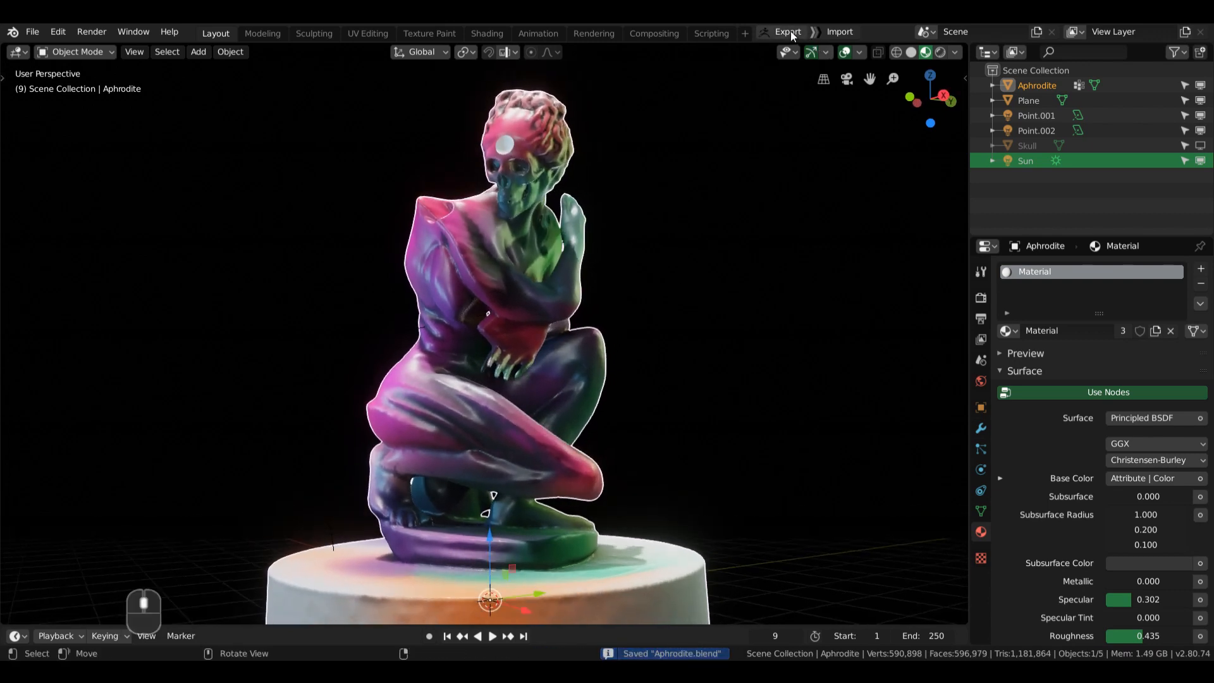
pyautogui.moveTo(787, 31)
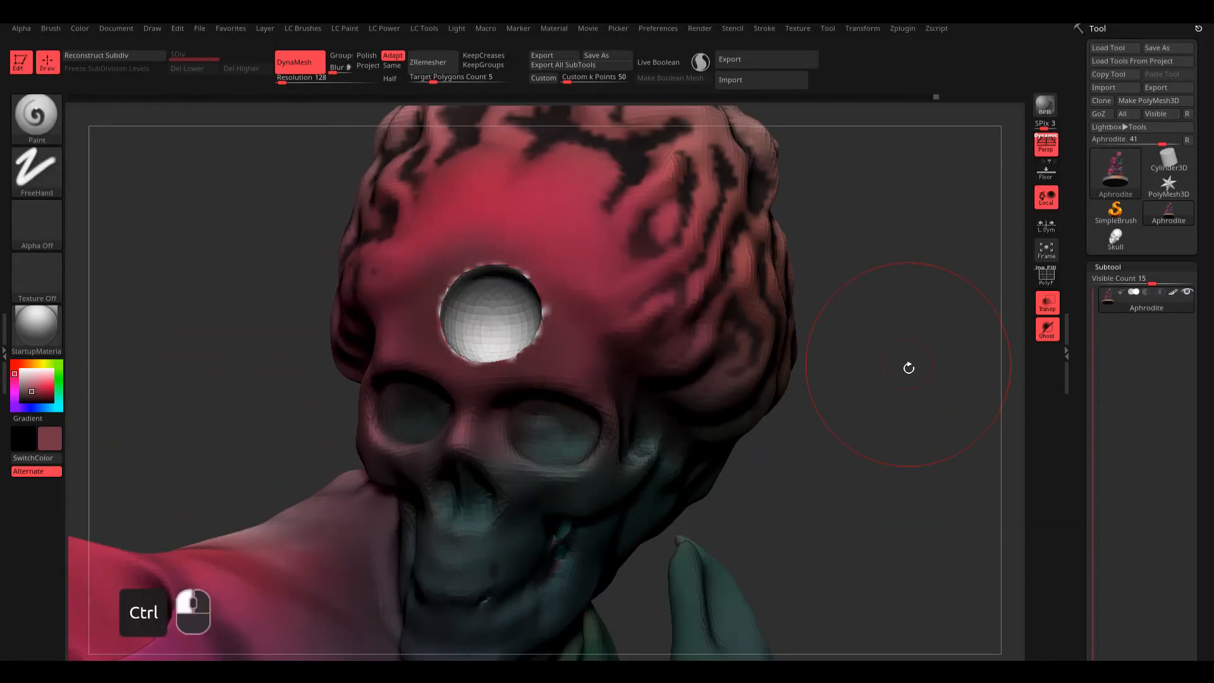
# Step: Carve grooves beside the forehead hole, undoing one stroke and redrawing it
pyautogui.moveTo(909, 368); pyautogui.dragTo(517, 274)
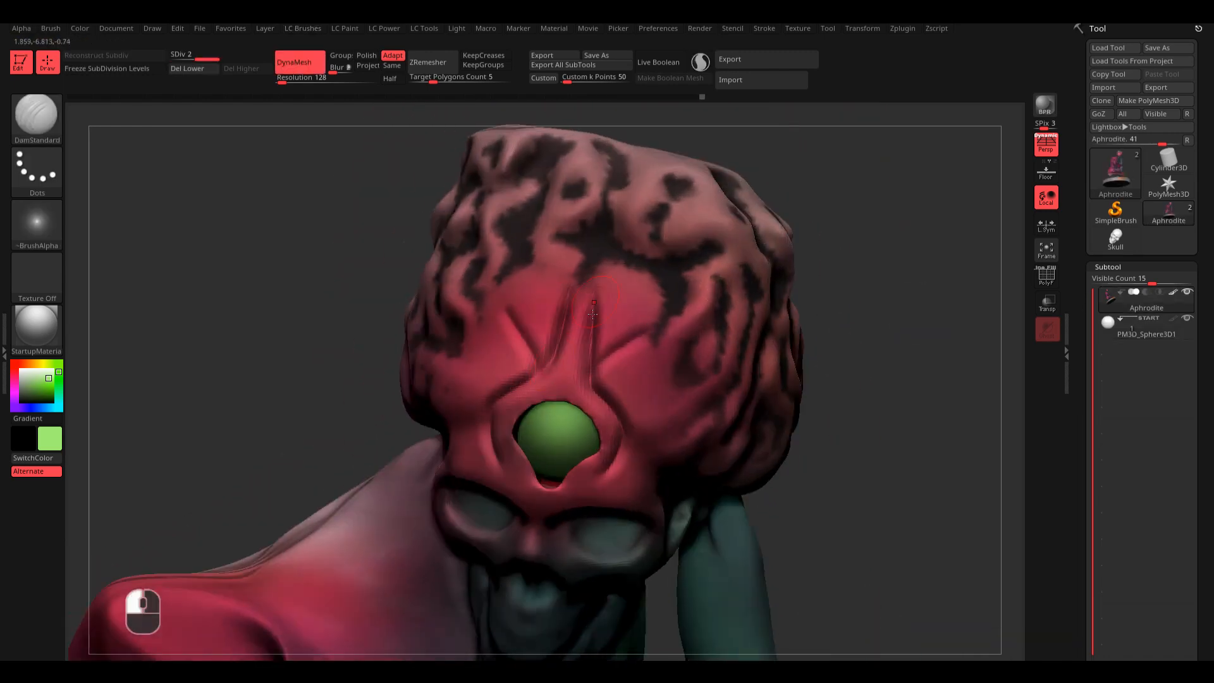
pyautogui.press('ctrl+z')
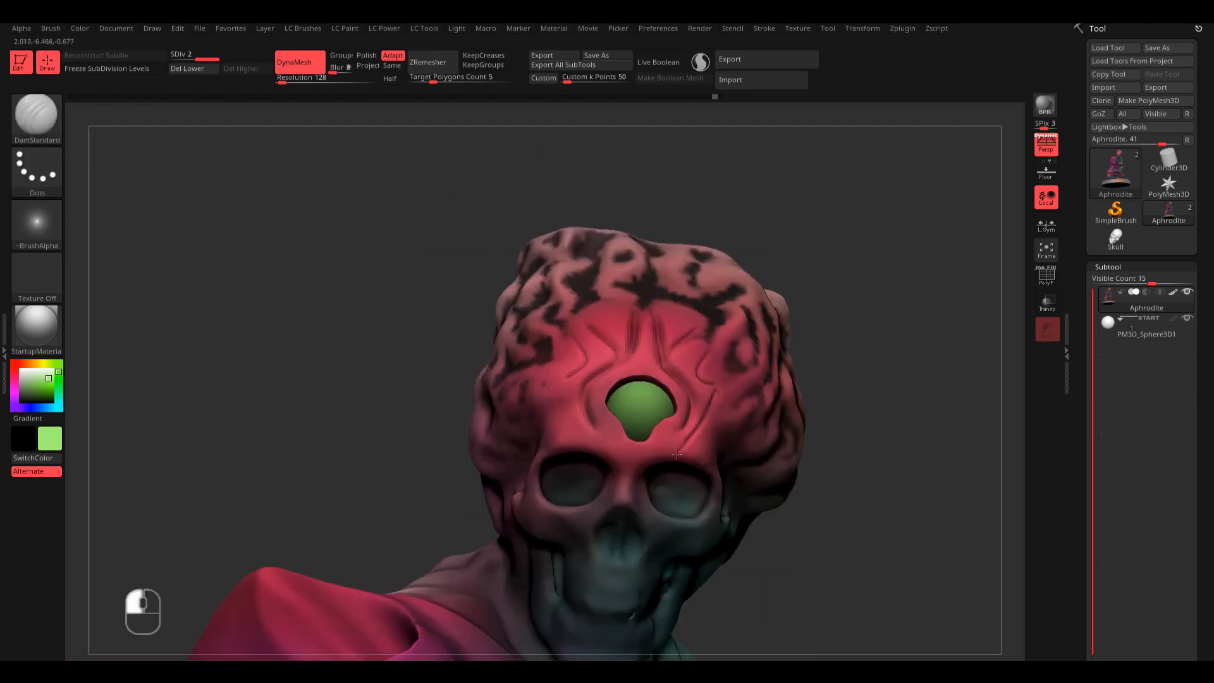
pyautogui.moveTo(677, 453); pyautogui.dragTo(607, 379)
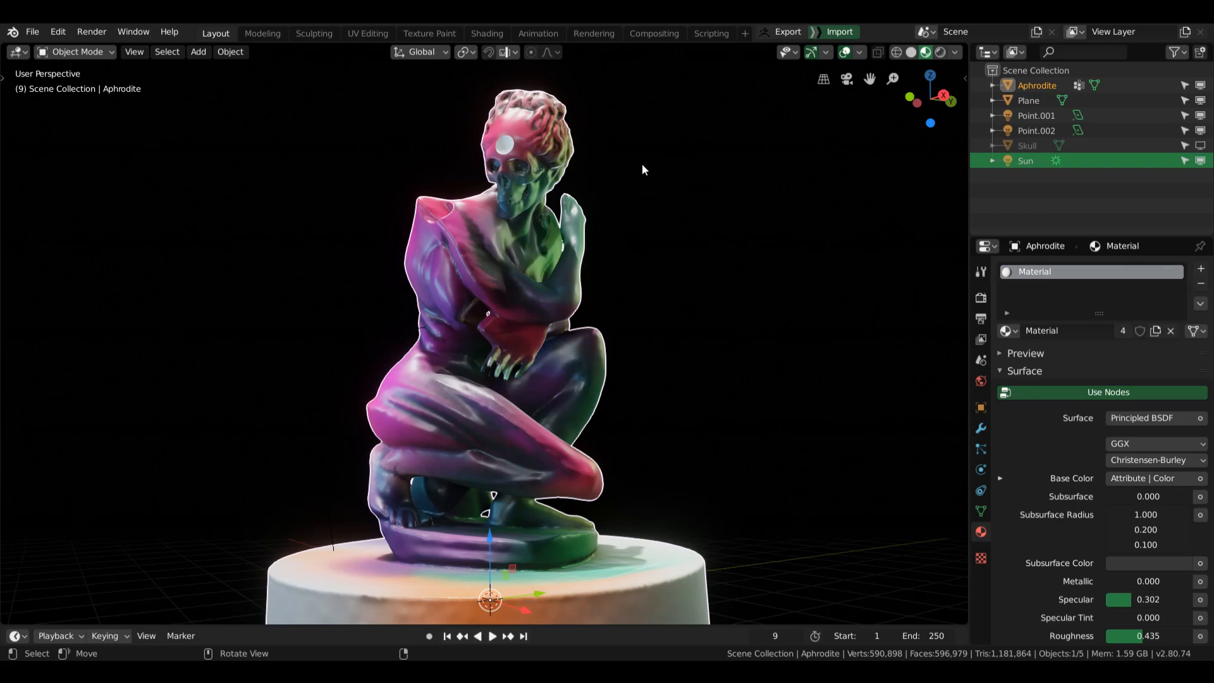
# Step: Import the reworked statue through GoB, orbit and zoom to the head, and select it
pyautogui.click(1028, 100)
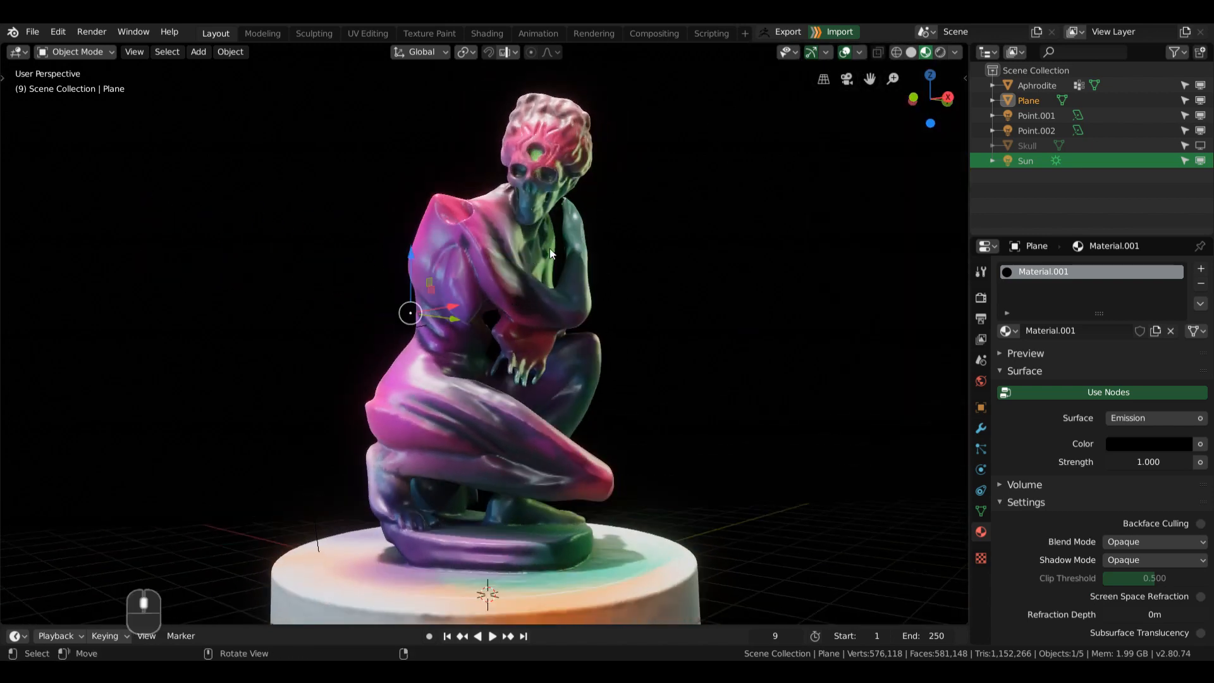
pyautogui.moveTo(673, 274)
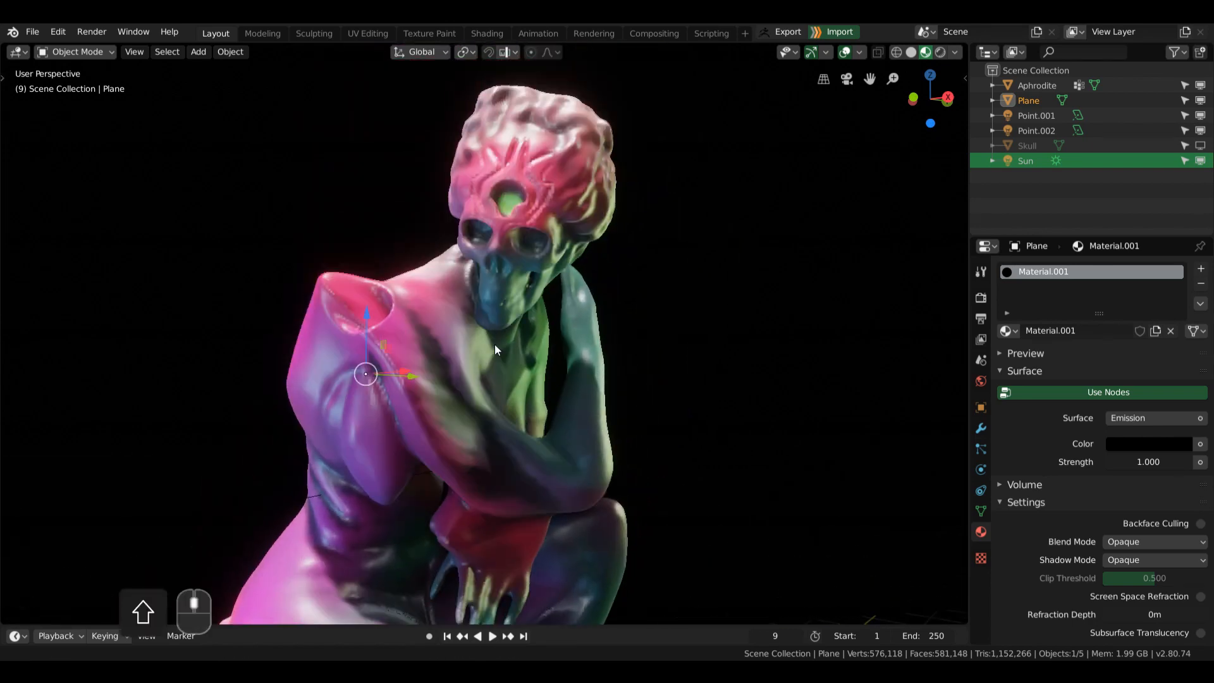
pyautogui.moveTo(496, 348); pyautogui.dragTo(565, 303)
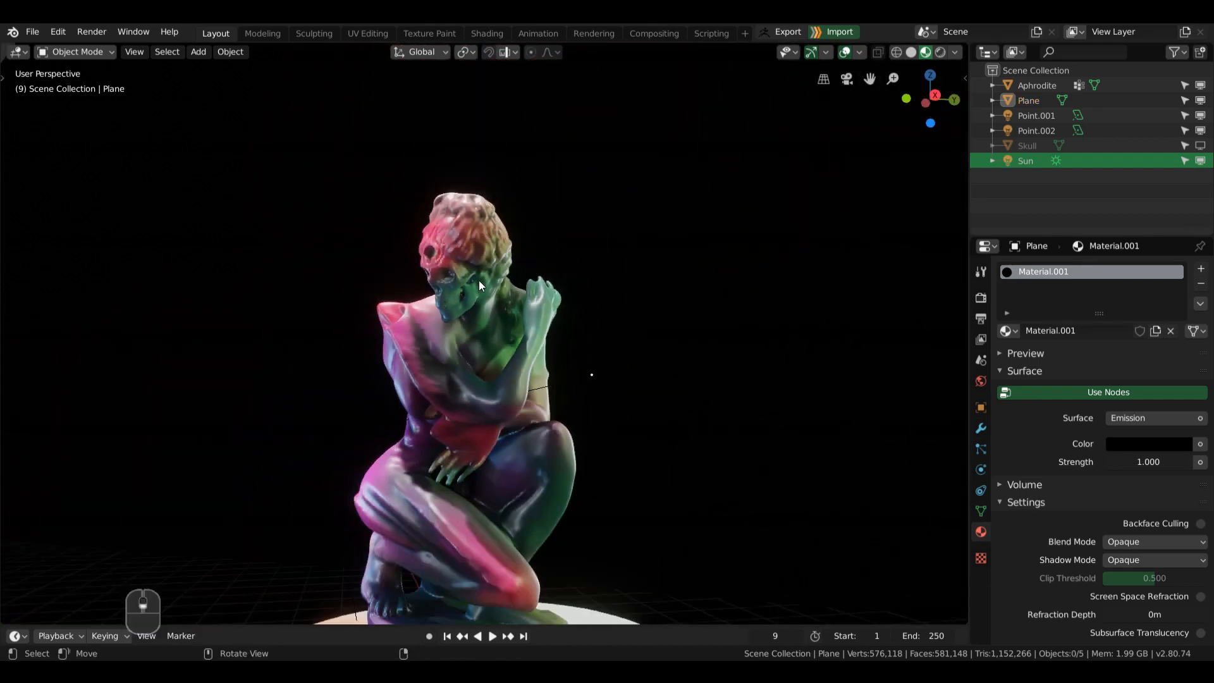
pyautogui.scroll(3)
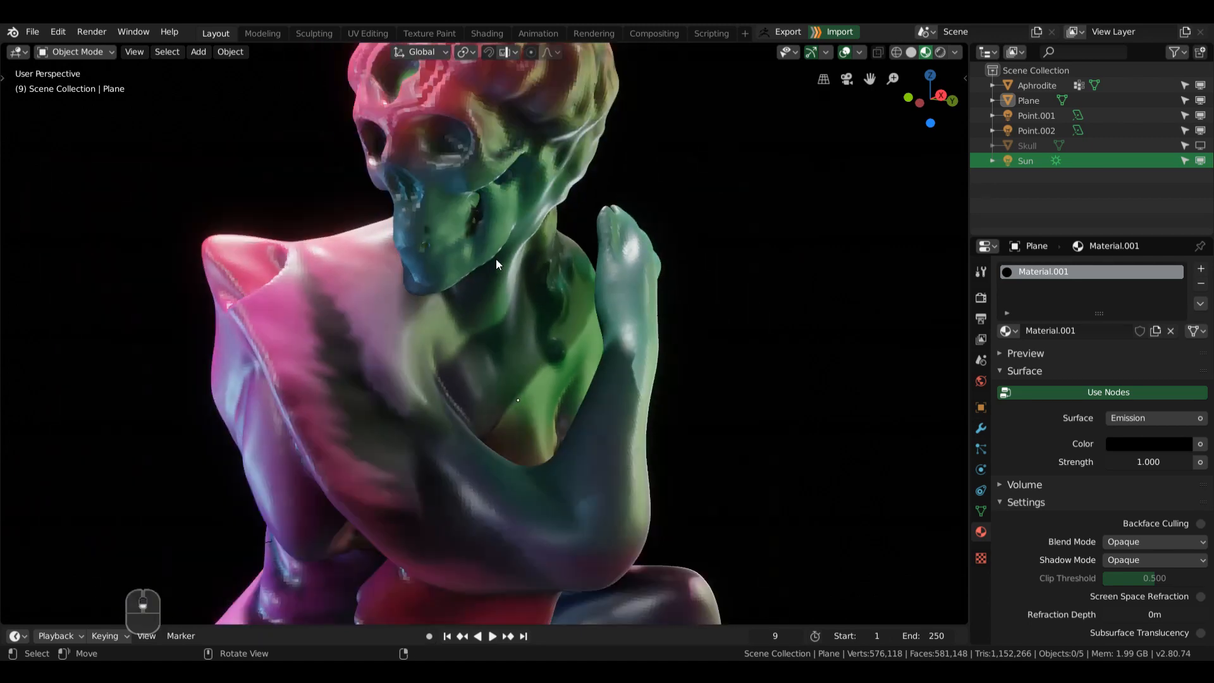
pyautogui.rightClick(496, 263)
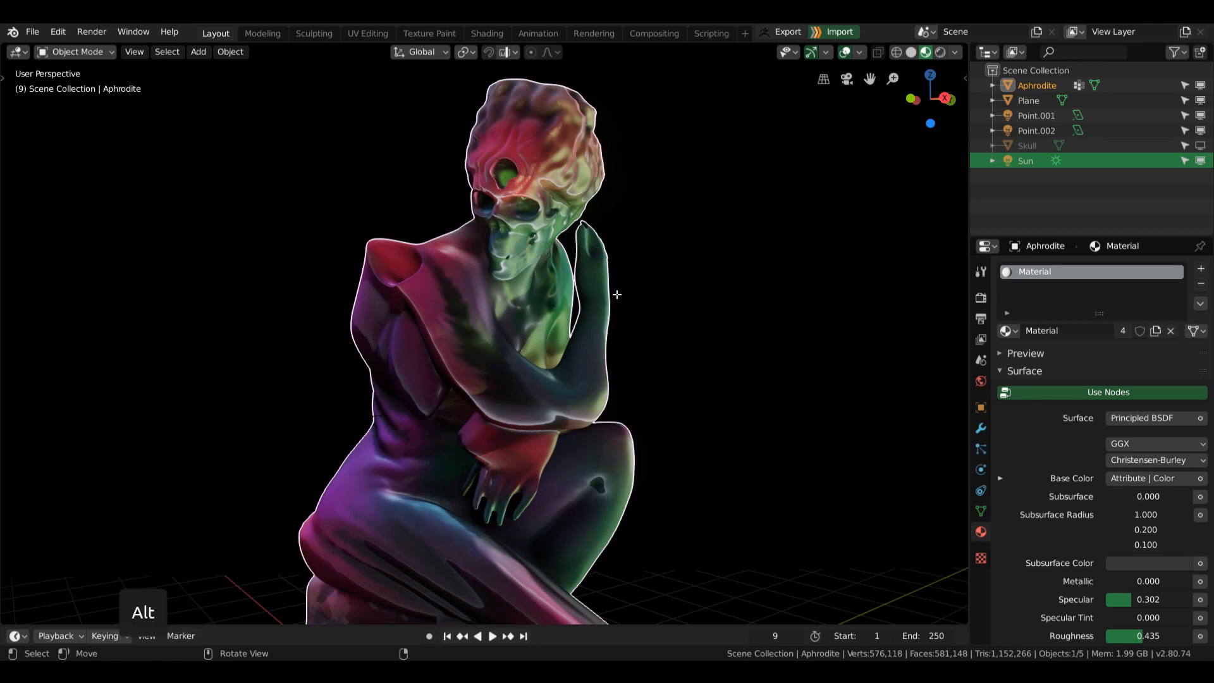
# Step: Recalculate the statue's normals to Outside and return to Object Mode
pyautogui.press('alt+n')
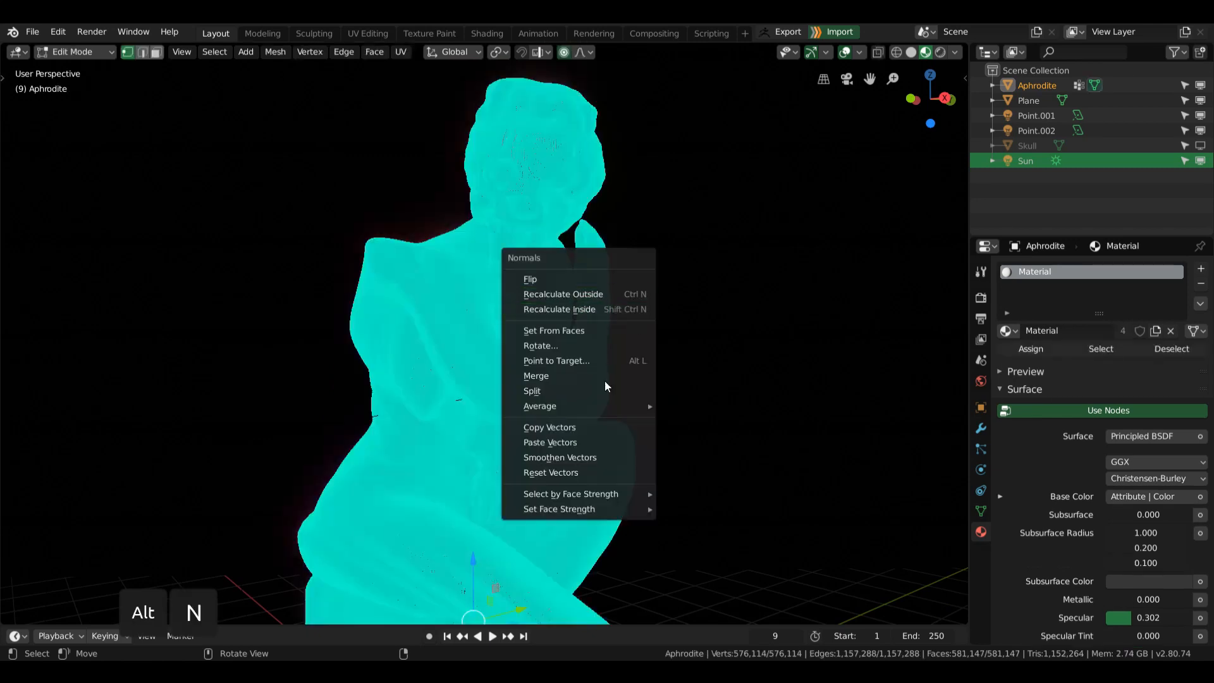
pyautogui.moveTo(563, 294)
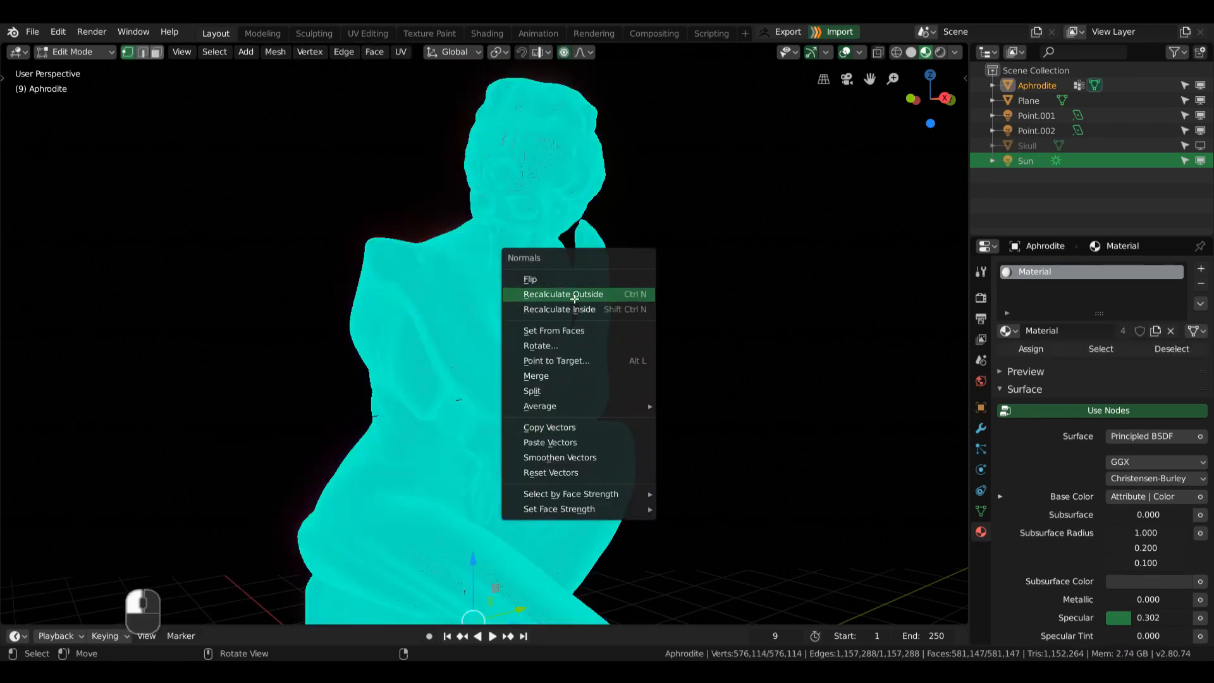
pyautogui.moveTo(707, 318)
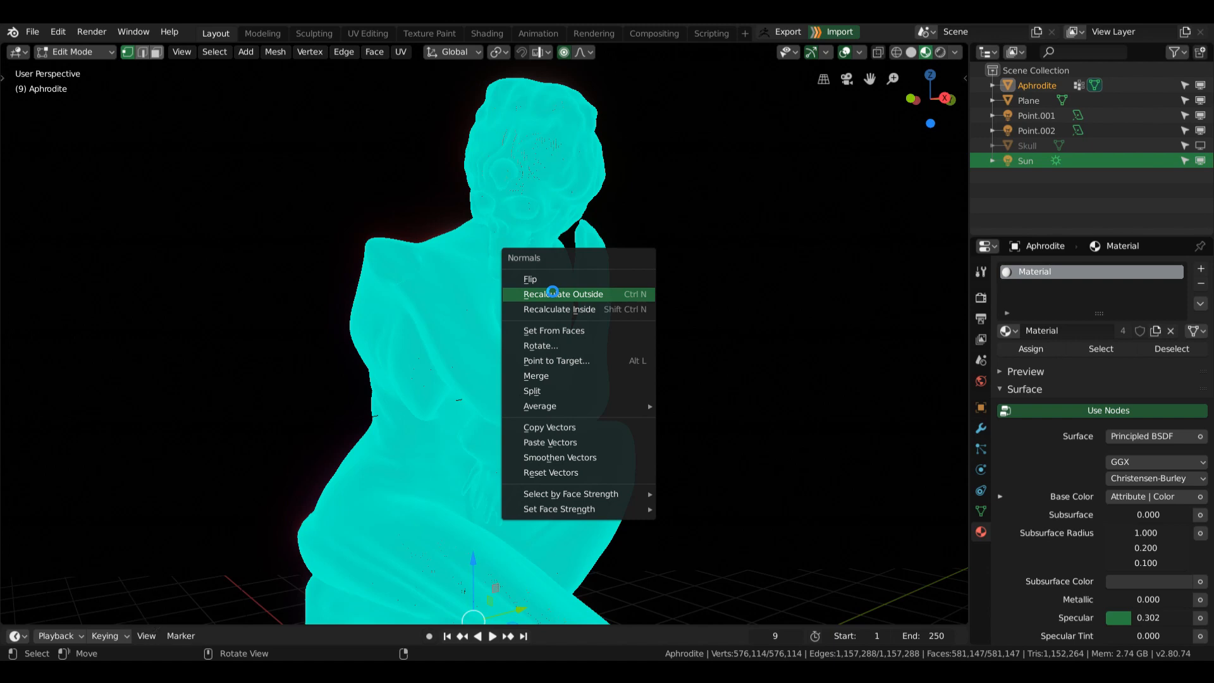
pyautogui.click(564, 293)
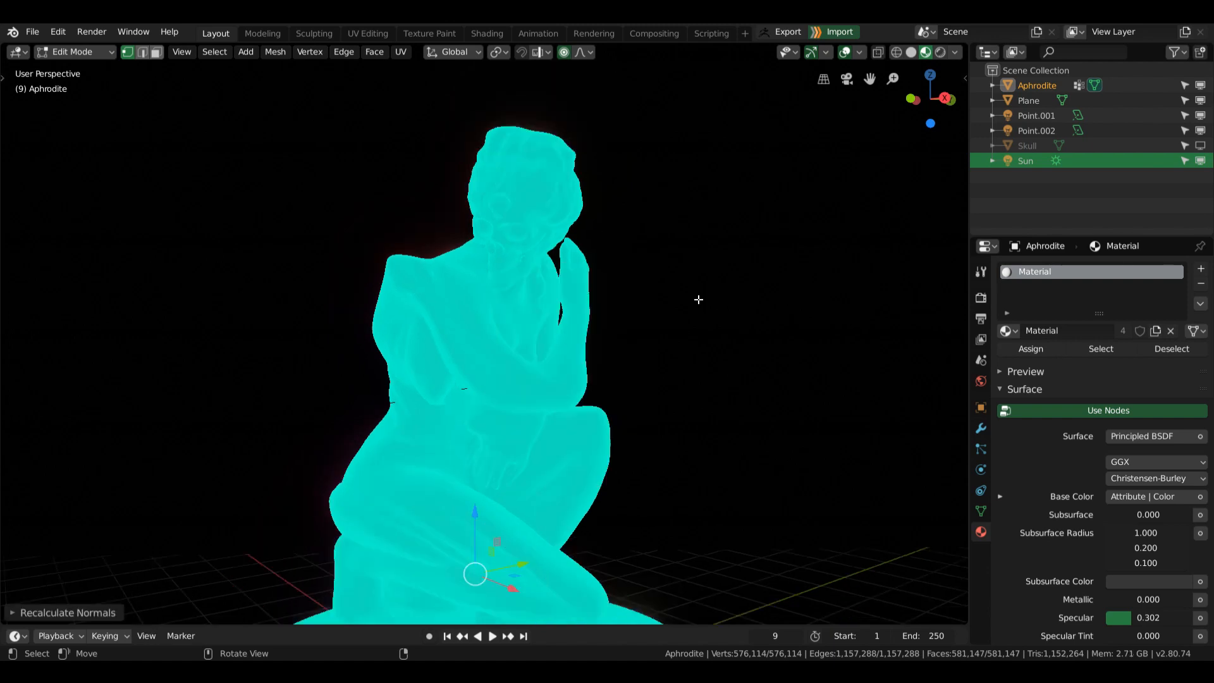
pyautogui.press('Tab')
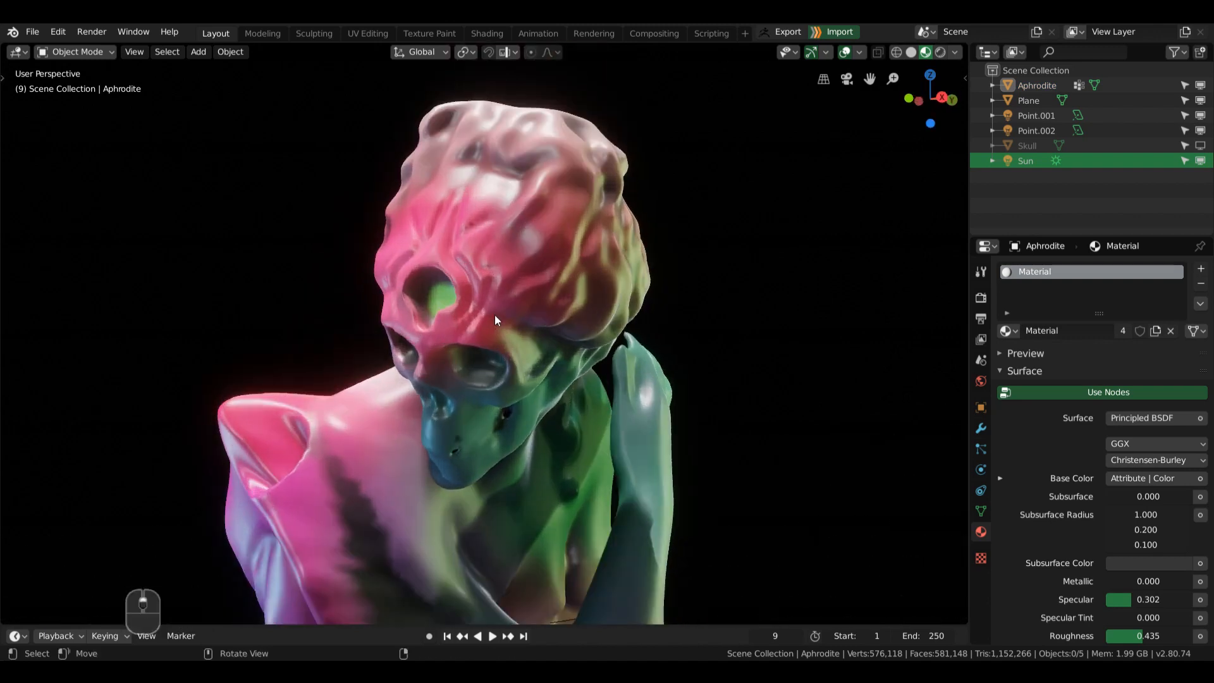
# Step: Increase the ambient occlusion distance from 1.78 m to 2.63 m, reframing the statue
pyautogui.moveTo(496, 310); pyautogui.dragTo(550, 272)
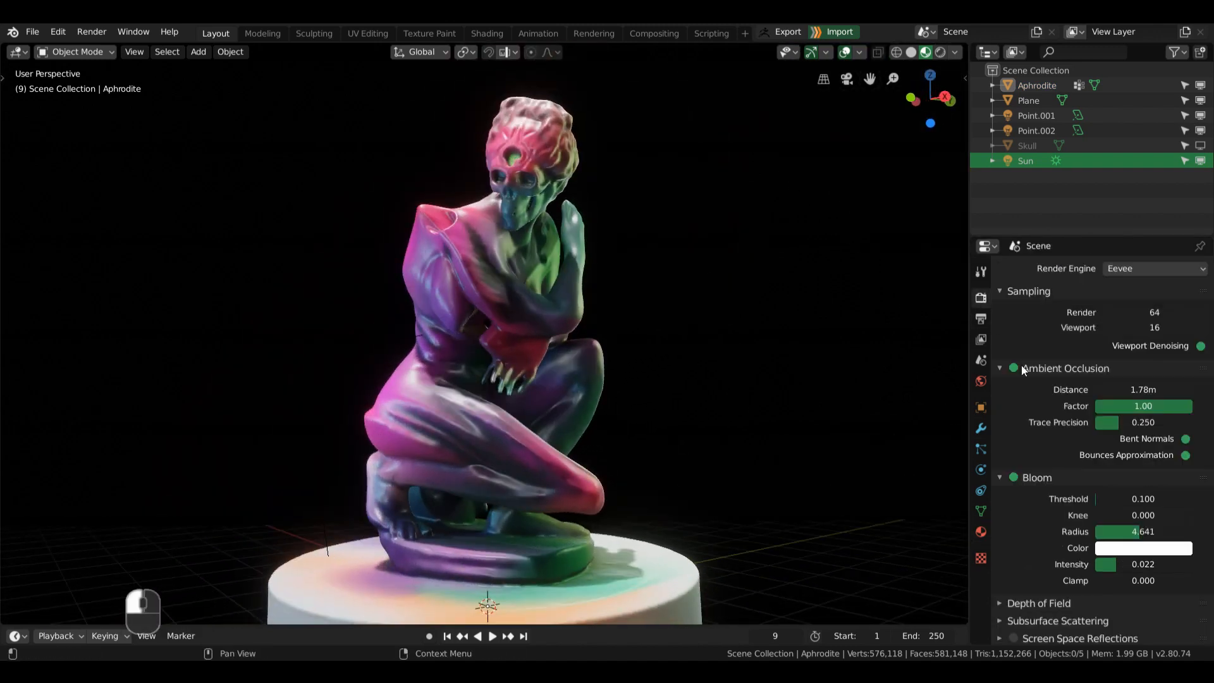
pyautogui.moveTo(1123, 389); pyautogui.dragTo(1162, 389)
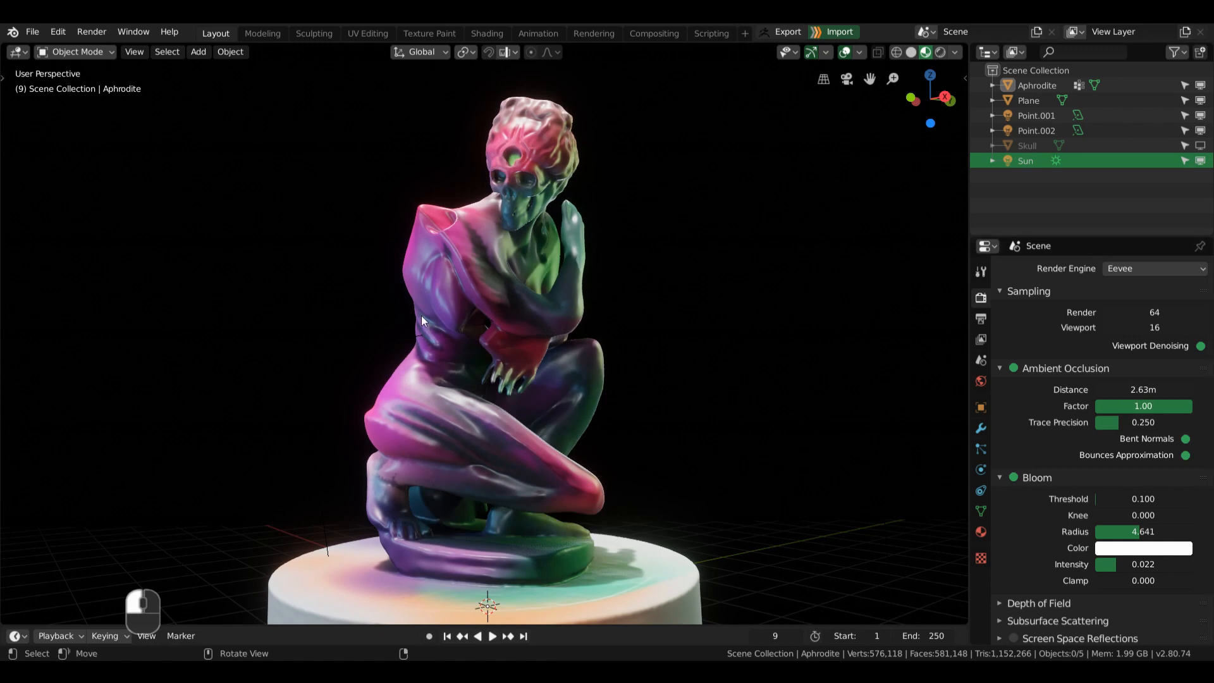
pyautogui.moveTo(421, 321); pyautogui.dragTo(492, 366)
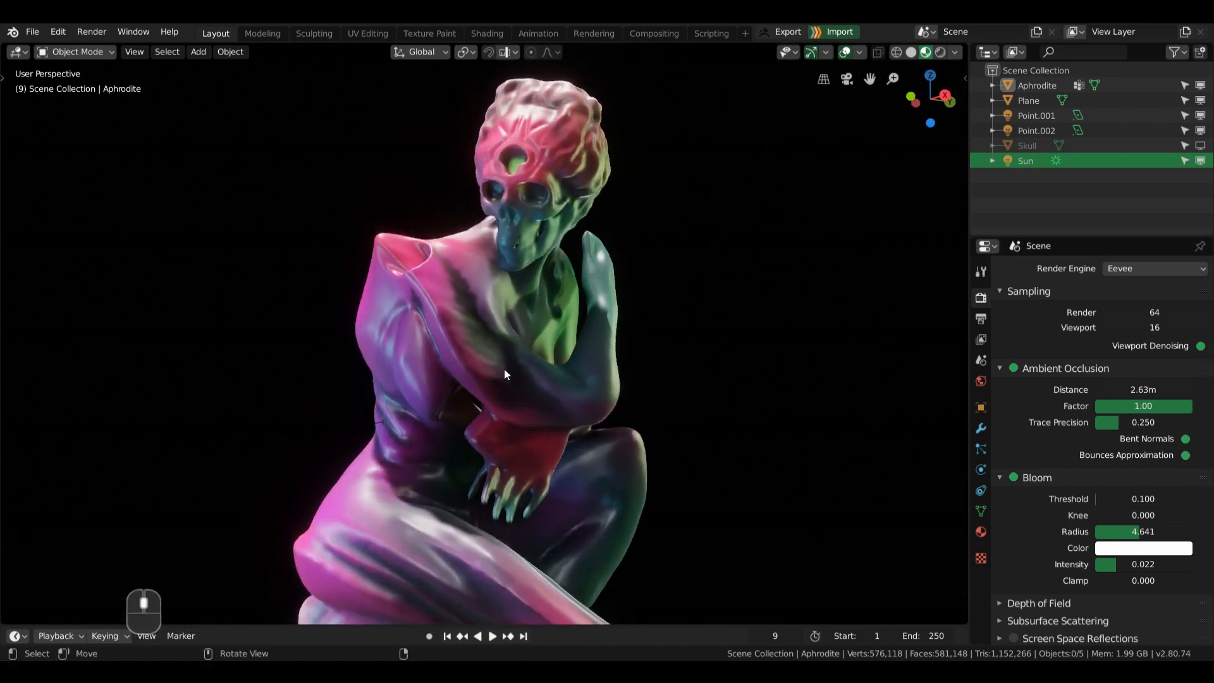
pyautogui.press('alt+tab')
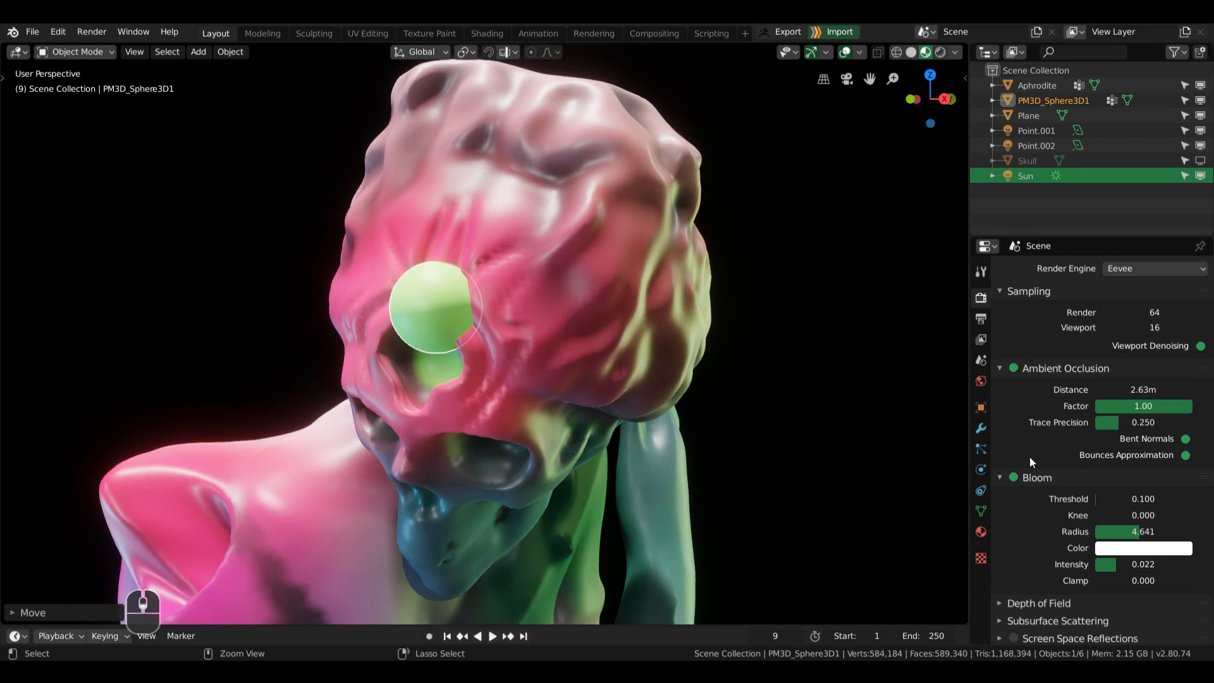
# Step: Give the forehead sphere a green Emission material at strength 23.5 and shrink it
pyautogui.click(981, 532)
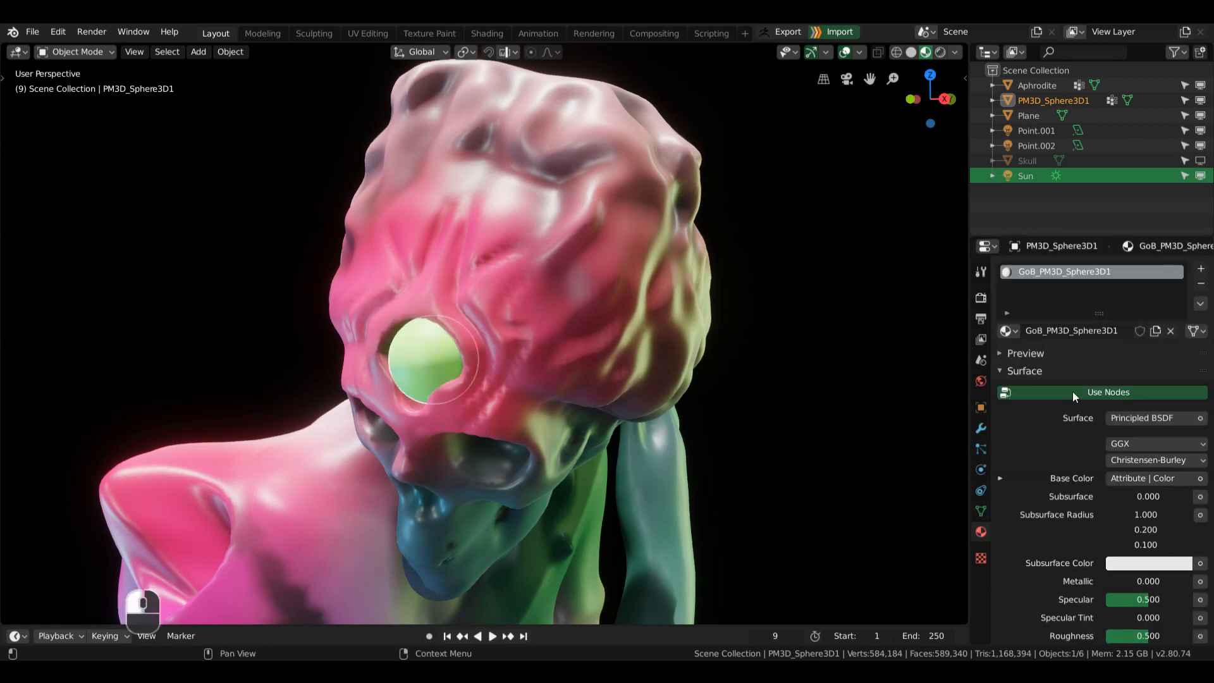
pyautogui.click(1153, 418)
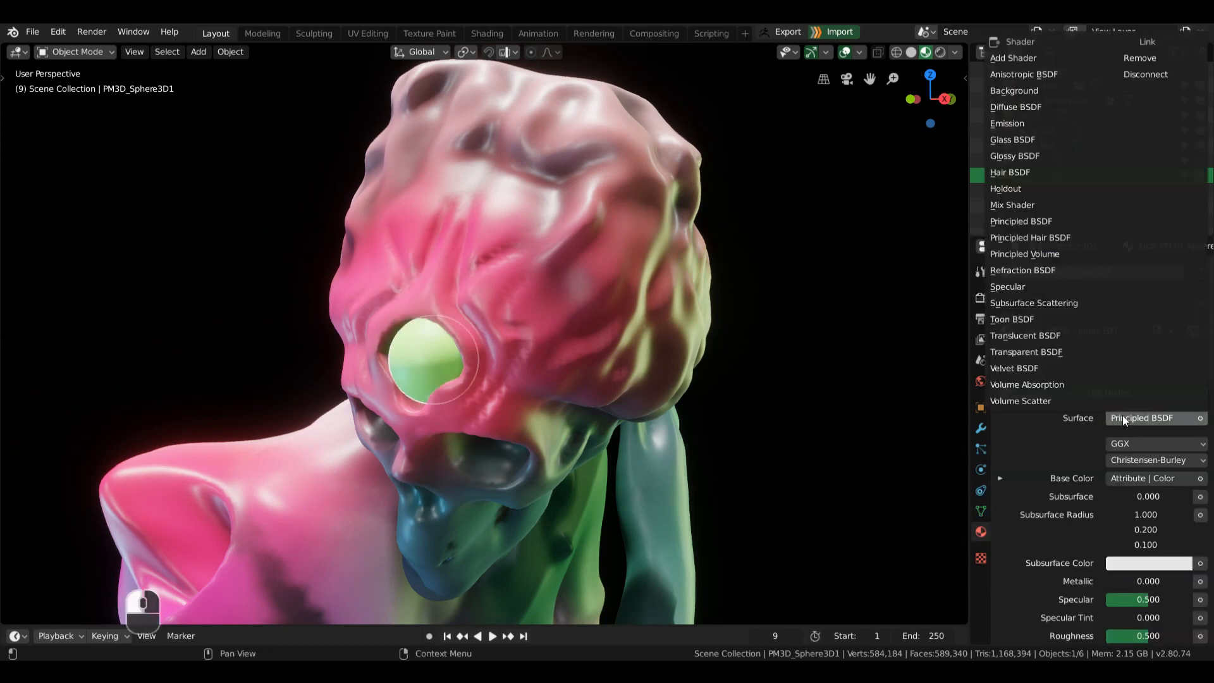
pyautogui.moveTo(1028, 123)
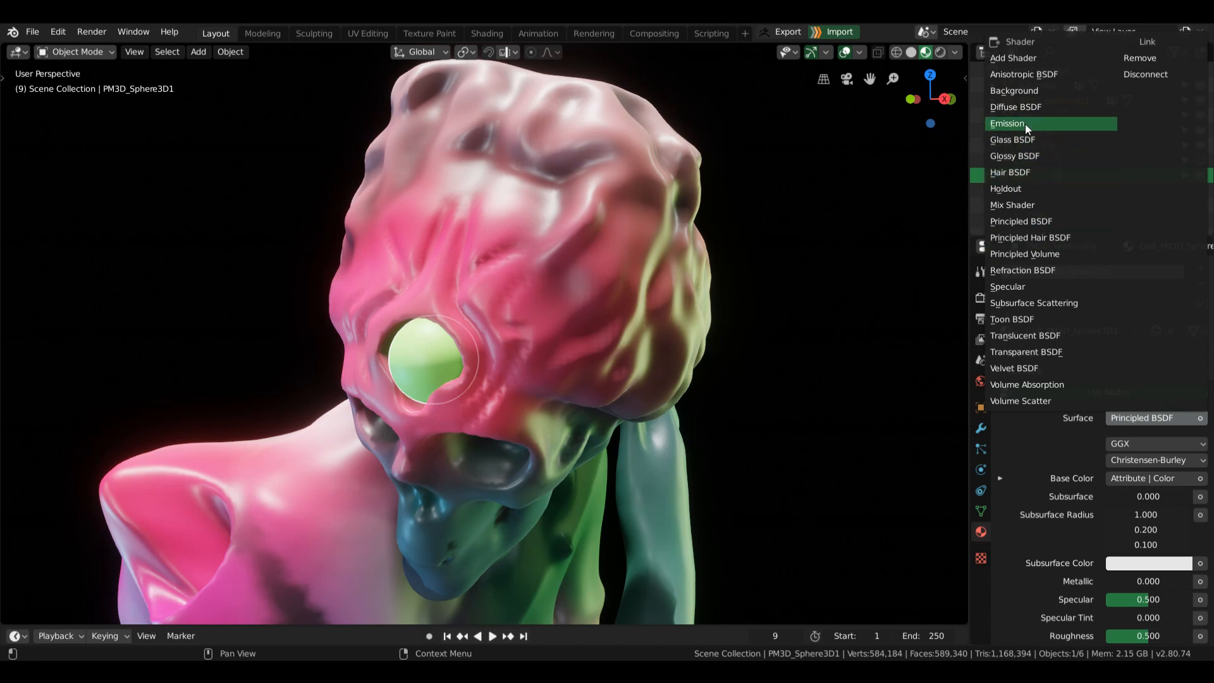
pyautogui.click(1006, 124)
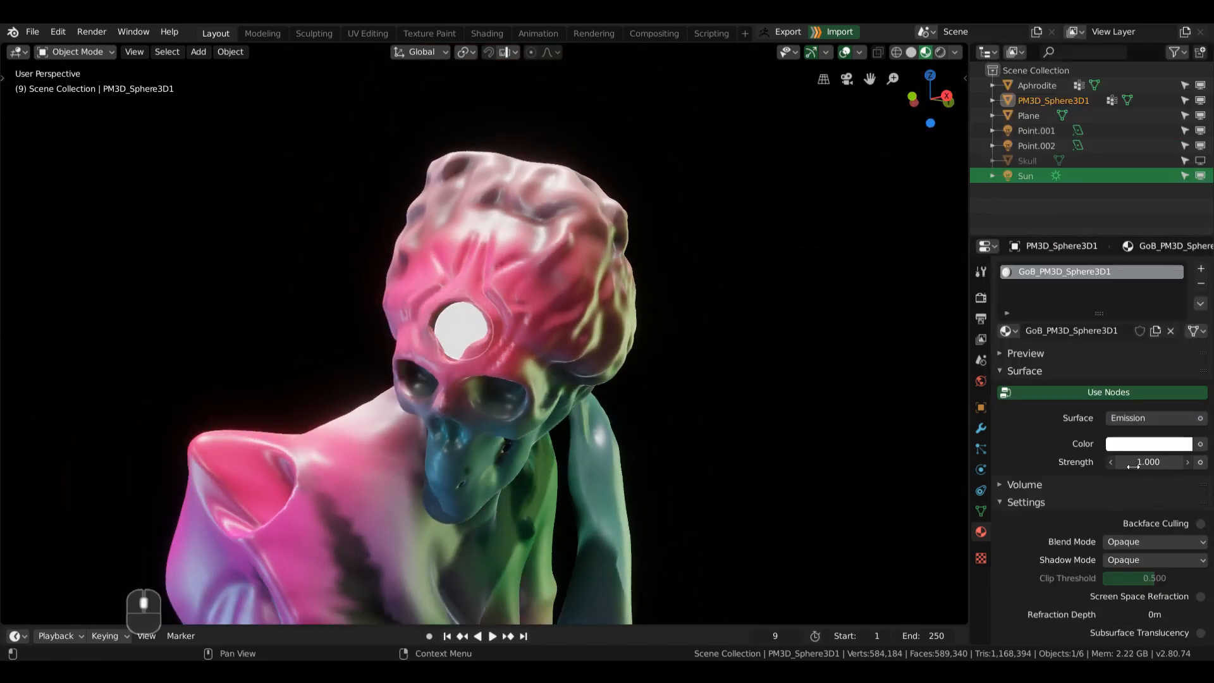
pyautogui.moveTo(1115, 461); pyautogui.dragTo(1153, 461)
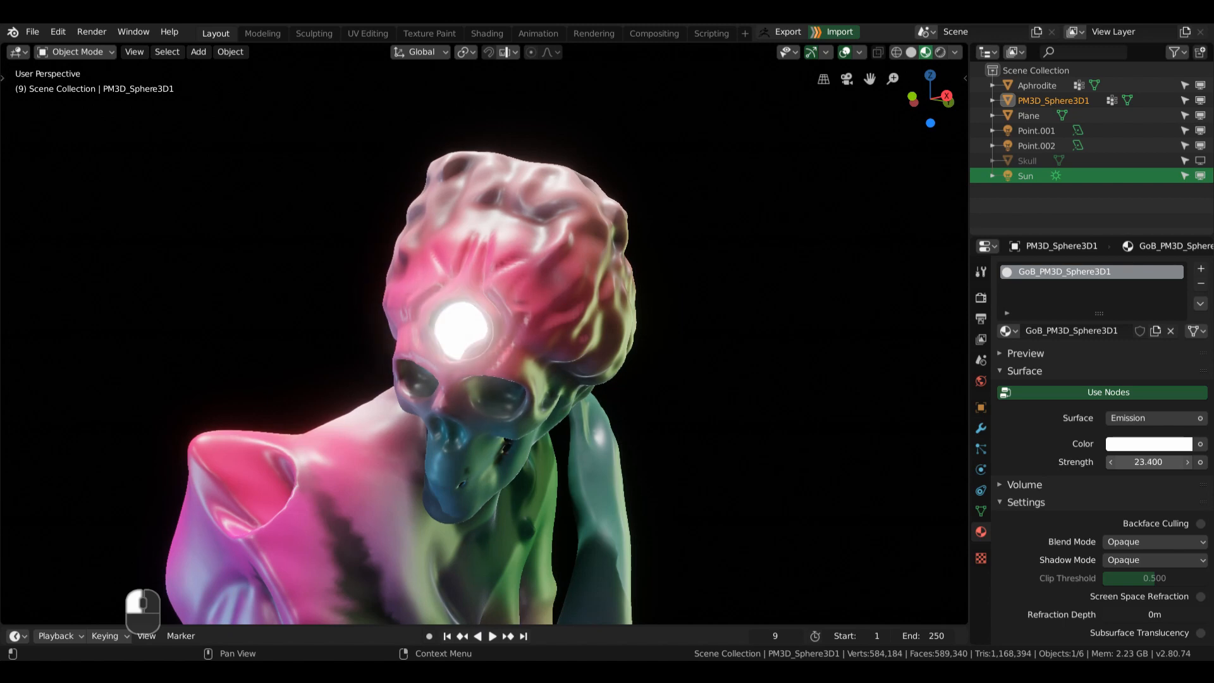
pyautogui.click(1149, 443)
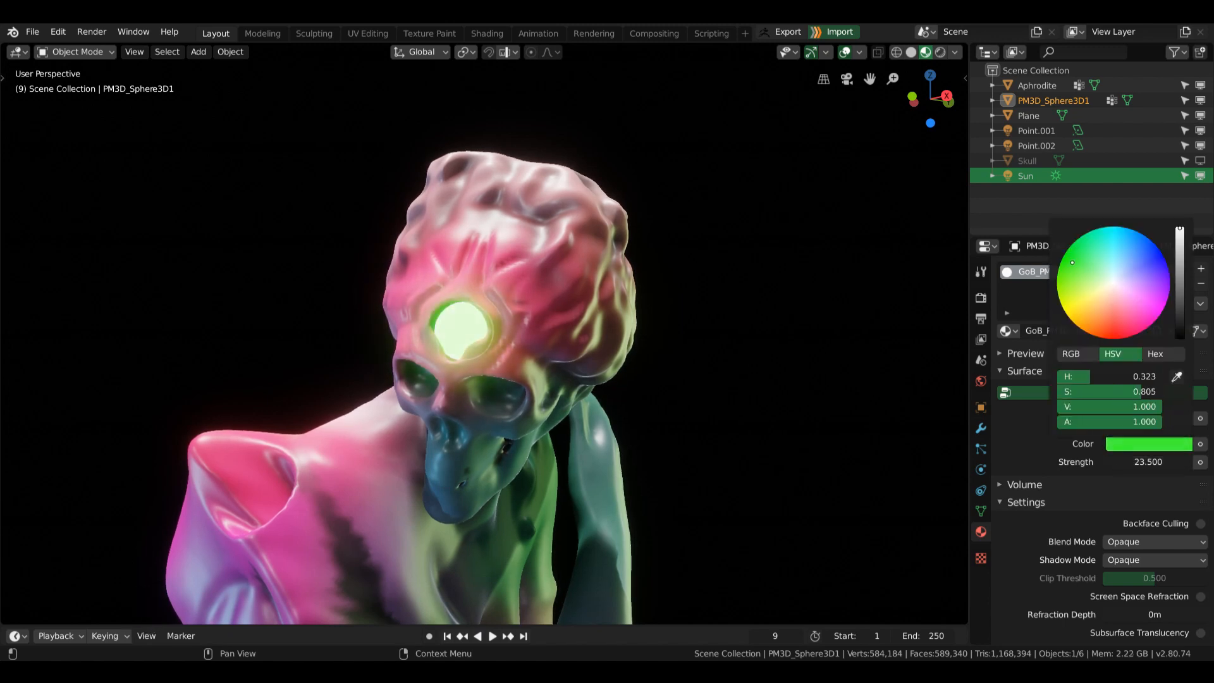
pyautogui.press('s')
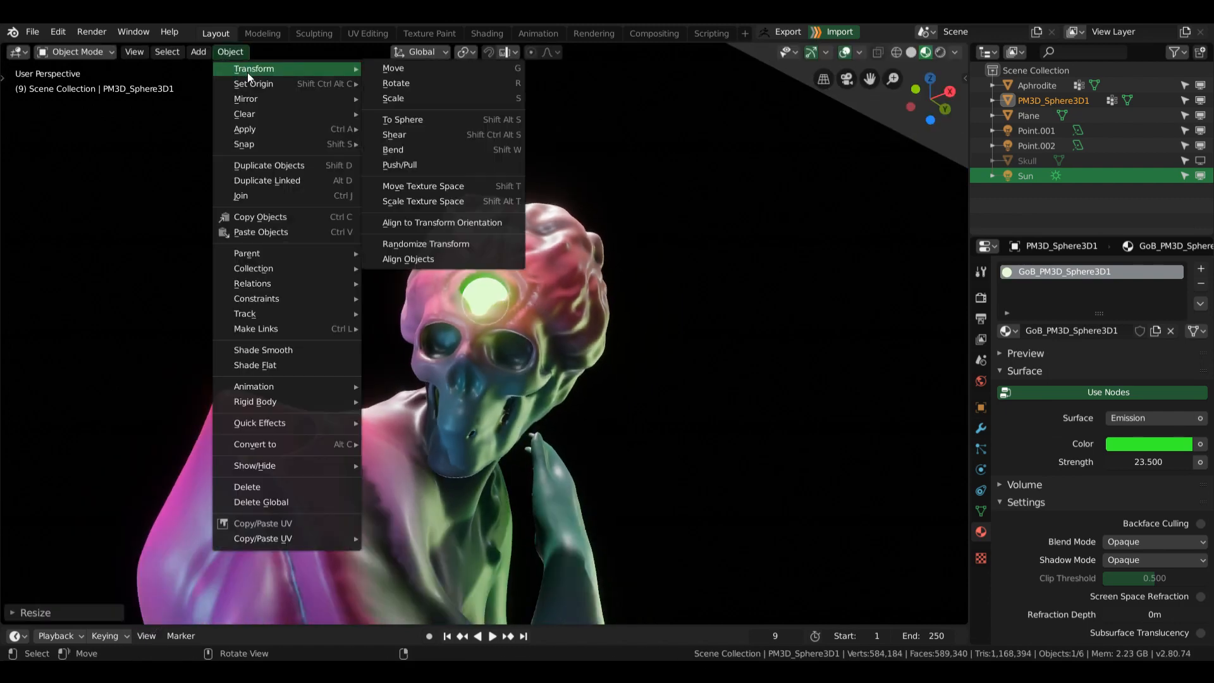
pyautogui.moveTo(255, 83)
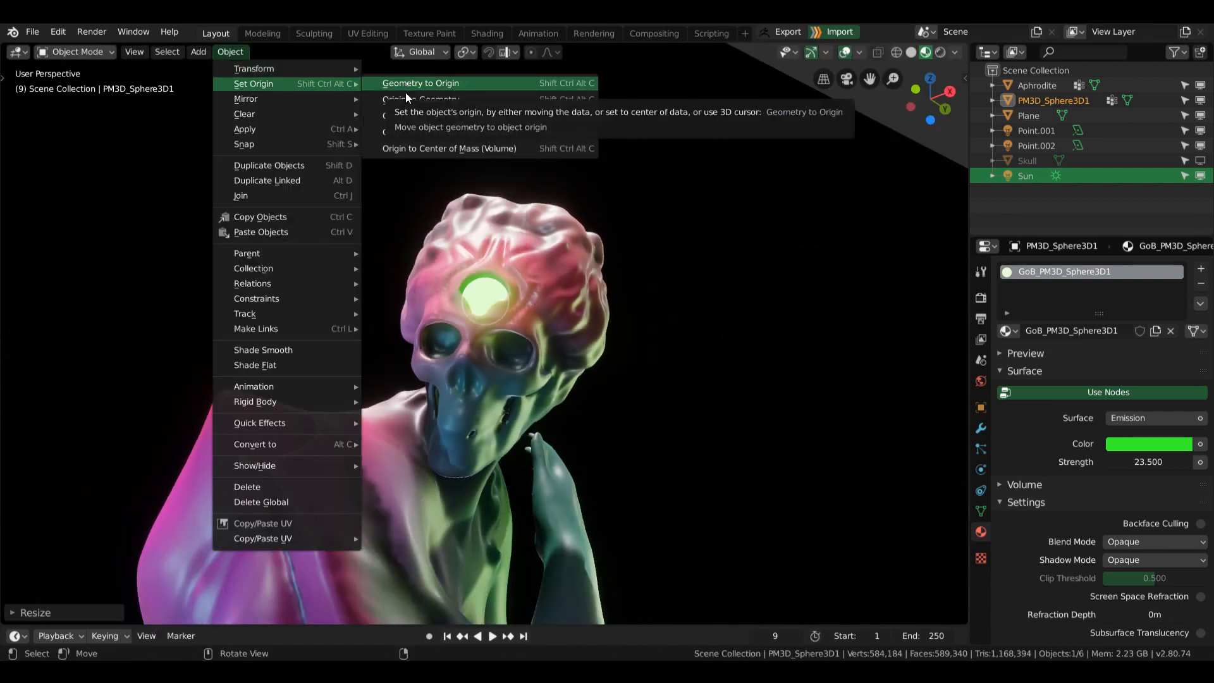
pyautogui.press('s')
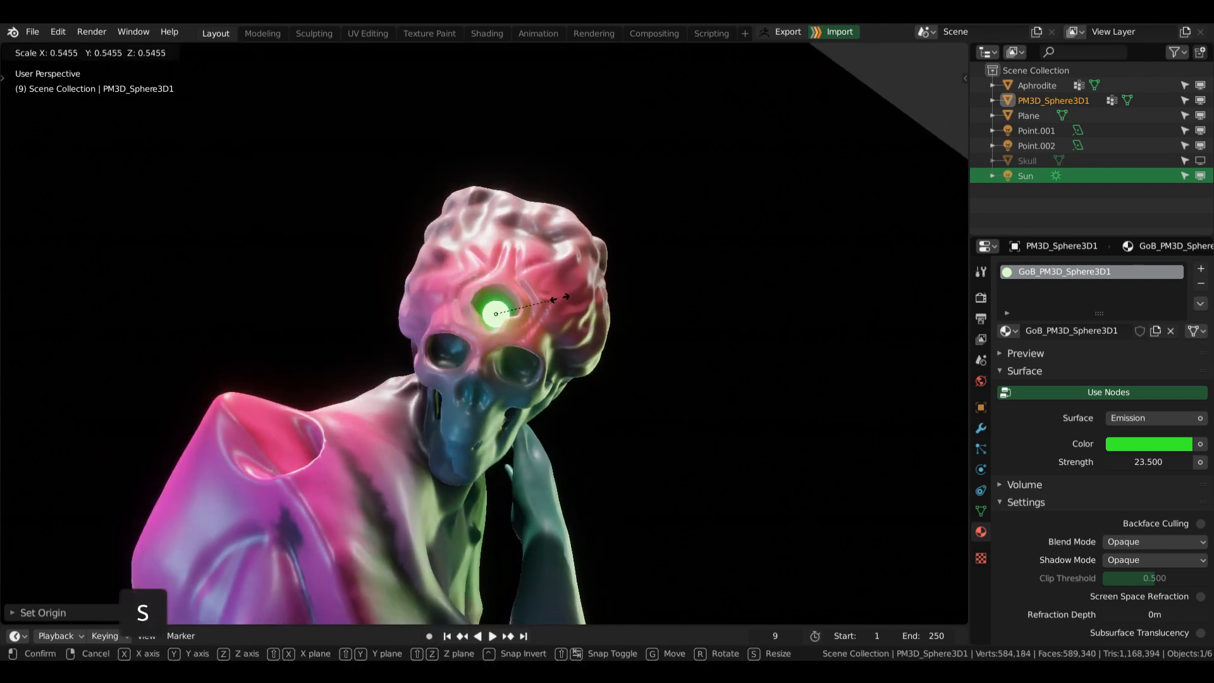